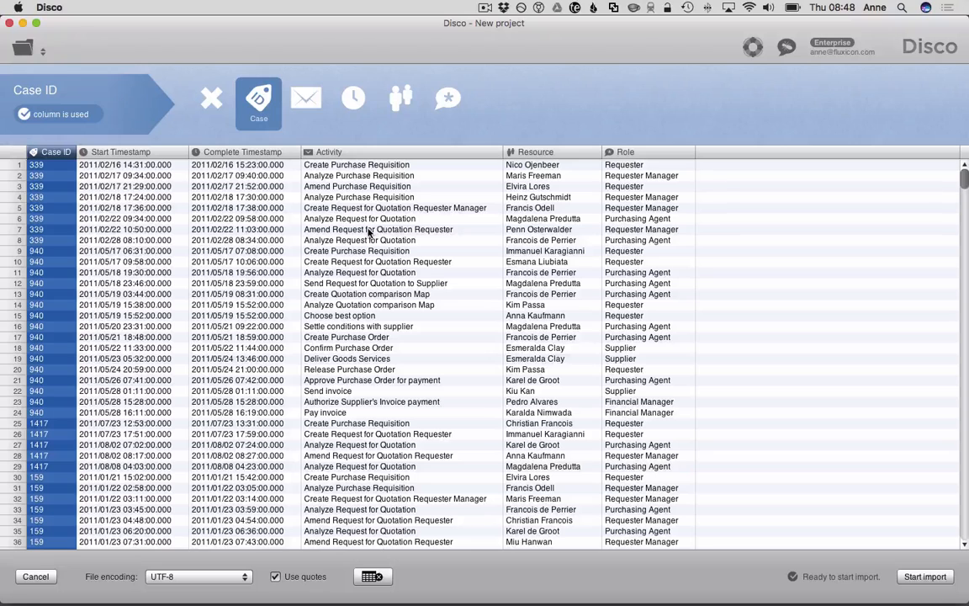
{"action": "mouse_move", "coordinate": [50, 223]}
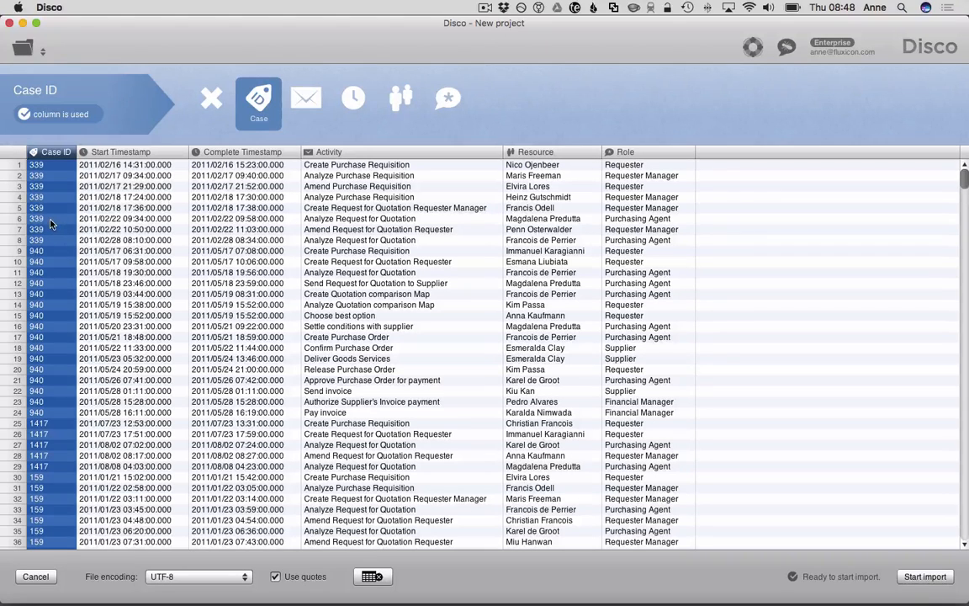
Confirm the Activity and Complete Timestamp column roles and import the purchasing log.
{"action": "left_click", "coordinate": [305, 97]}
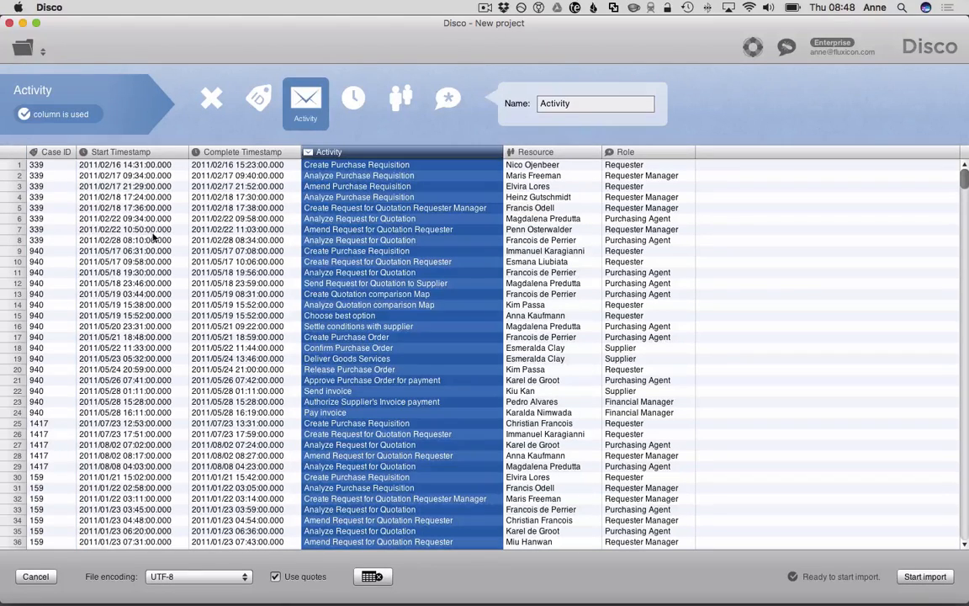
{"action": "left_click", "coordinate": [353, 97]}
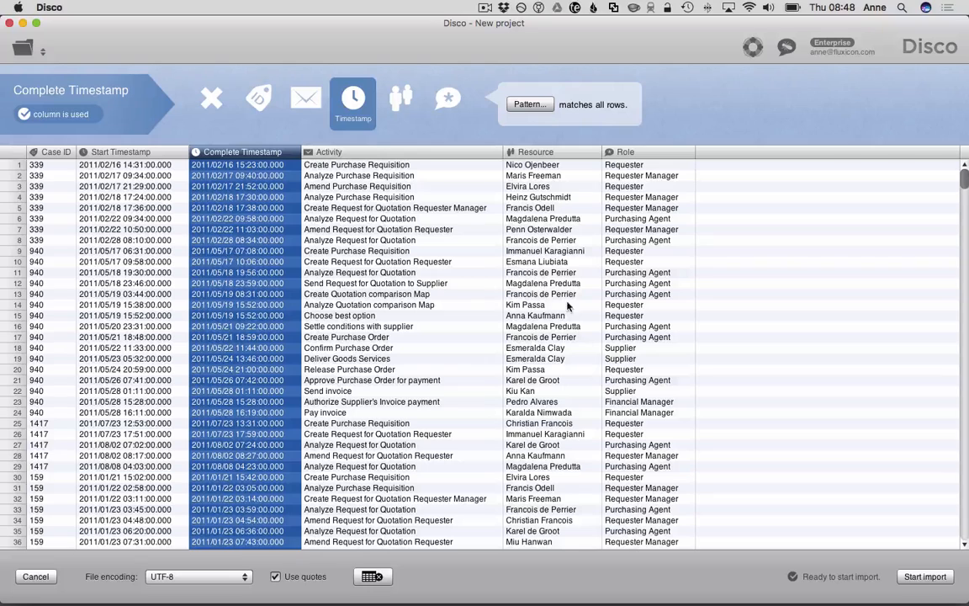
{"action": "left_click", "coordinate": [925, 577]}
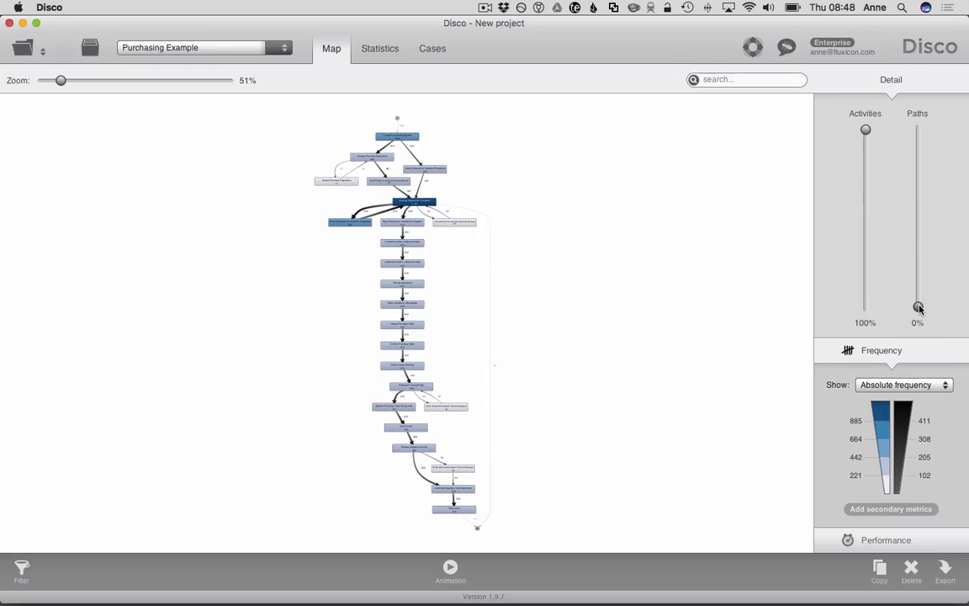
Raise the Paths slider to 100% and zoom the map to about 170%.
{"action": "left_click_drag", "start_coordinate": [918, 307], "coordinate": [918, 128]}
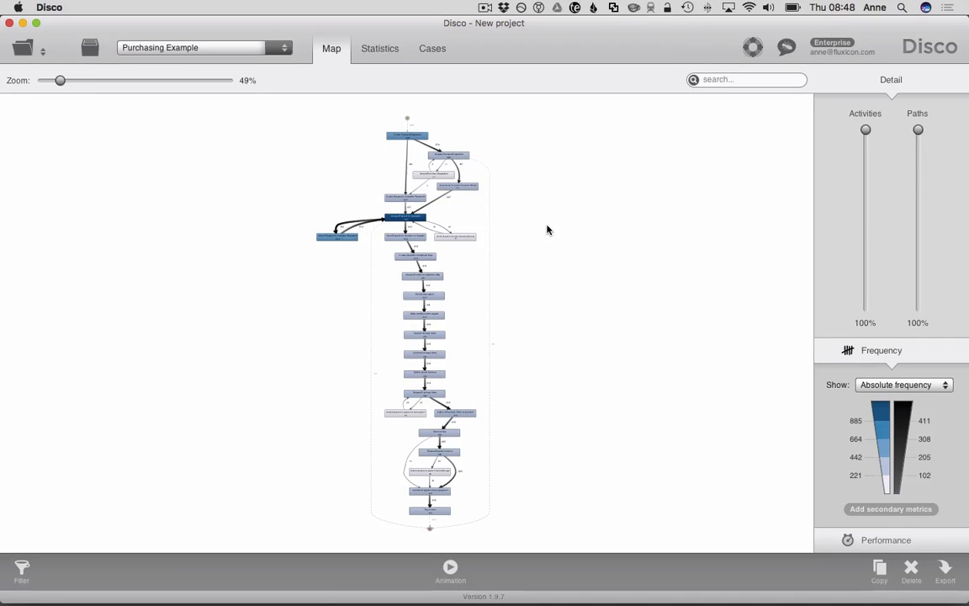
{"action": "left_click_drag", "start_coordinate": [60, 80], "coordinate": [86, 79]}
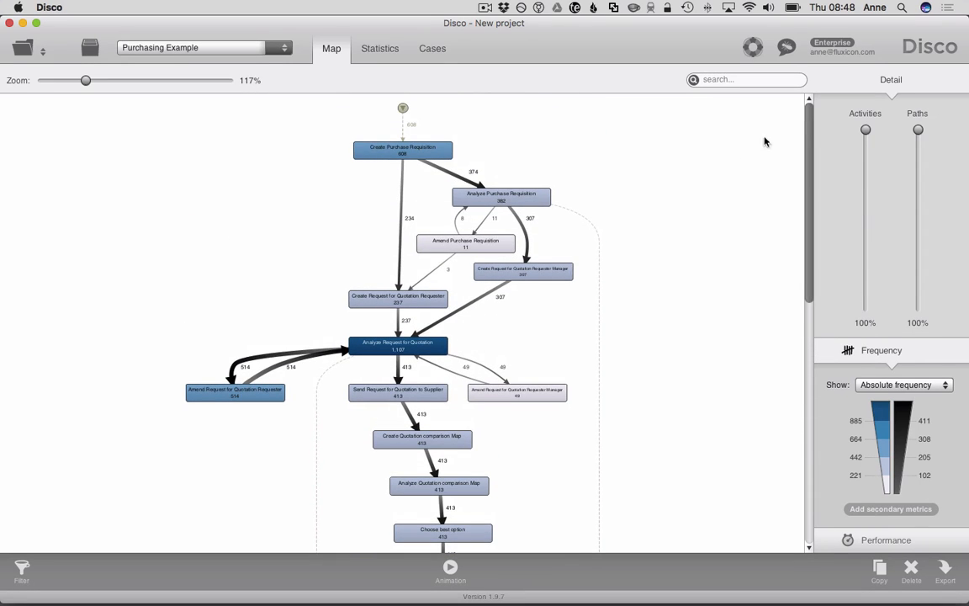
{"action": "left_click_drag", "start_coordinate": [86, 80], "coordinate": [107, 80]}
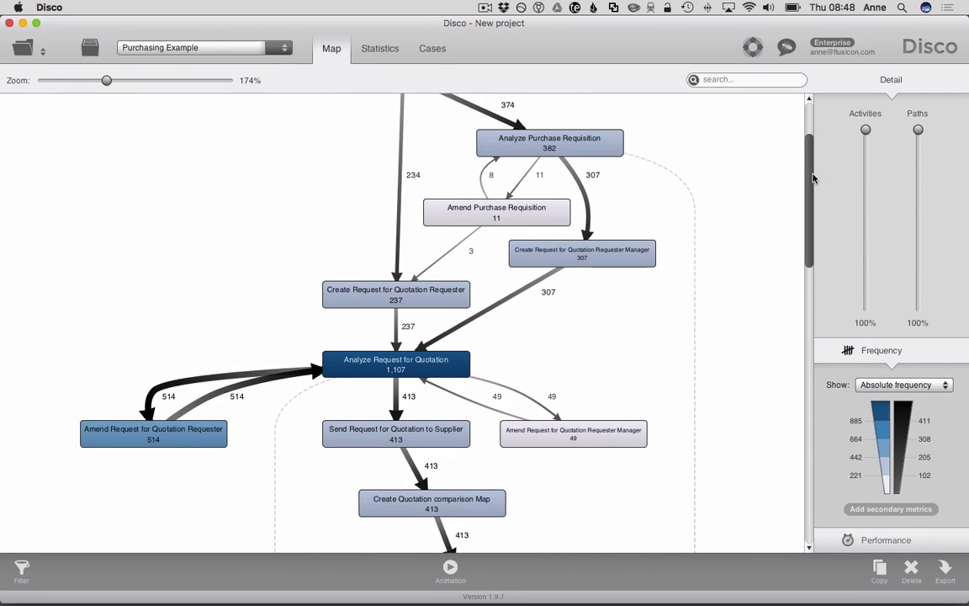
{"action": "mouse_move", "coordinate": [250, 393]}
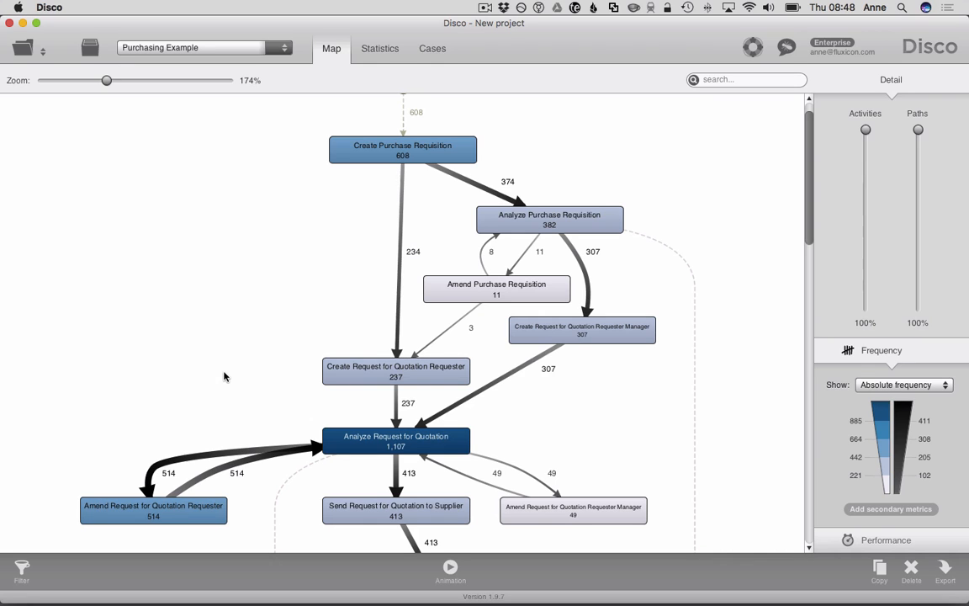
{"action": "mouse_move", "coordinate": [317, 231]}
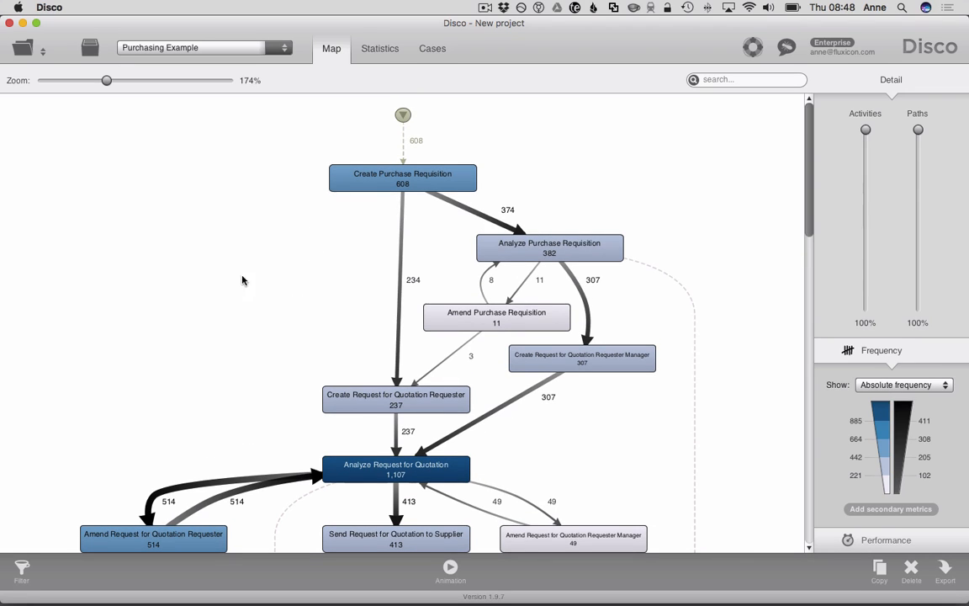
{"action": "mouse_move", "coordinate": [289, 215]}
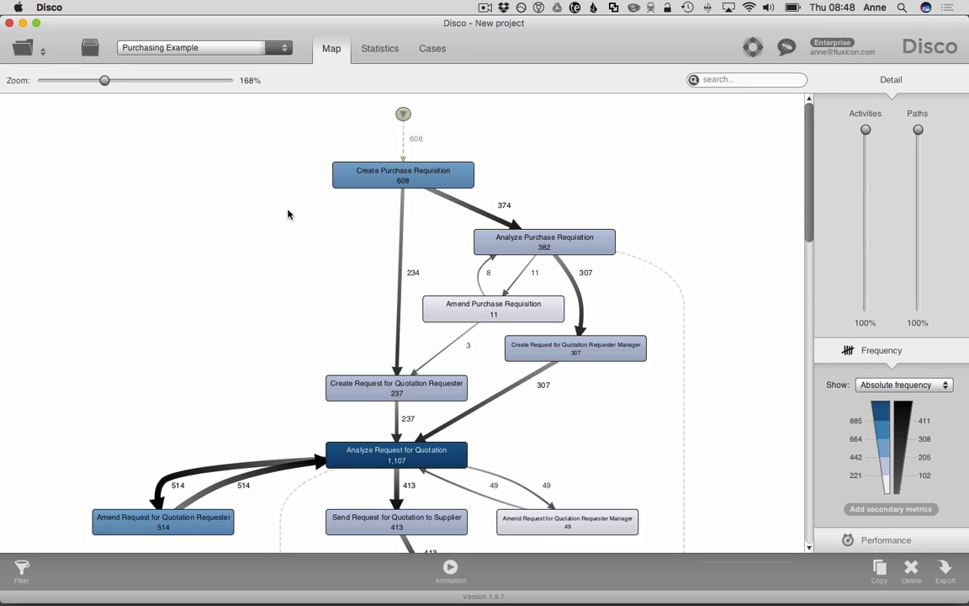
{"action": "mouse_move", "coordinate": [314, 152]}
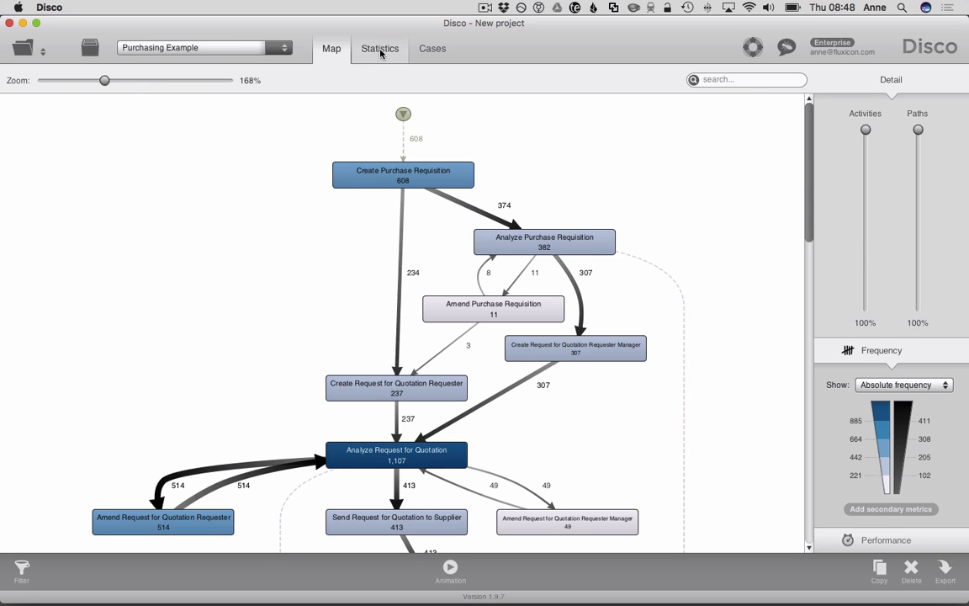
Review case-duration statistics (11.9-day median, 608 cases), then open the filter type list.
{"action": "left_click", "coordinate": [380, 48]}
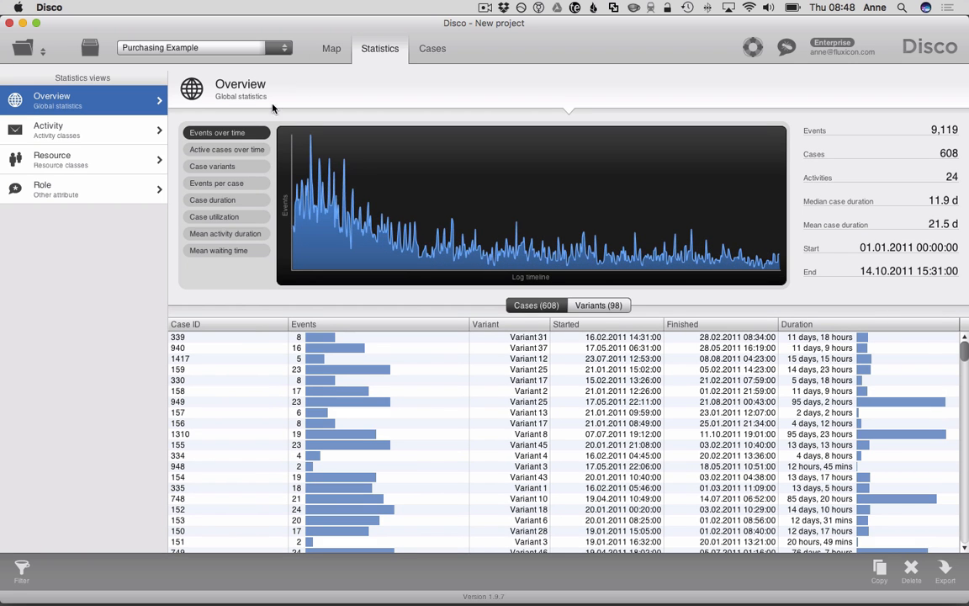
{"action": "left_click", "coordinate": [212, 199]}
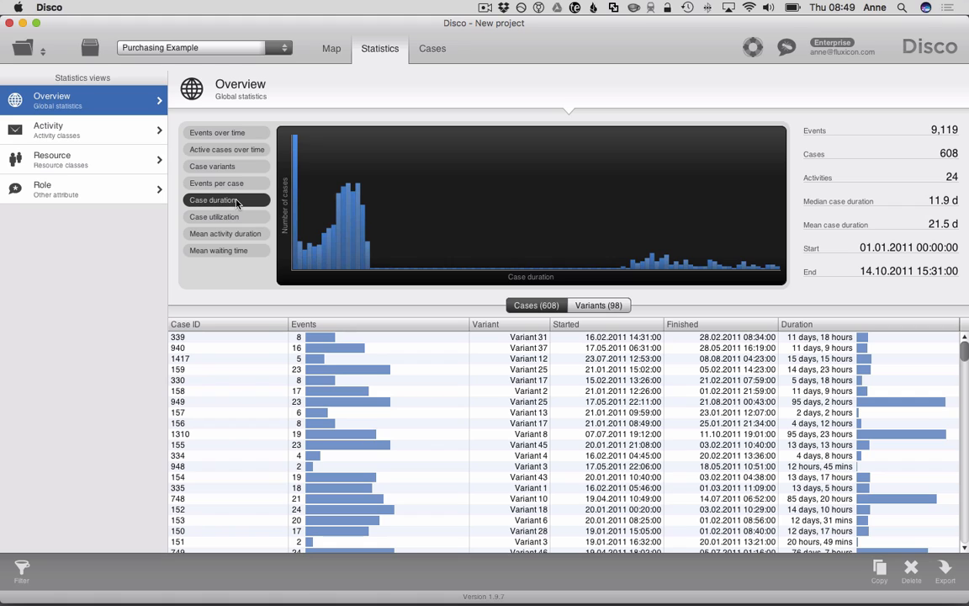
{"action": "mouse_move", "coordinate": [244, 205]}
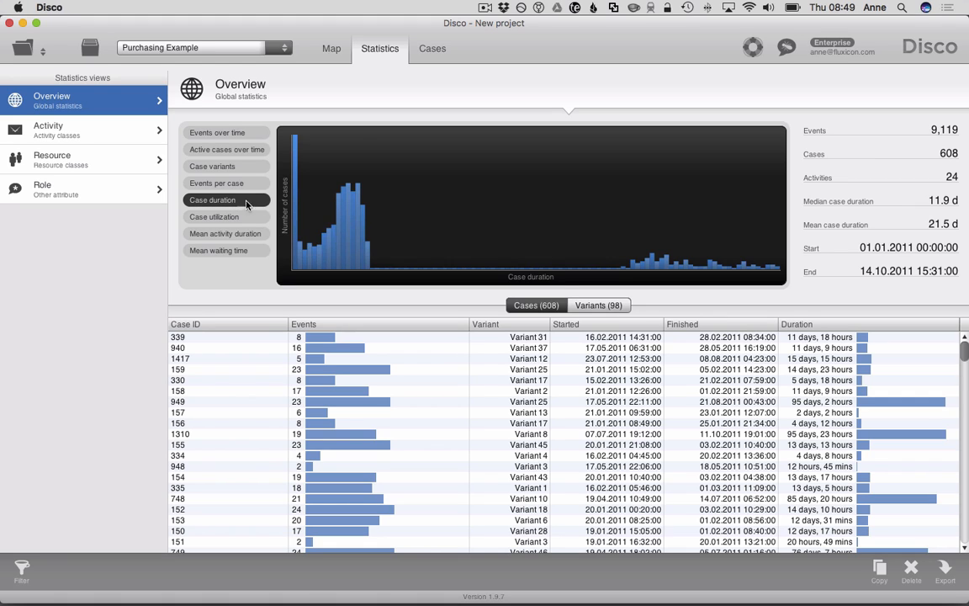
{"action": "mouse_move", "coordinate": [331, 234]}
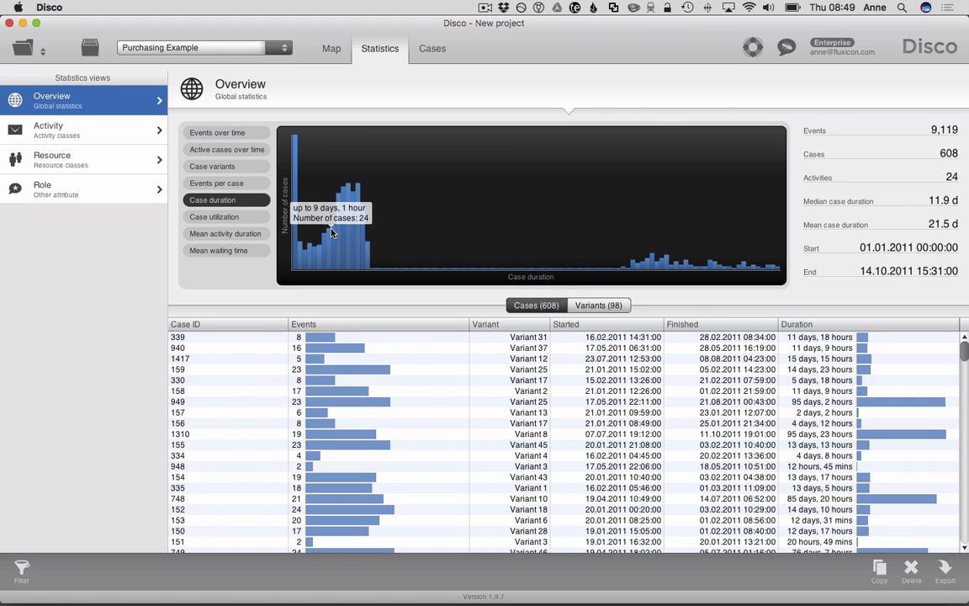
{"action": "mouse_move", "coordinate": [363, 245]}
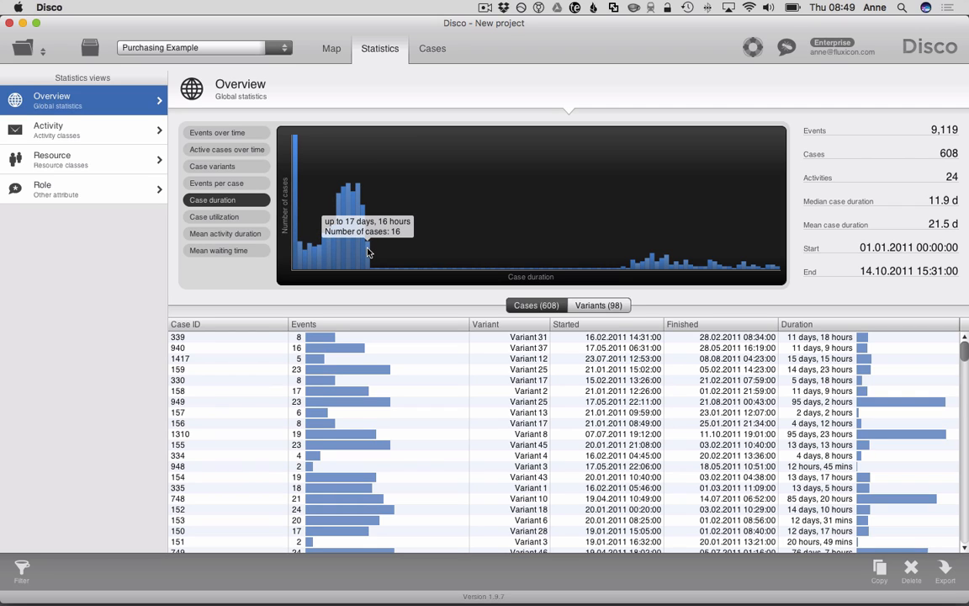
{"action": "mouse_move", "coordinate": [639, 262]}
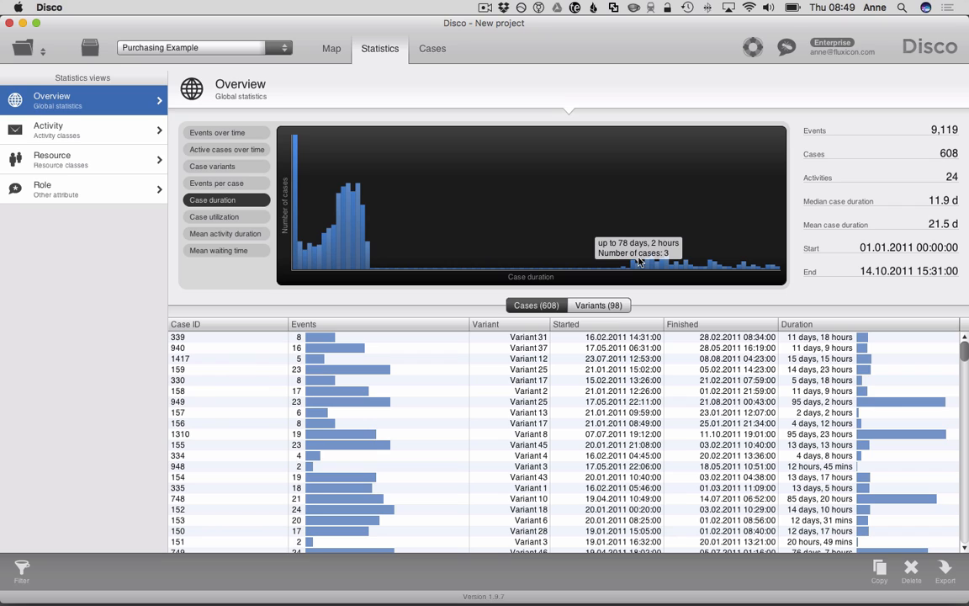
{"action": "mouse_move", "coordinate": [684, 267]}
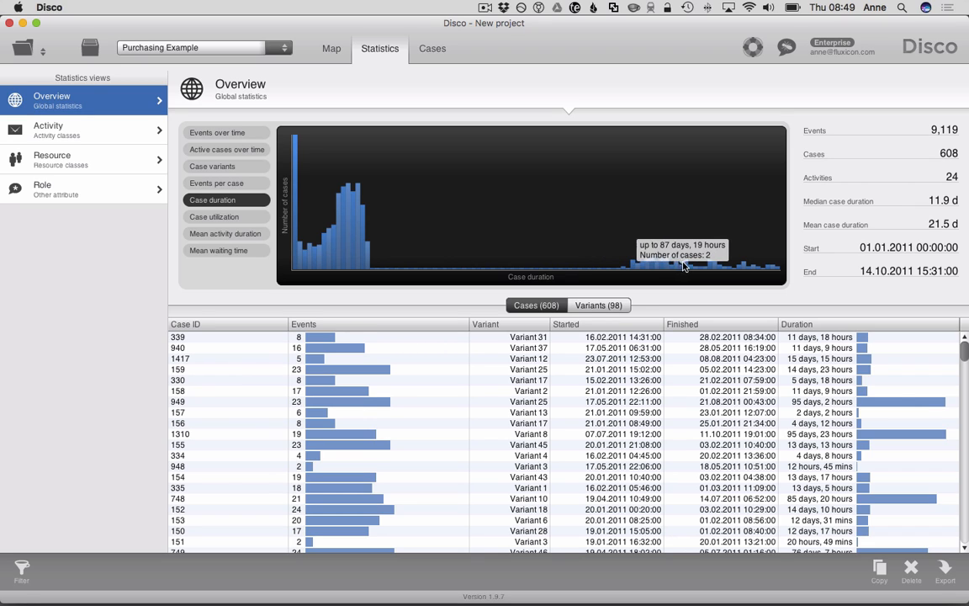
{"action": "mouse_move", "coordinate": [757, 273]}
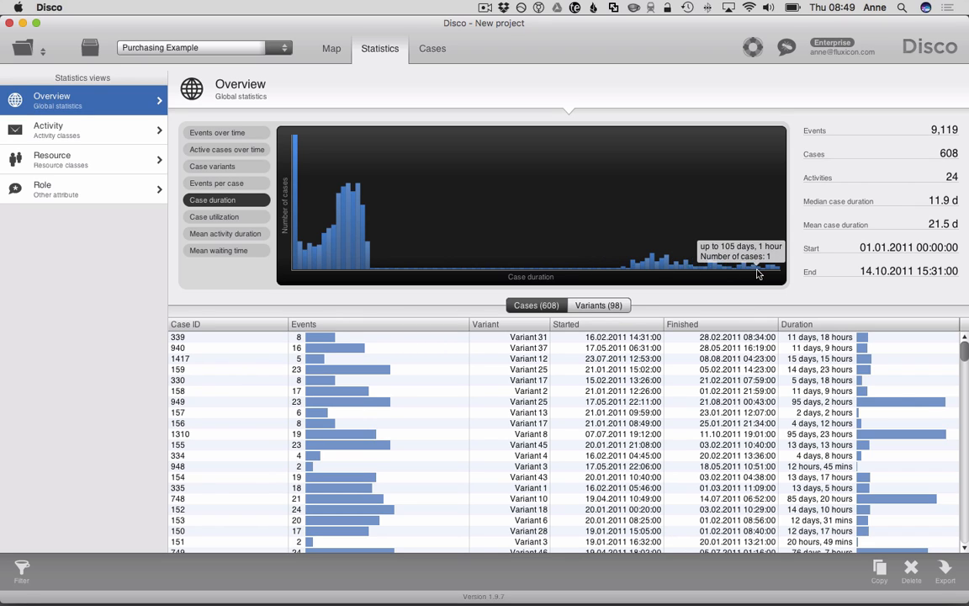
{"action": "mouse_move", "coordinate": [714, 269]}
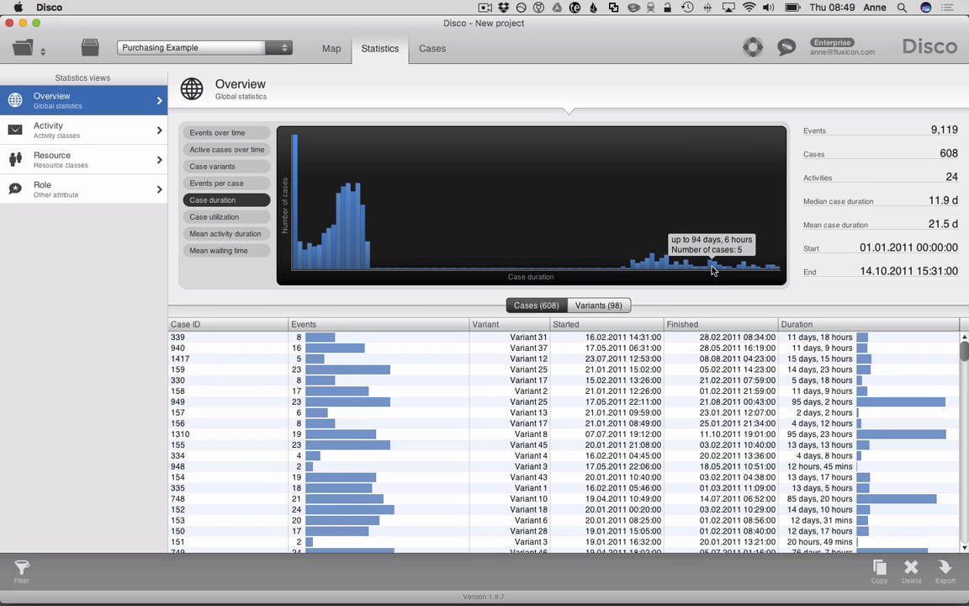
{"action": "mouse_move", "coordinate": [677, 265]}
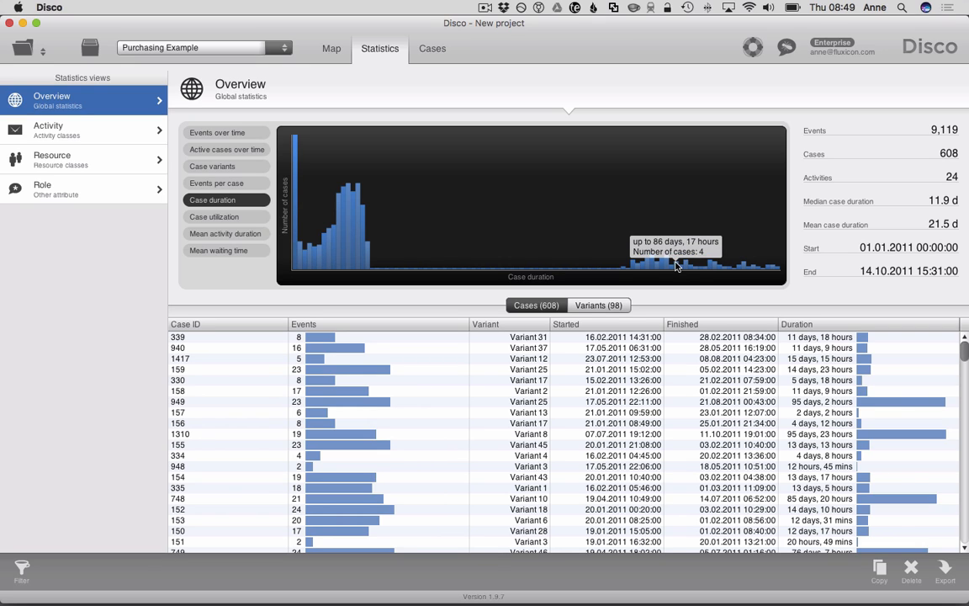
{"action": "mouse_move", "coordinate": [745, 271]}
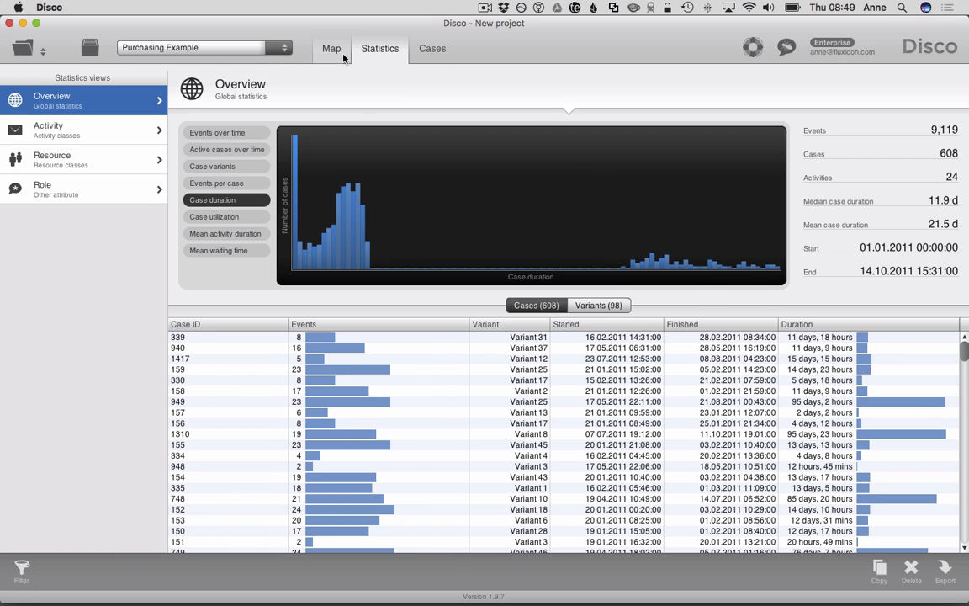
{"action": "left_click", "coordinate": [330, 48]}
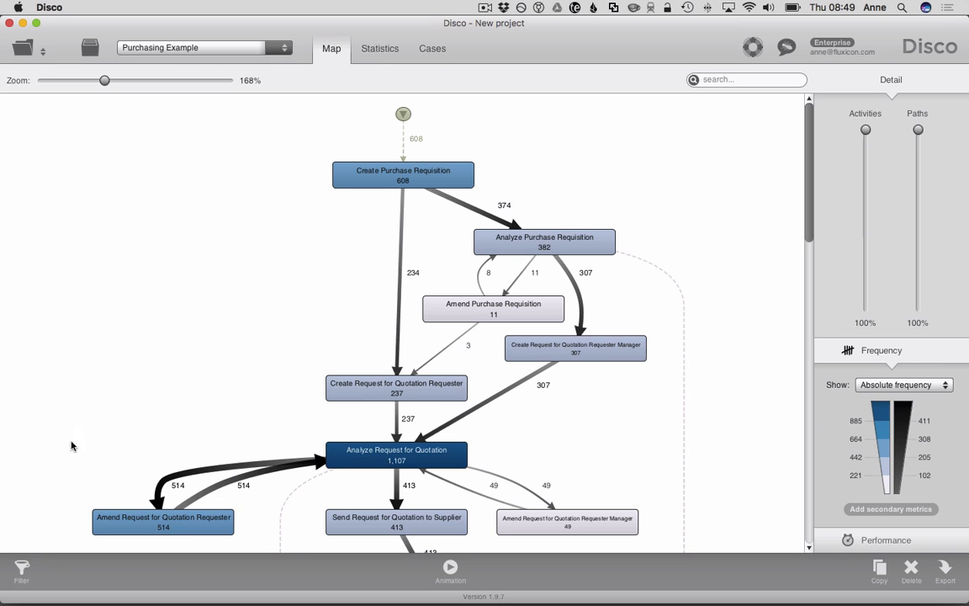
{"action": "left_click", "coordinate": [22, 572]}
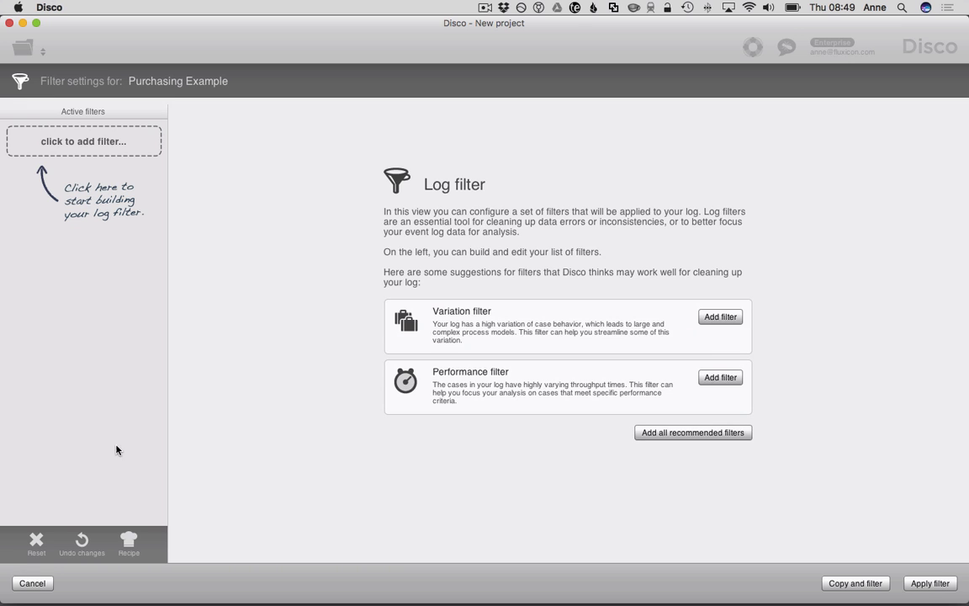
{"action": "left_click", "coordinate": [82, 142]}
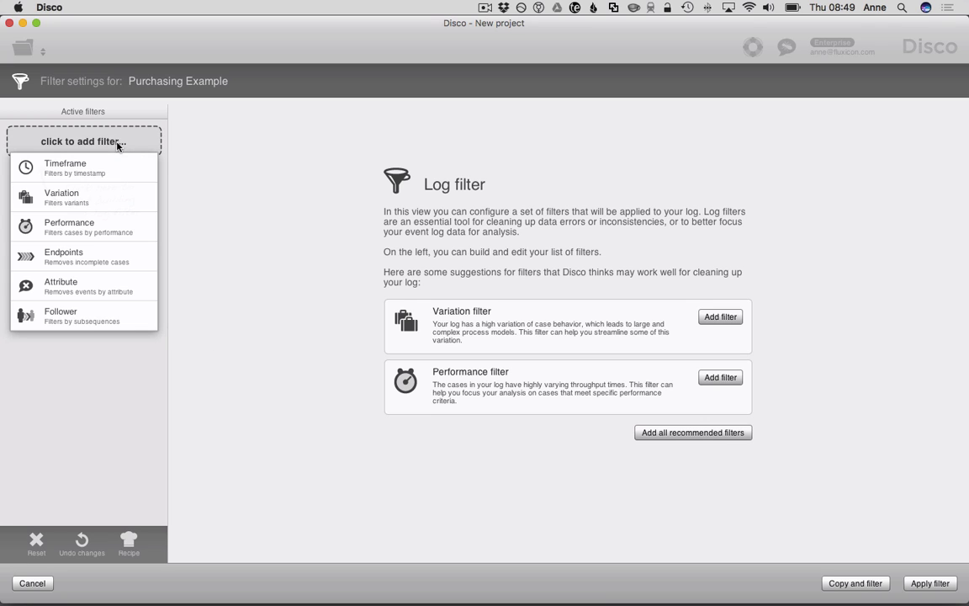
Add a case performance filter keeping cases longer than 70 days, 16 hours.
{"action": "left_click", "coordinate": [69, 227]}
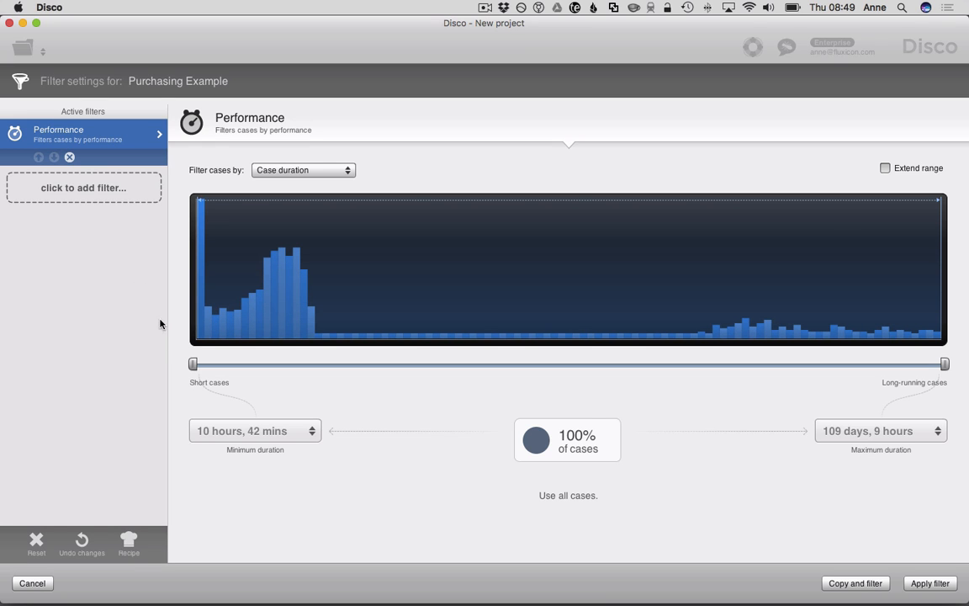
{"action": "left_click_drag", "start_coordinate": [192, 363], "coordinate": [528, 364]}
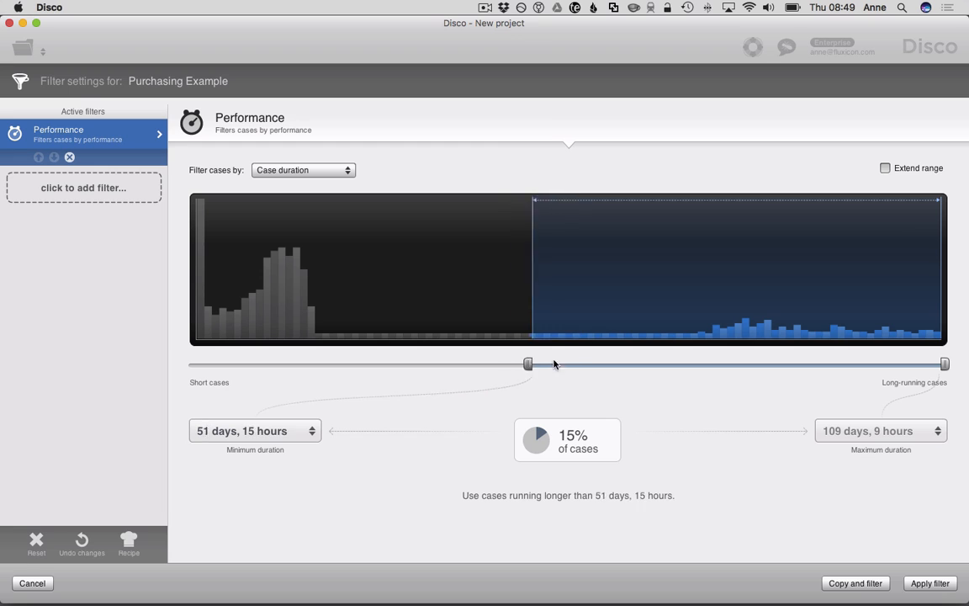
{"action": "left_click_drag", "start_coordinate": [528, 364], "coordinate": [686, 363]}
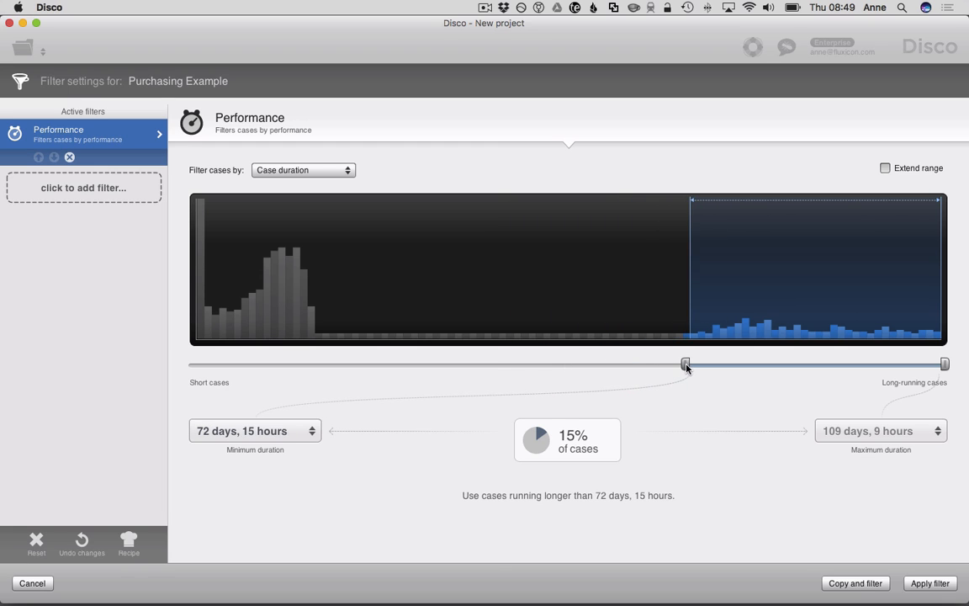
{"action": "left_click_drag", "start_coordinate": [686, 364], "coordinate": [673, 364]}
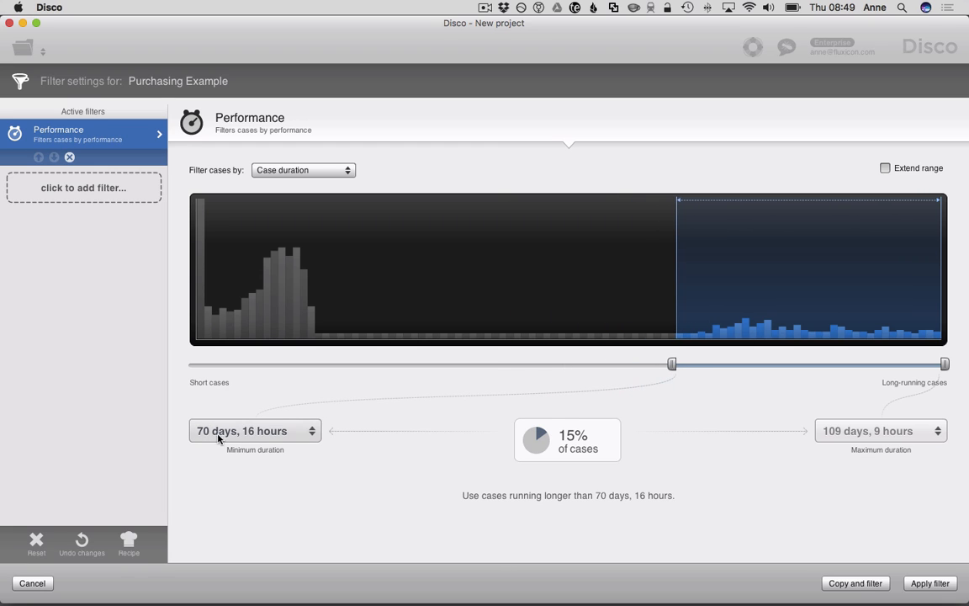
{"action": "mouse_move", "coordinate": [832, 309]}
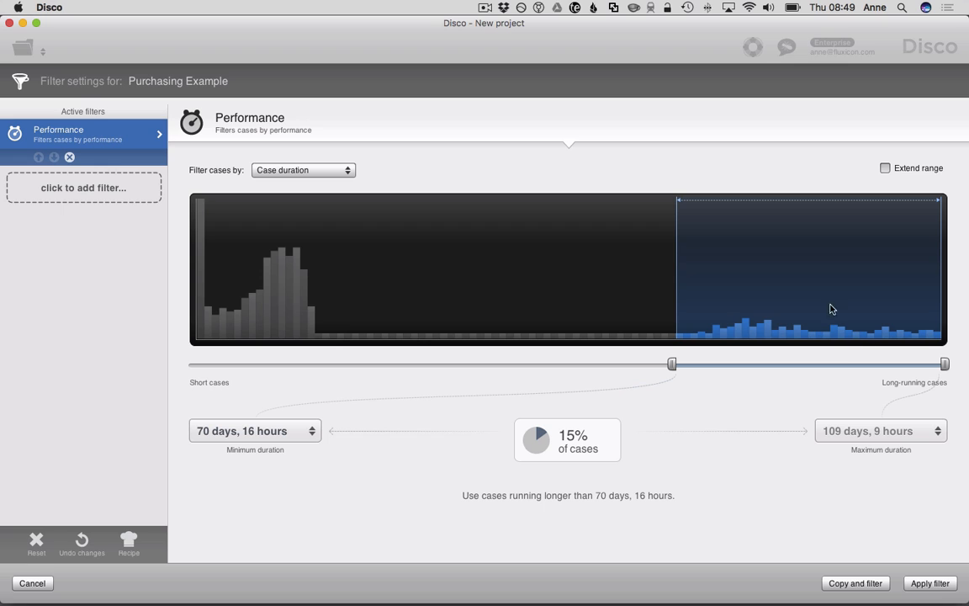
{"action": "mouse_move", "coordinate": [570, 439]}
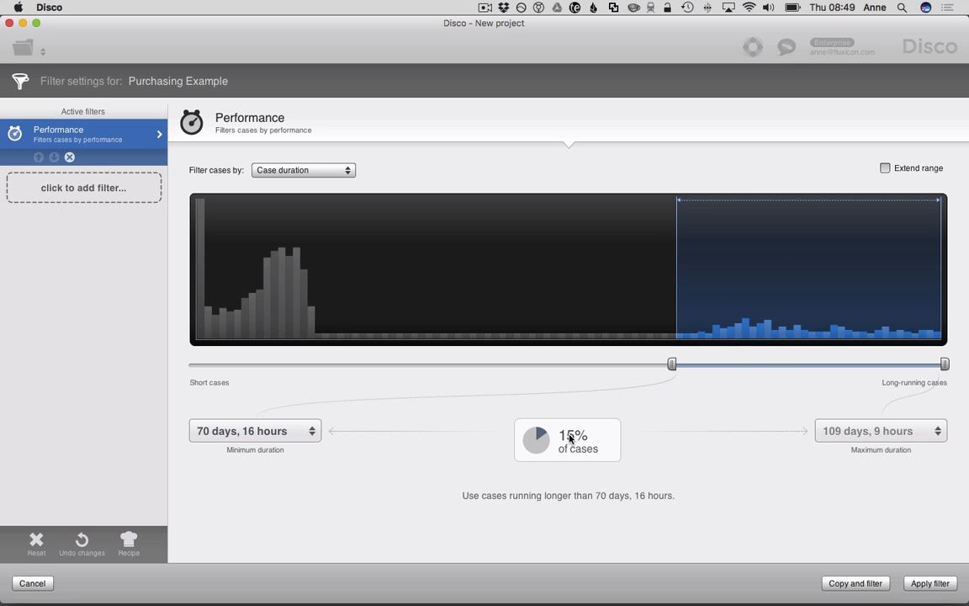
{"action": "mouse_move", "coordinate": [776, 285]}
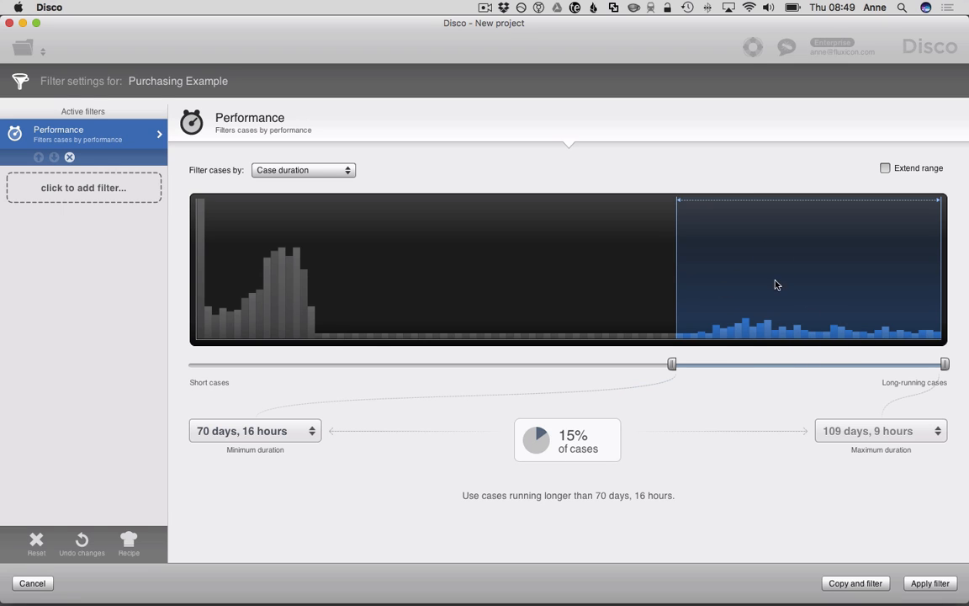
{"action": "mouse_move", "coordinate": [811, 328]}
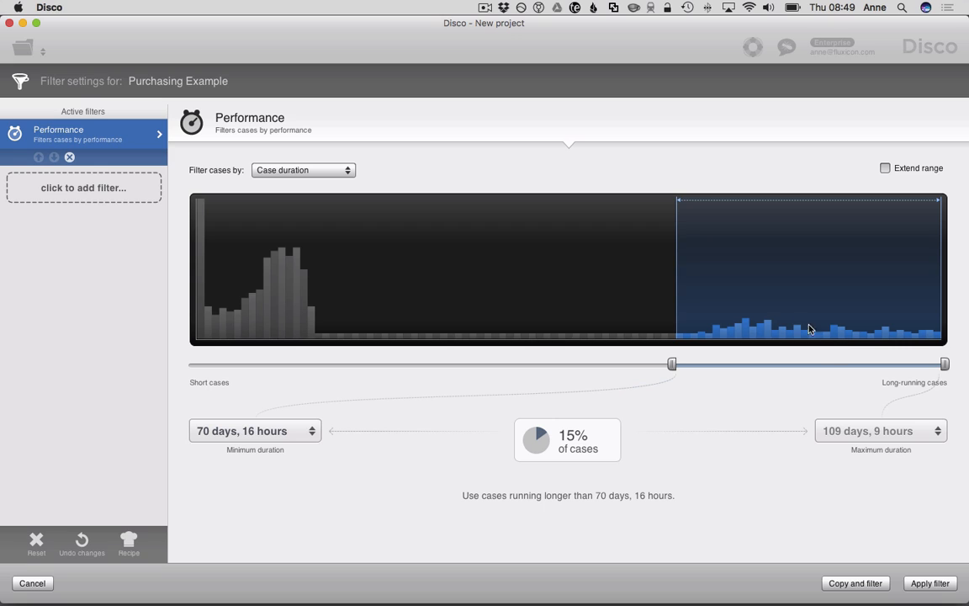
{"action": "mouse_move", "coordinate": [767, 388]}
{"action": "type", "text": "Bo"}
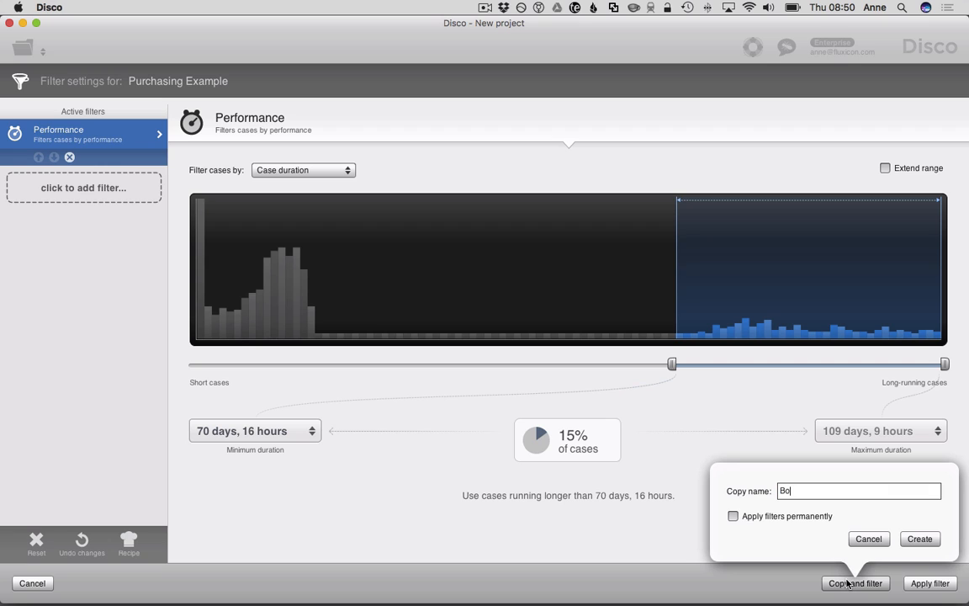
Enter 'Bottleneck Analysis' in the Copy name field.
{"action": "type", "text": "ttle"}
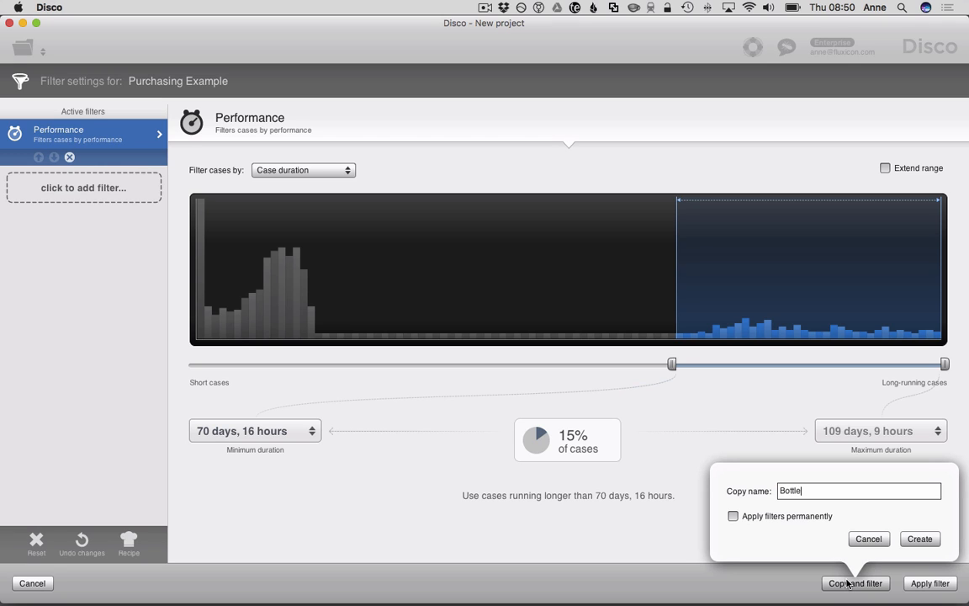
{"action": "type", "text": "neck"}
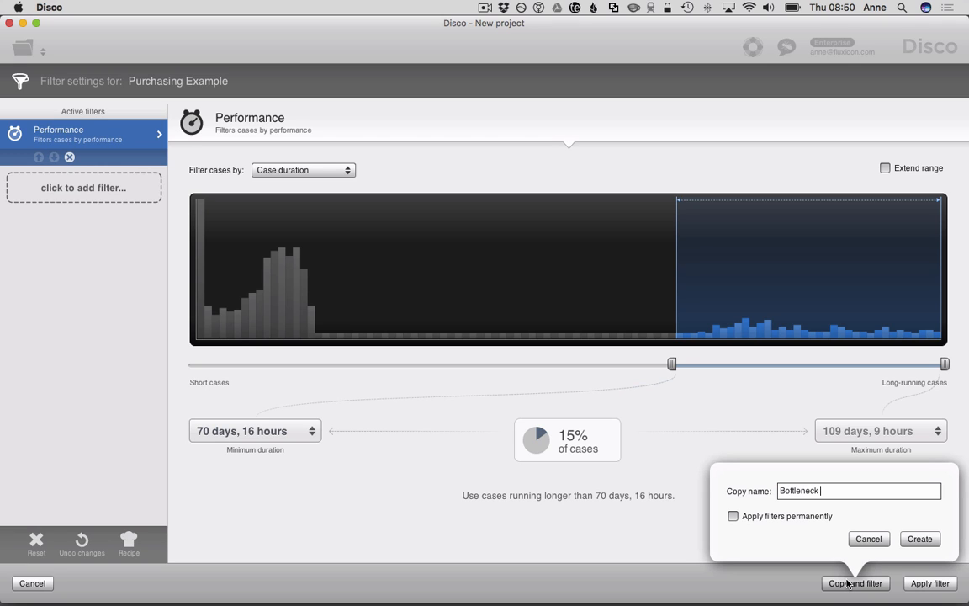
{"action": "type", "text": "Analy"}
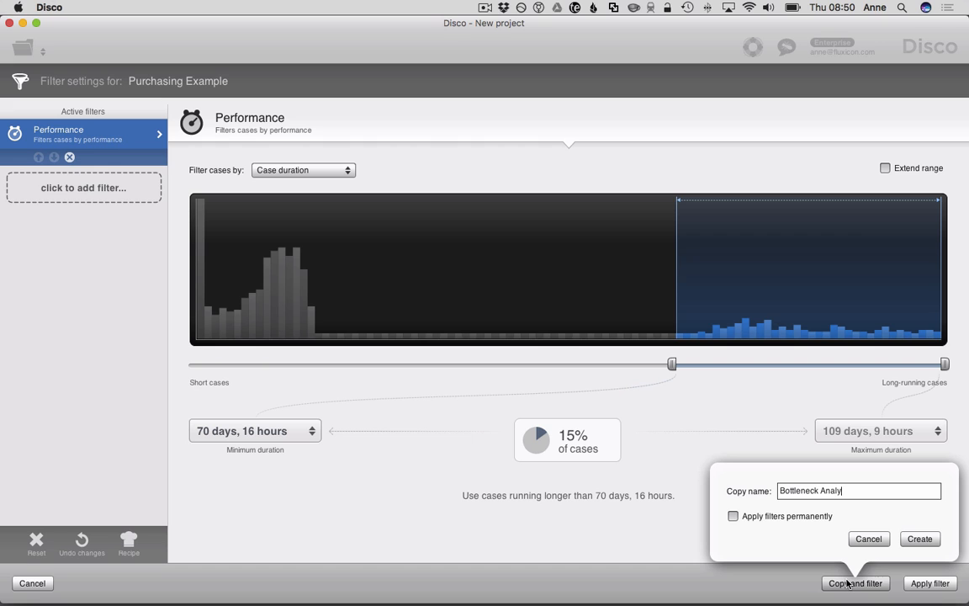
Finish the name and create the Bottleneck Analysis copy, showing 15% of cases.
{"action": "type", "text": "sis"}
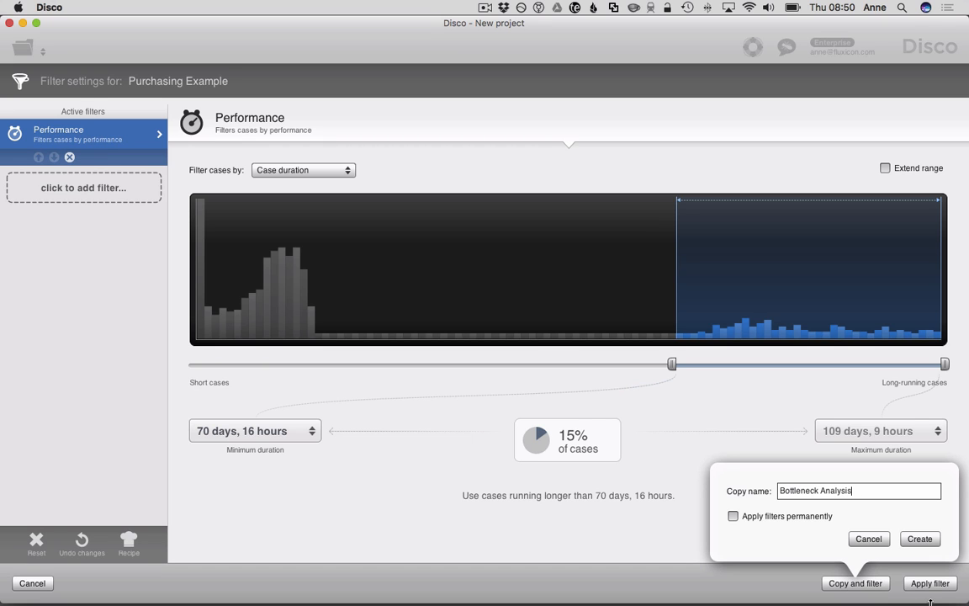
{"action": "left_click", "coordinate": [920, 539]}
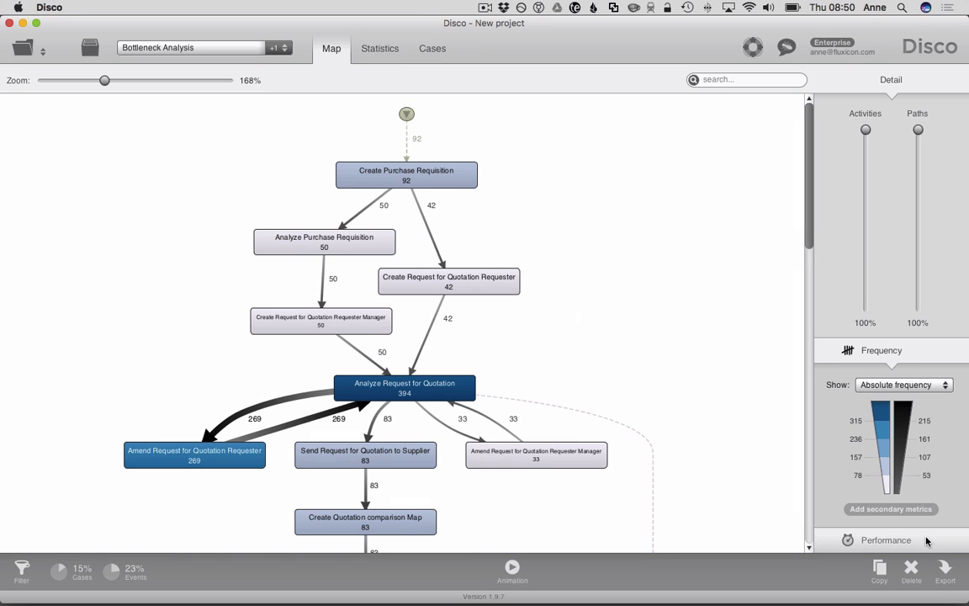
{"action": "mouse_move", "coordinate": [612, 375]}
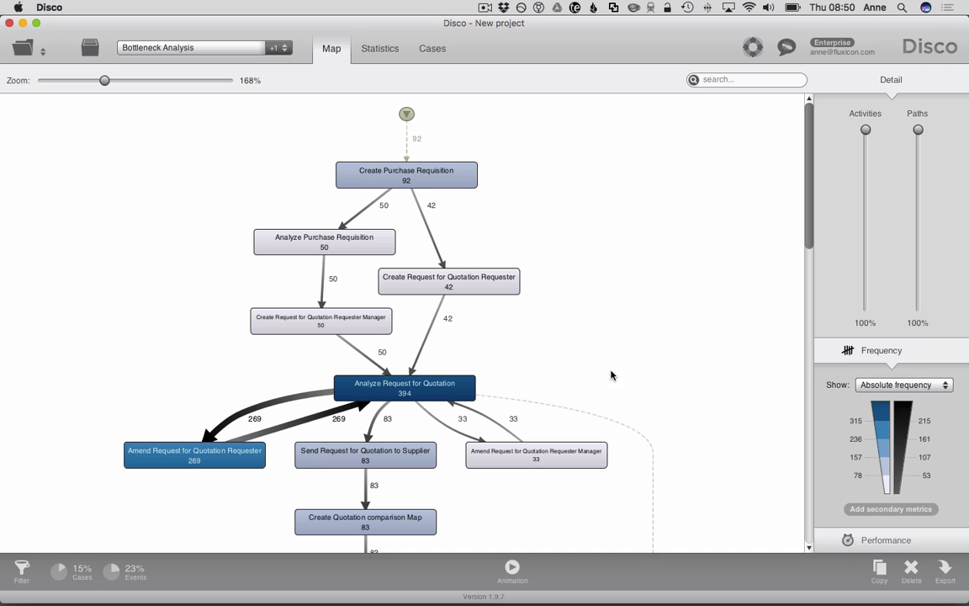
{"action": "mouse_move", "coordinate": [547, 401]}
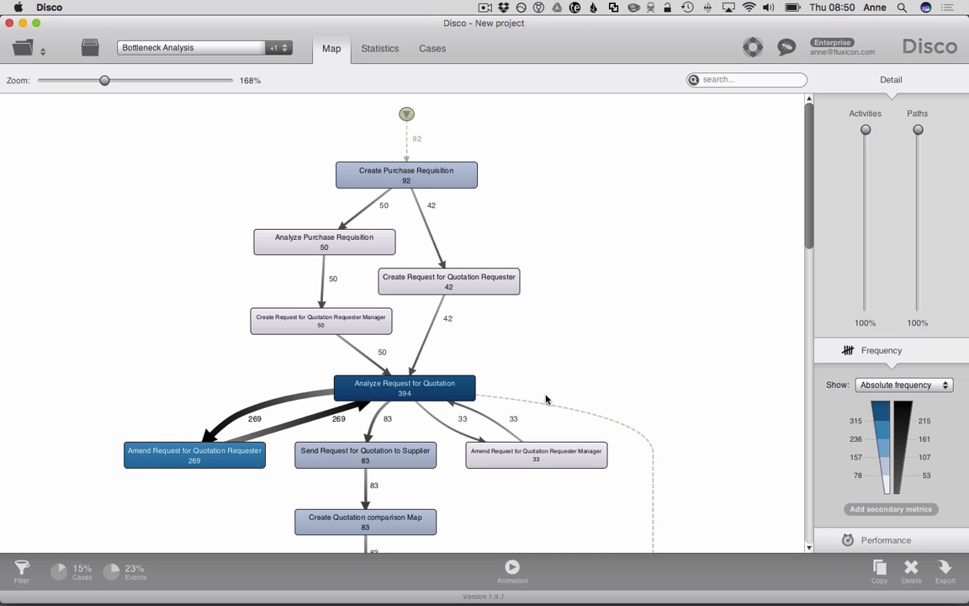
{"action": "mouse_move", "coordinate": [56, 536]}
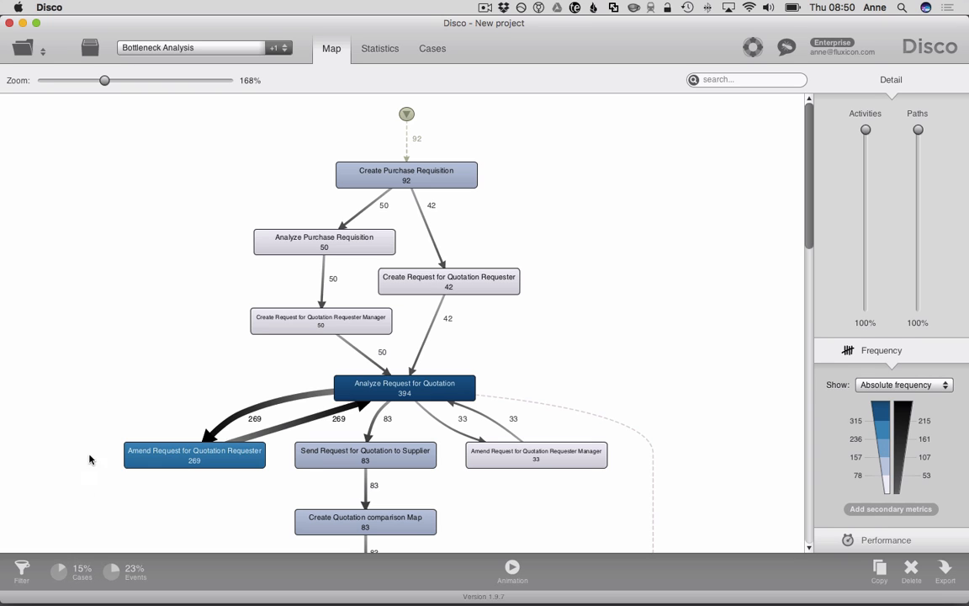
{"action": "mouse_move", "coordinate": [425, 145]}
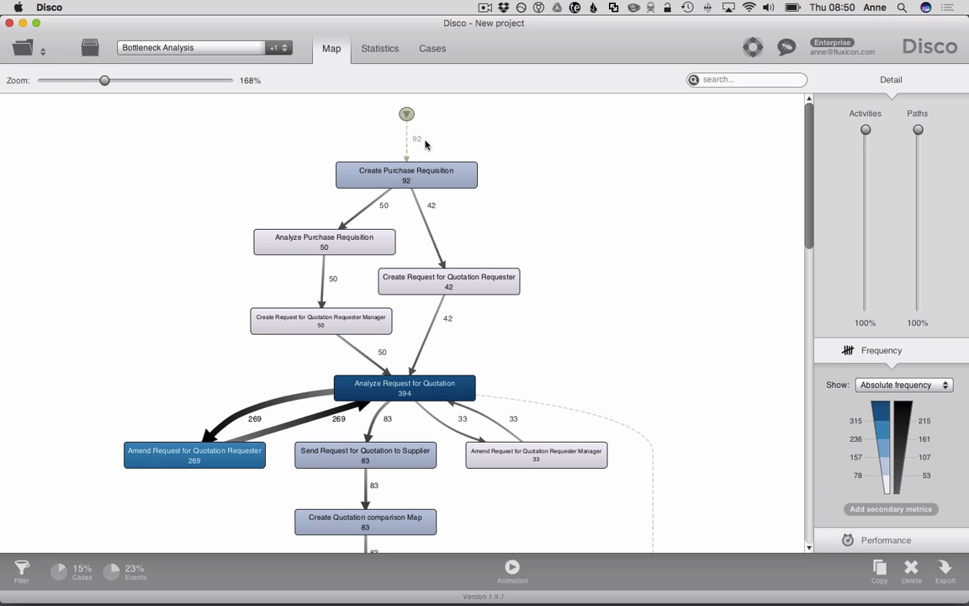
{"action": "mouse_move", "coordinate": [461, 148]}
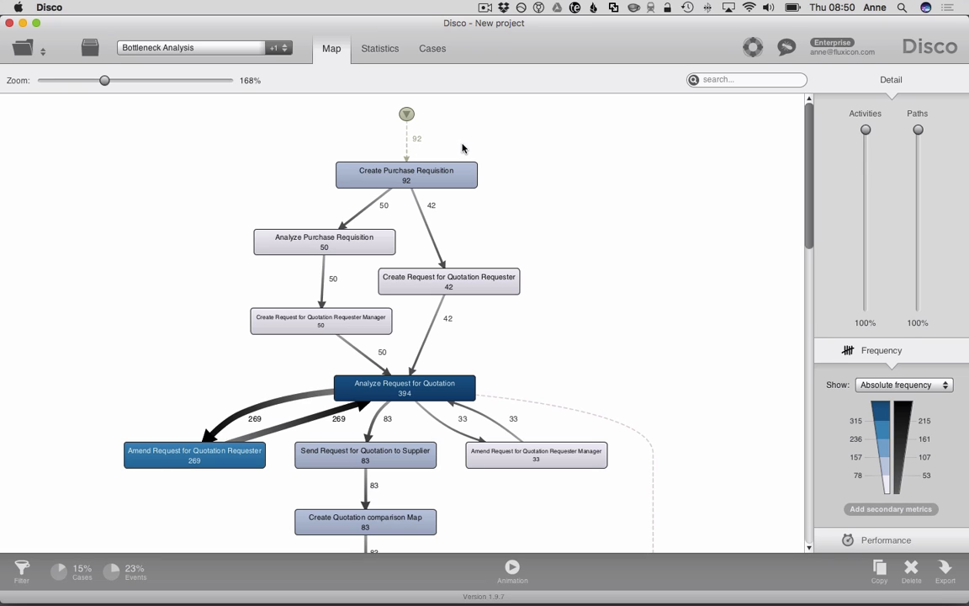
{"action": "mouse_move", "coordinate": [344, 425]}
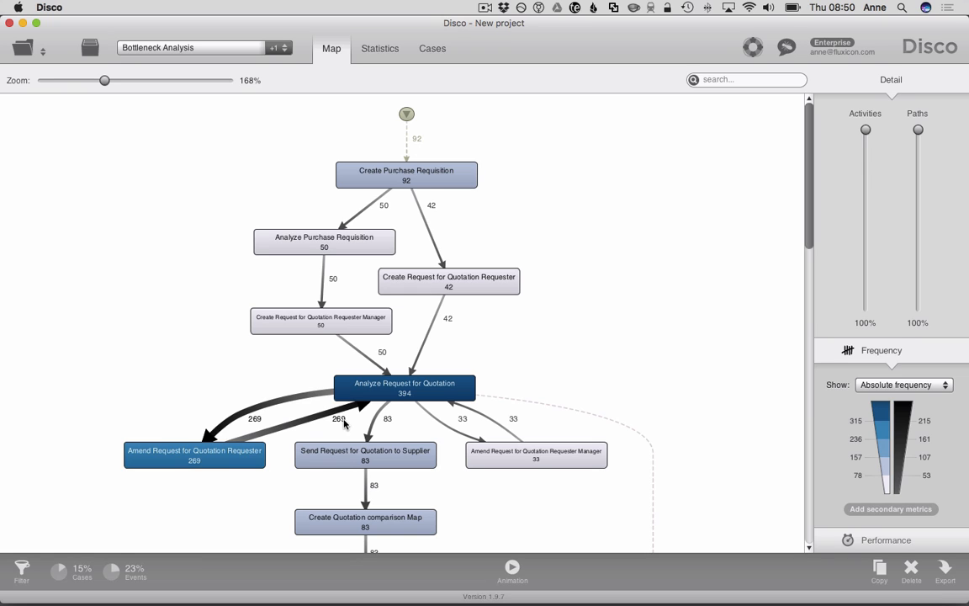
{"action": "mouse_move", "coordinate": [177, 400]}
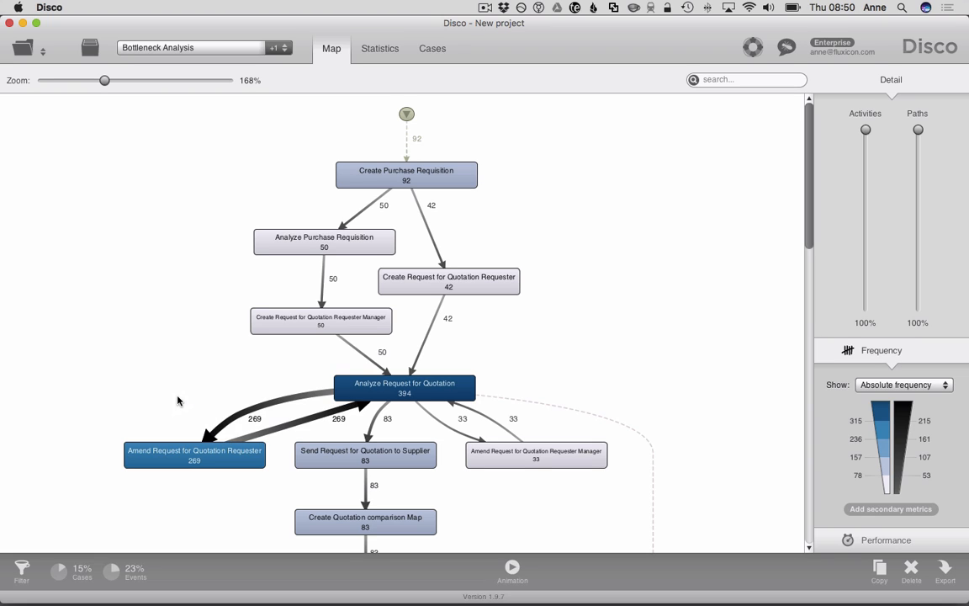
{"action": "mouse_move", "coordinate": [244, 387]}
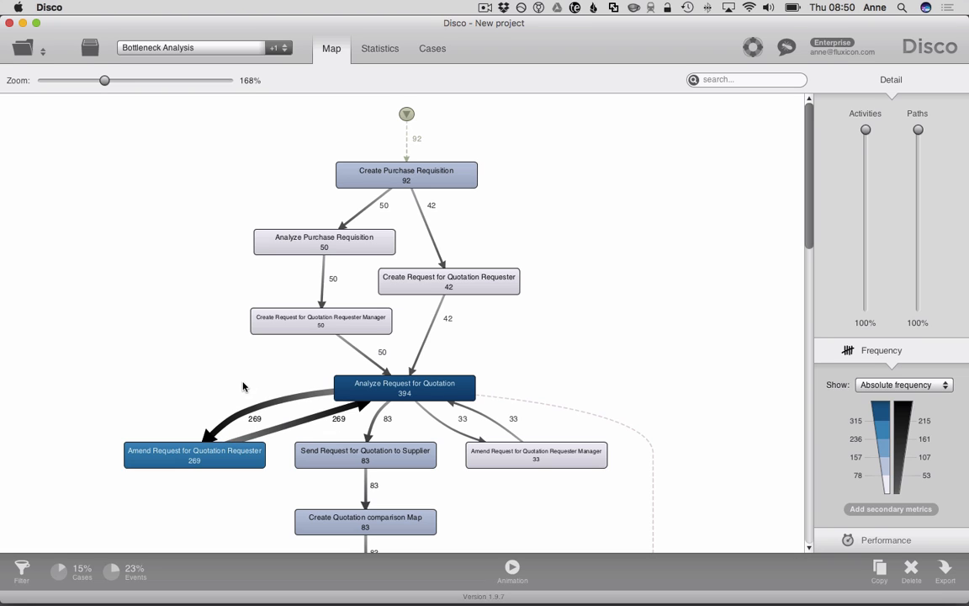
{"action": "mouse_move", "coordinate": [297, 366]}
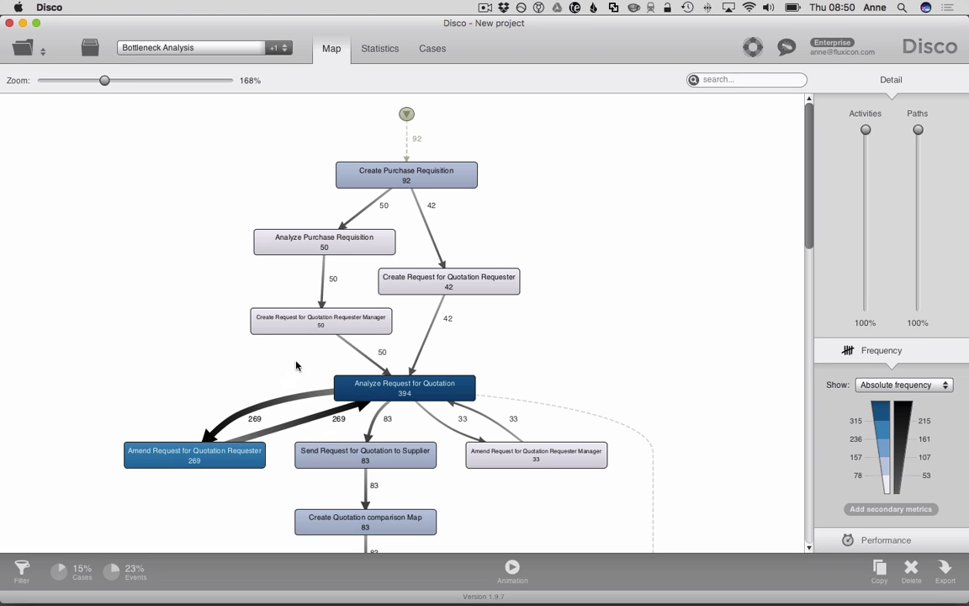
{"action": "mouse_move", "coordinate": [528, 368]}
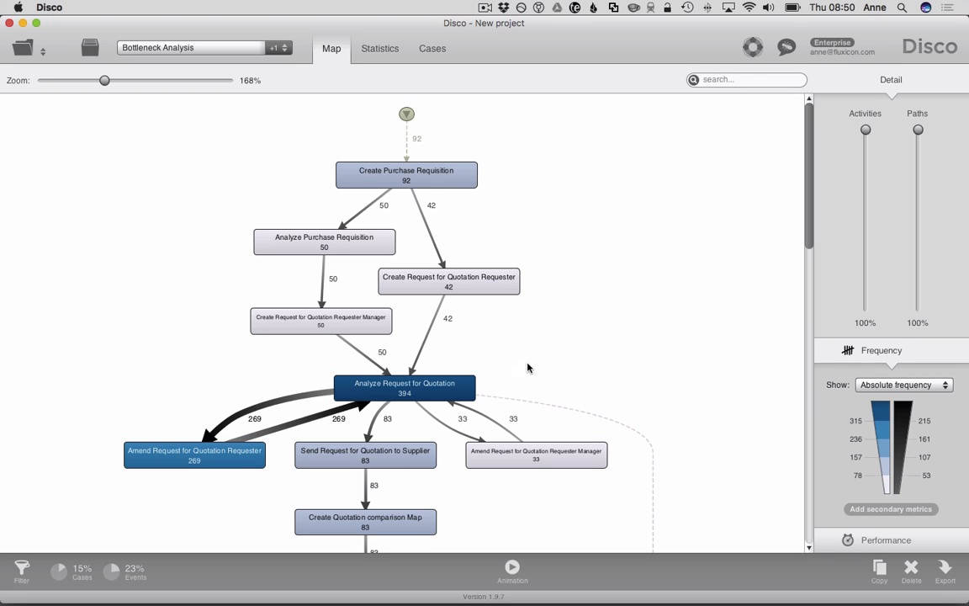
{"action": "mouse_move", "coordinate": [880, 360]}
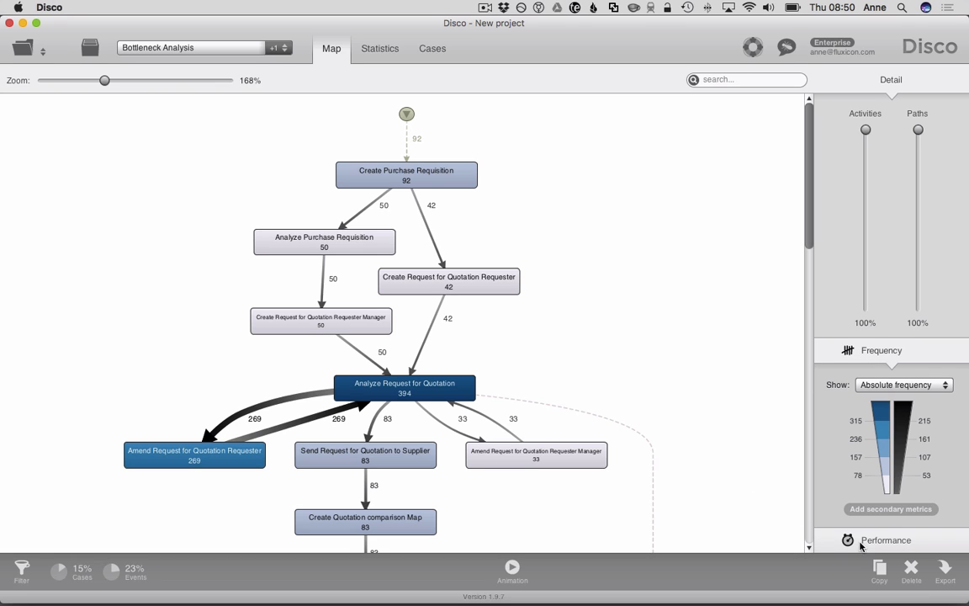
{"action": "left_click", "coordinate": [886, 376]}
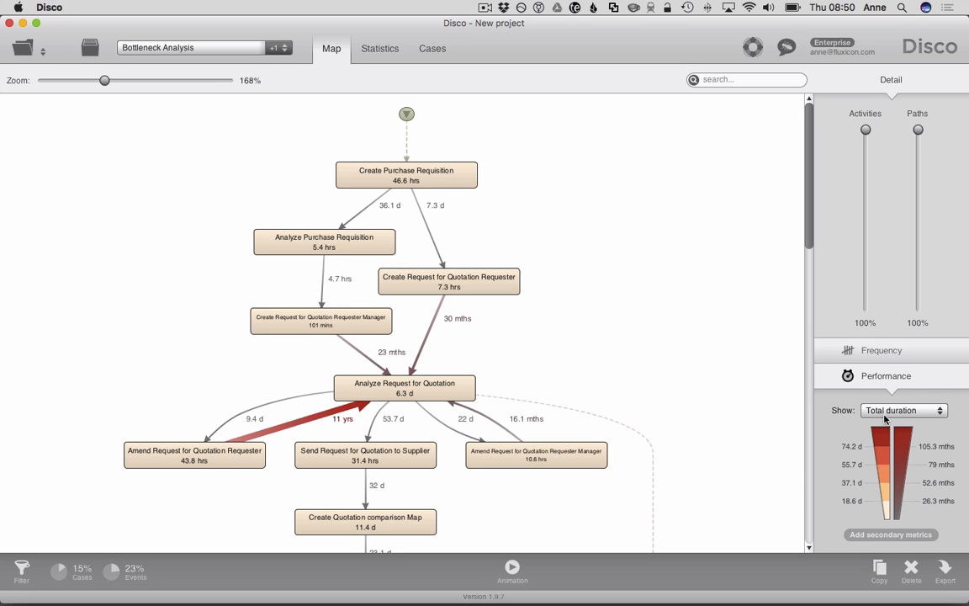
{"action": "left_click", "coordinate": [904, 410]}
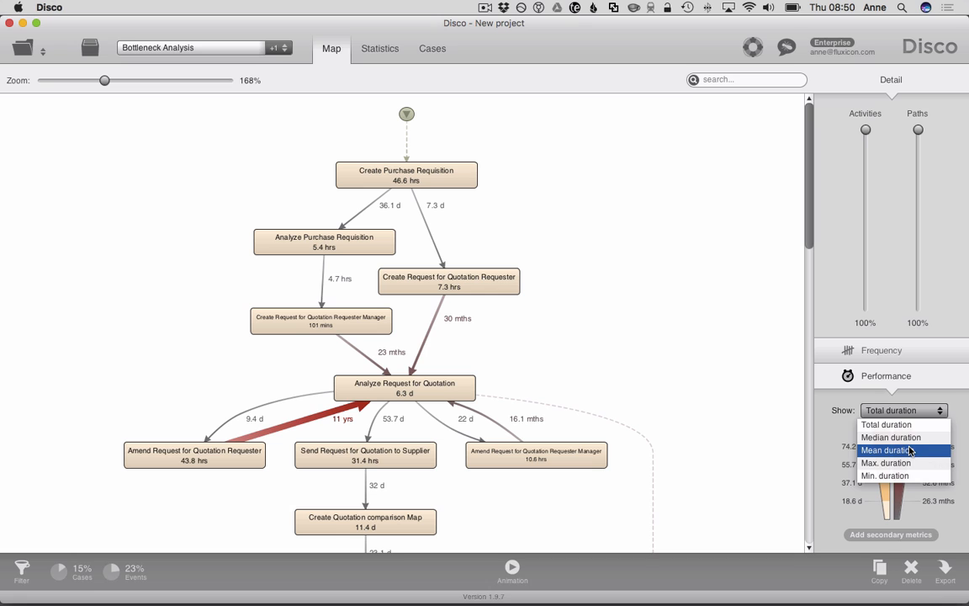
{"action": "left_click", "coordinate": [887, 449]}
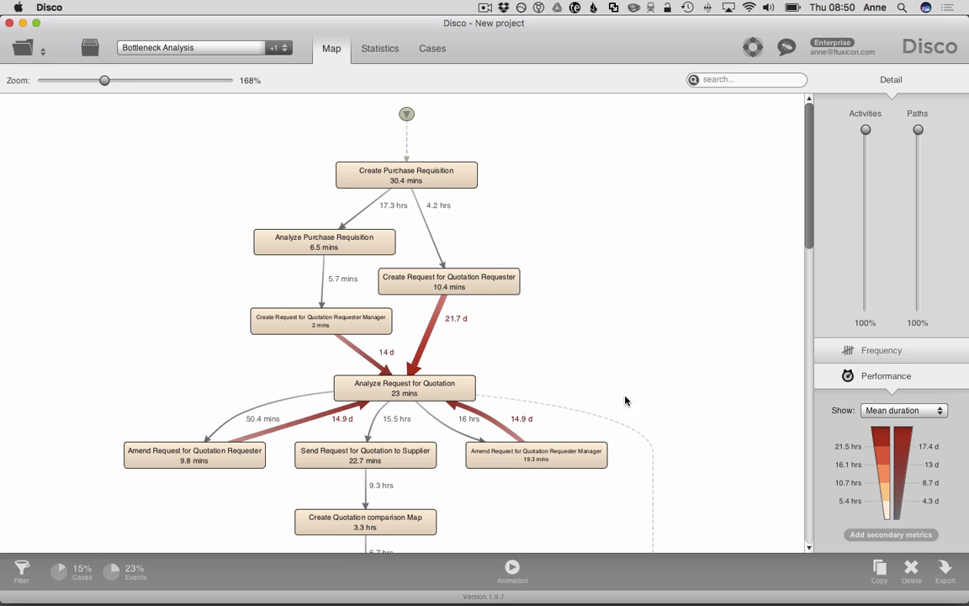
{"action": "mouse_move", "coordinate": [568, 327]}
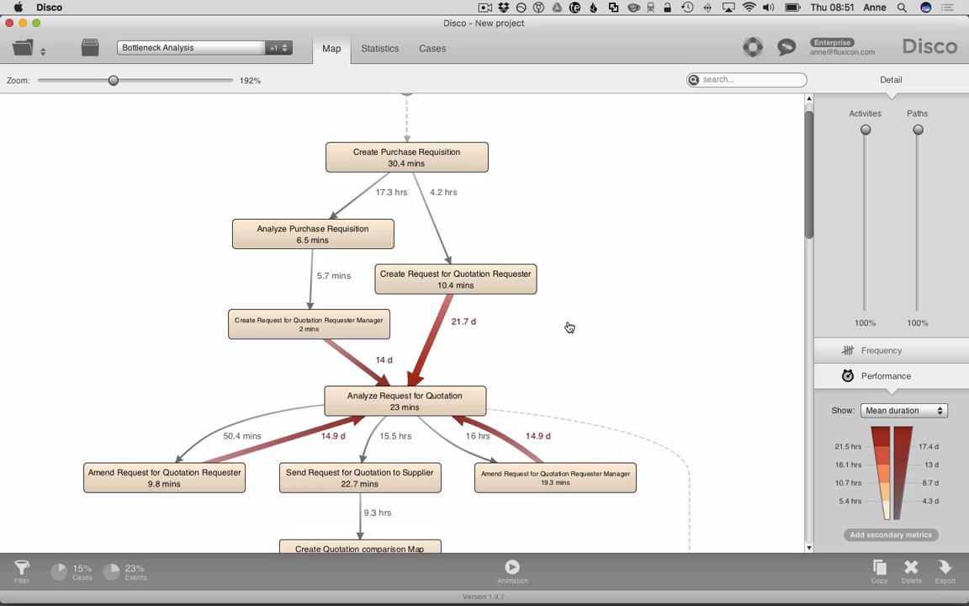
{"action": "scroll", "scroll_direction": "down", "scroll_amount": 3}
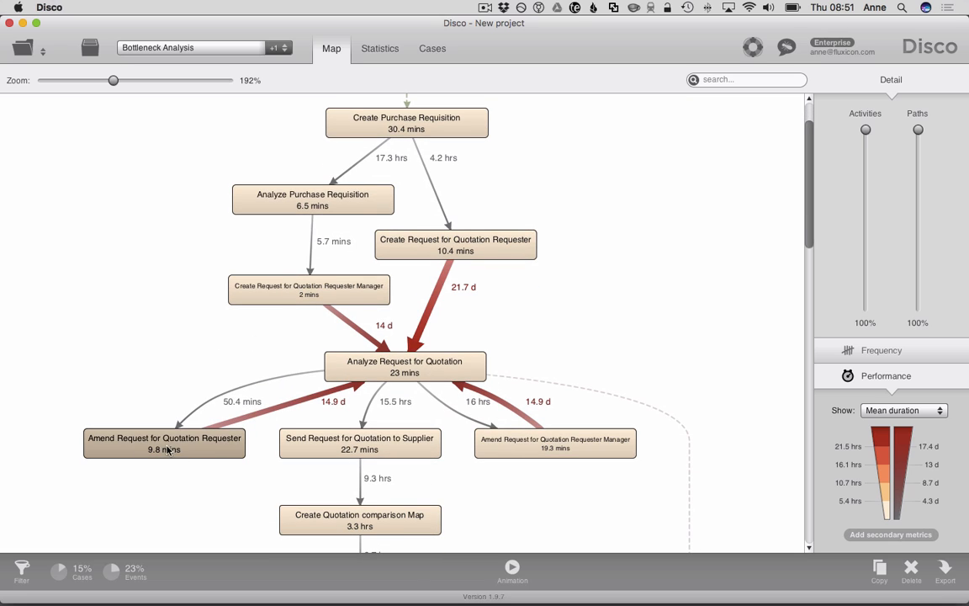
{"action": "mouse_move", "coordinate": [193, 483]}
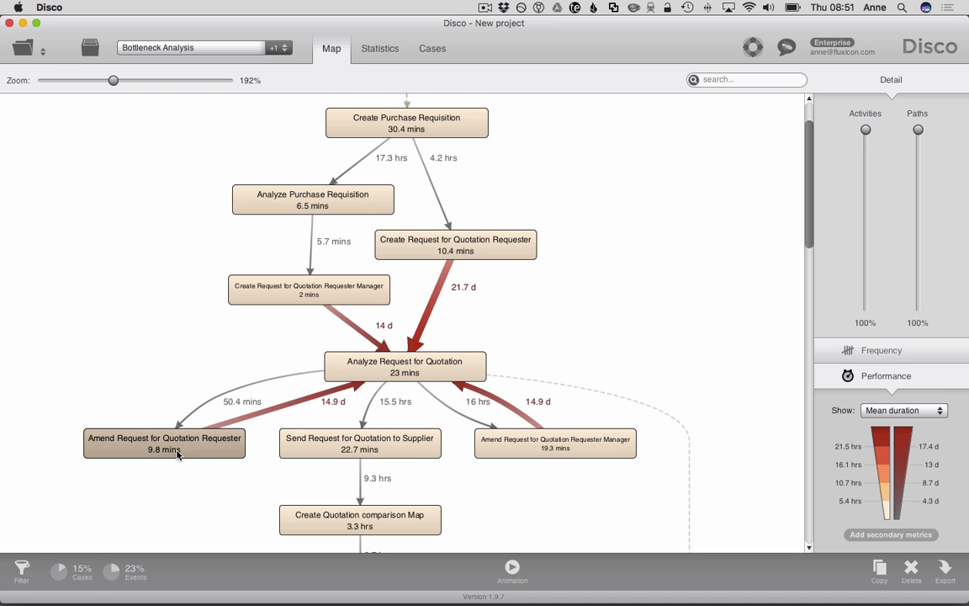
{"action": "mouse_move", "coordinate": [228, 432]}
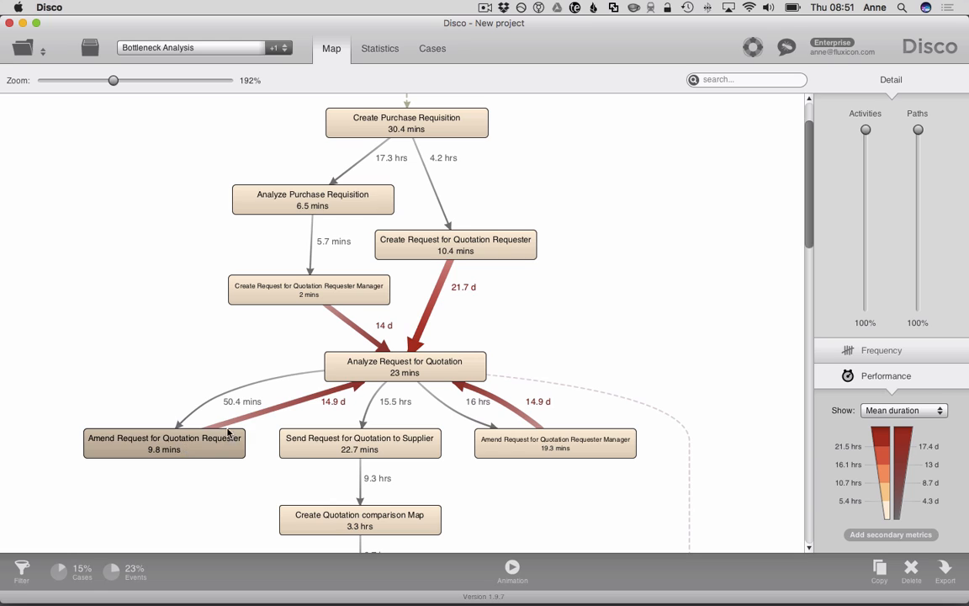
{"action": "mouse_move", "coordinate": [259, 432]}
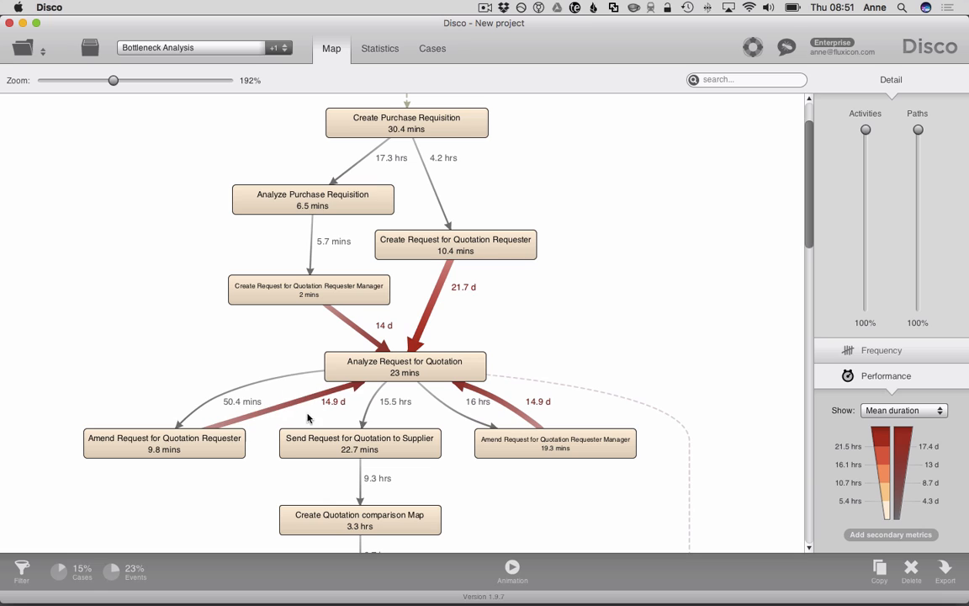
{"action": "mouse_move", "coordinate": [296, 414]}
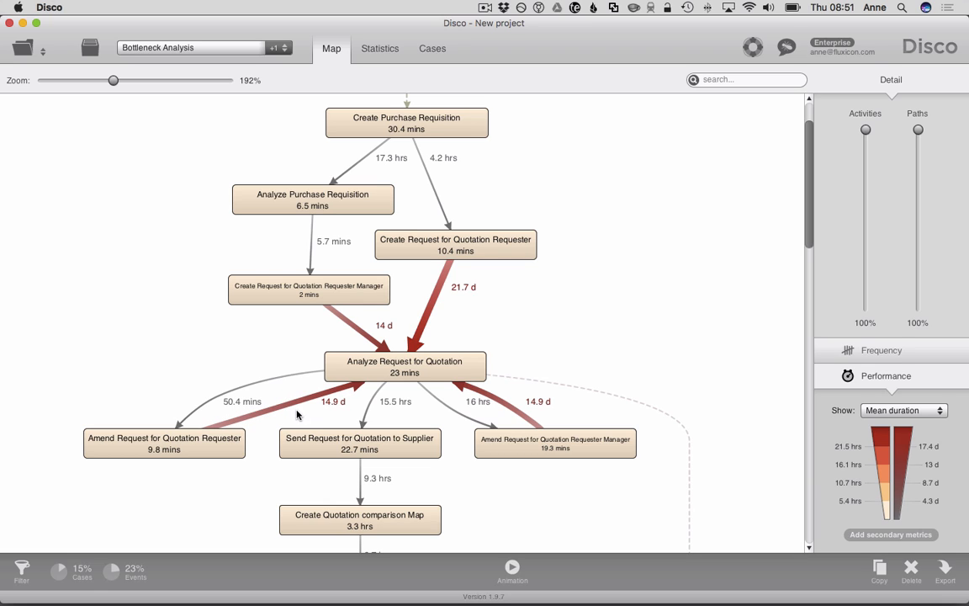
{"action": "mouse_move", "coordinate": [470, 271]}
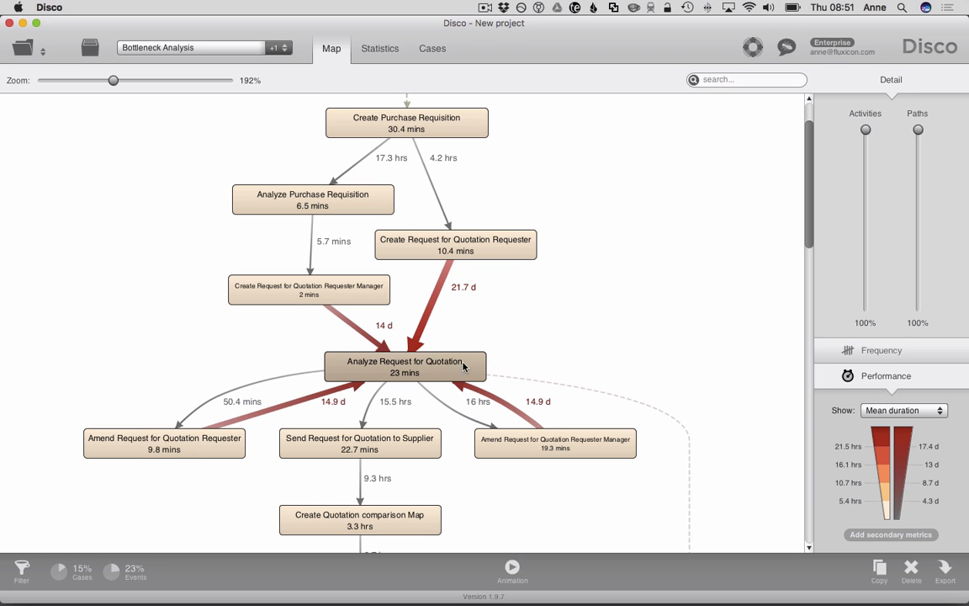
{"action": "mouse_move", "coordinate": [507, 347]}
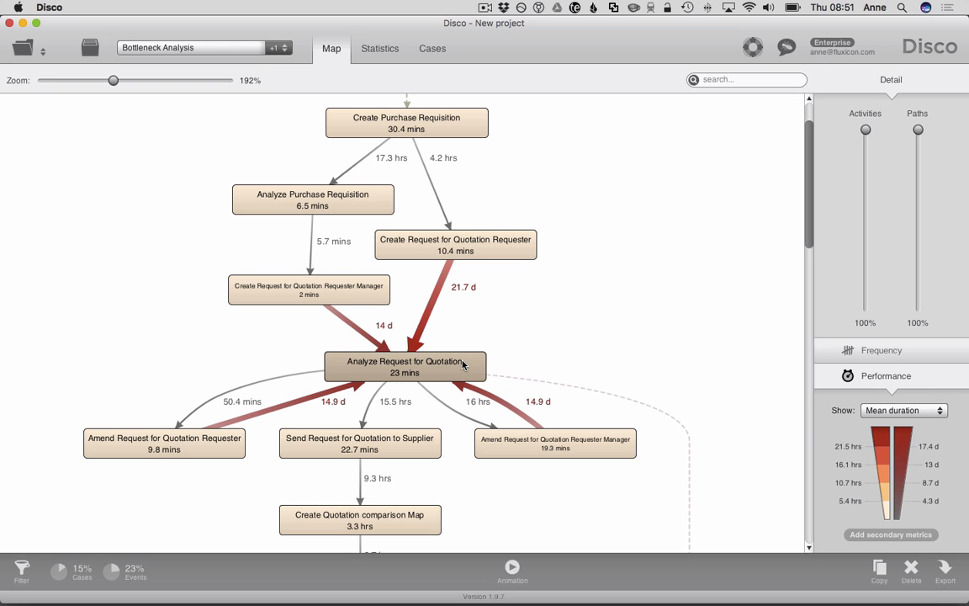
{"action": "mouse_move", "coordinate": [518, 345]}
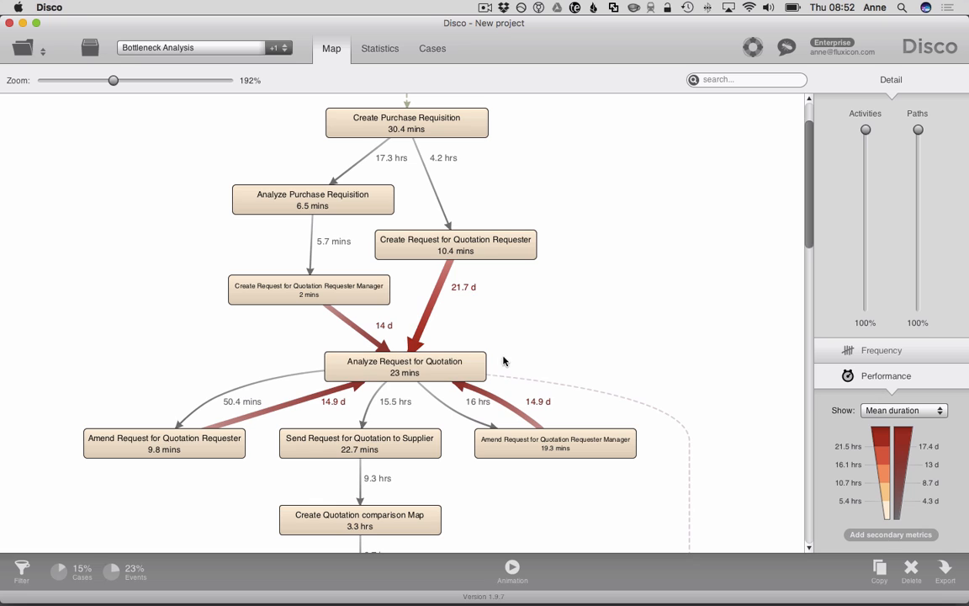
{"action": "mouse_move", "coordinate": [333, 341]}
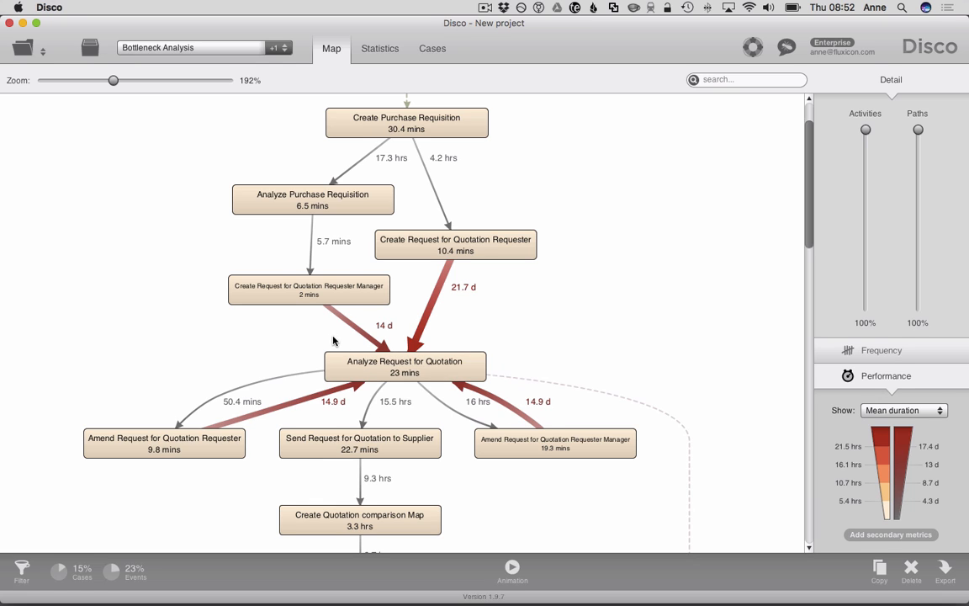
{"action": "mouse_move", "coordinate": [521, 354]}
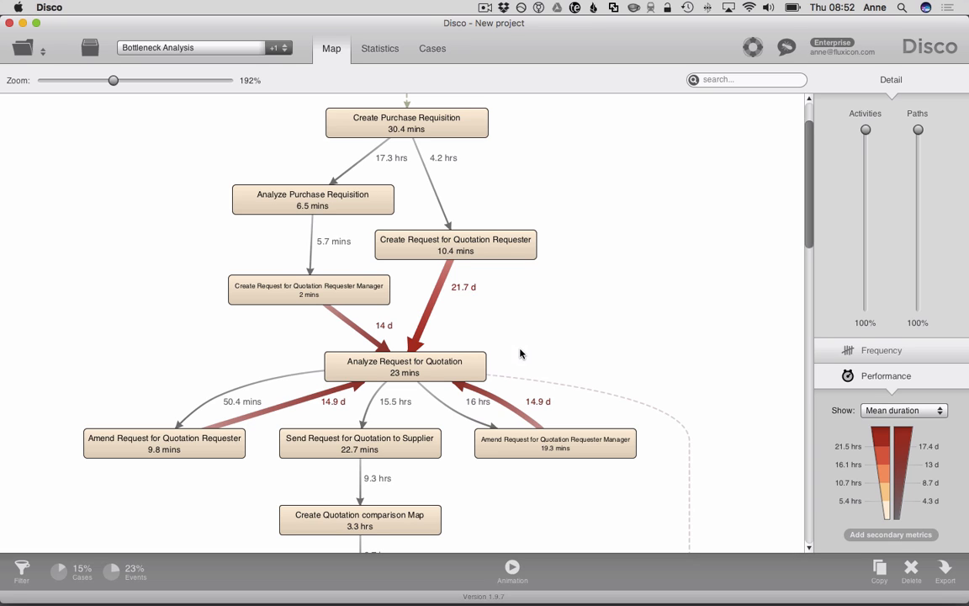
{"action": "mouse_move", "coordinate": [517, 315]}
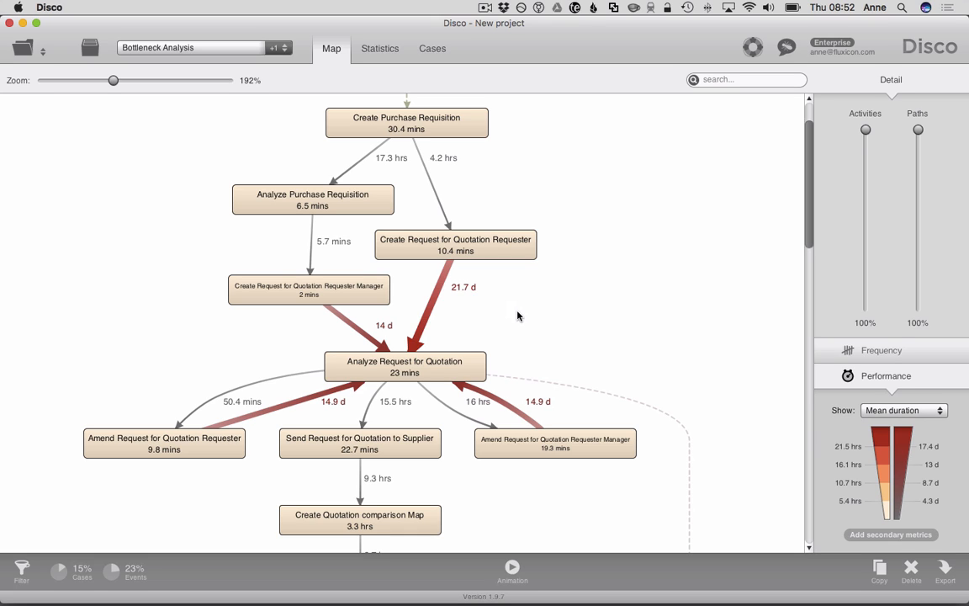
{"action": "mouse_move", "coordinate": [511, 312]}
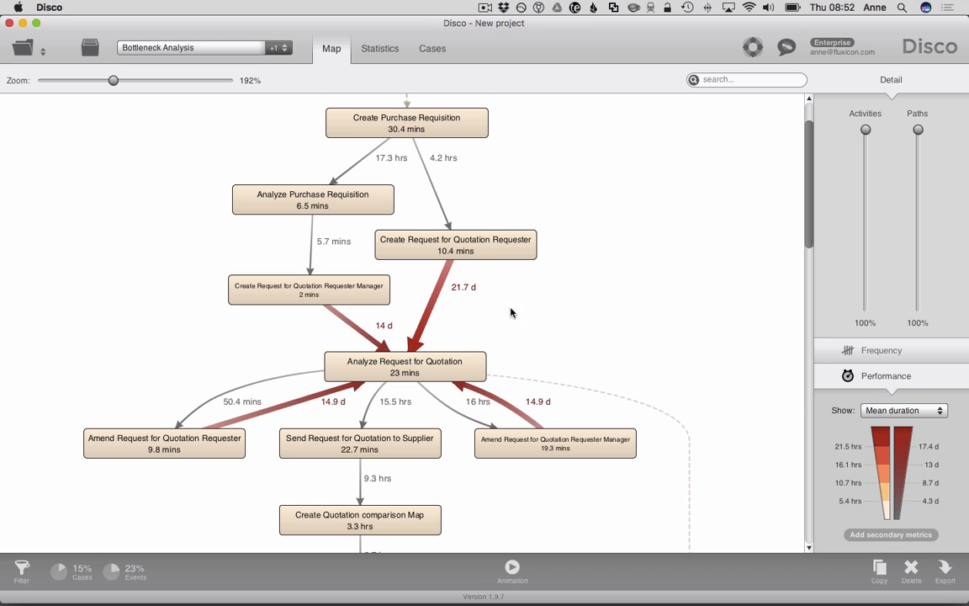
{"action": "mouse_move", "coordinate": [490, 329]}
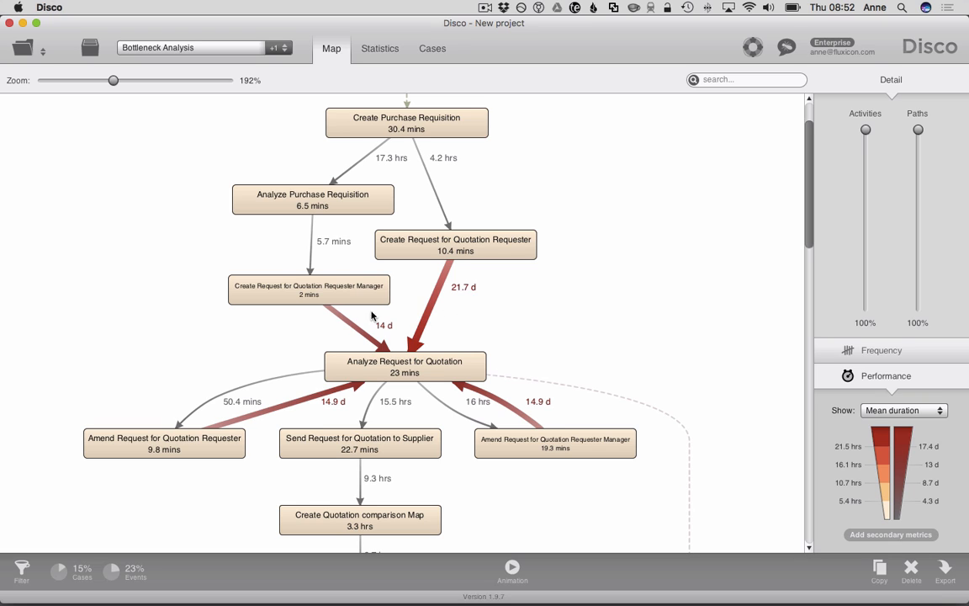
{"action": "mouse_move", "coordinate": [530, 348]}
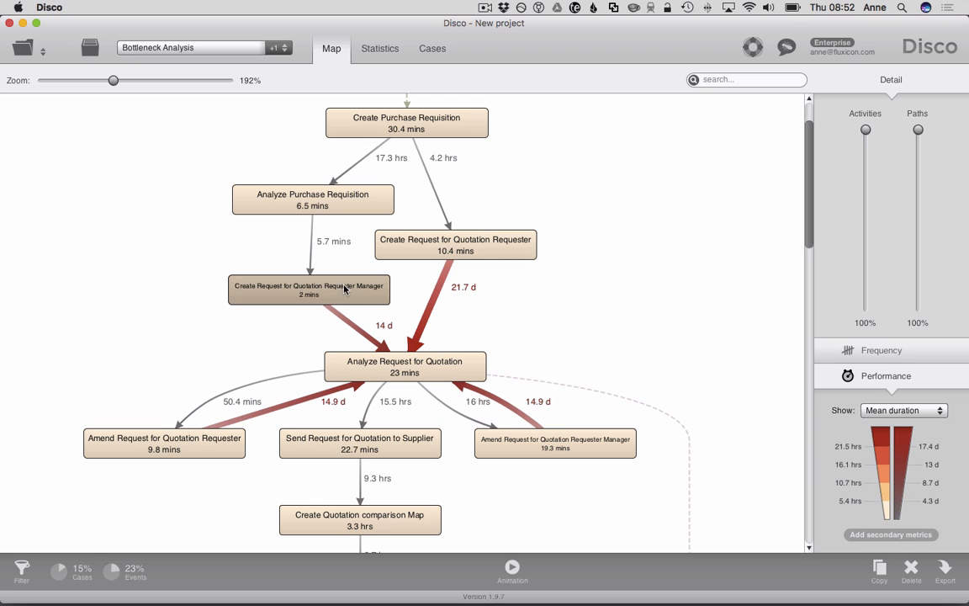
{"action": "mouse_move", "coordinate": [550, 352]}
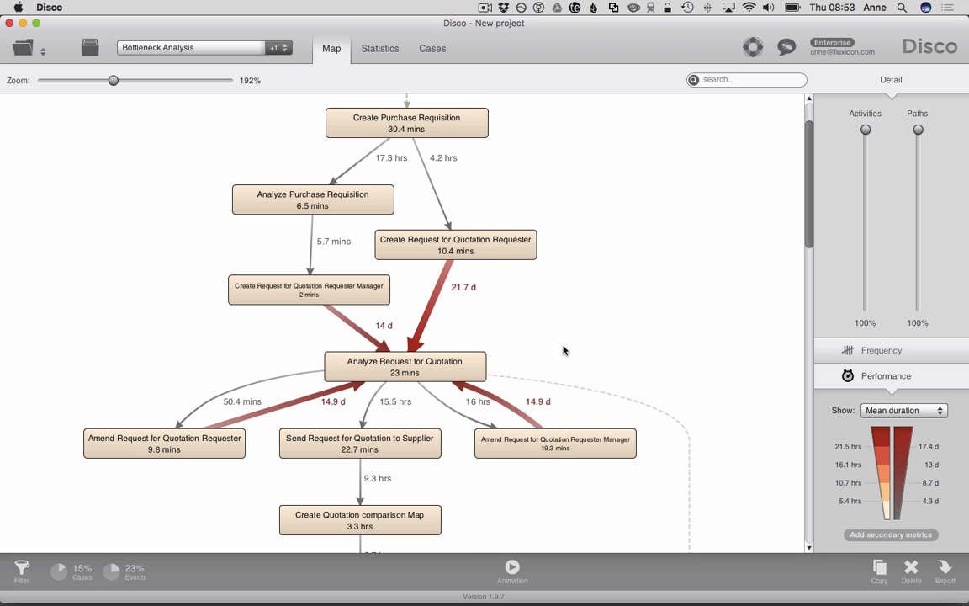
Start the case animation and zoom in on the upper activities.
{"action": "left_click", "coordinate": [512, 566]}
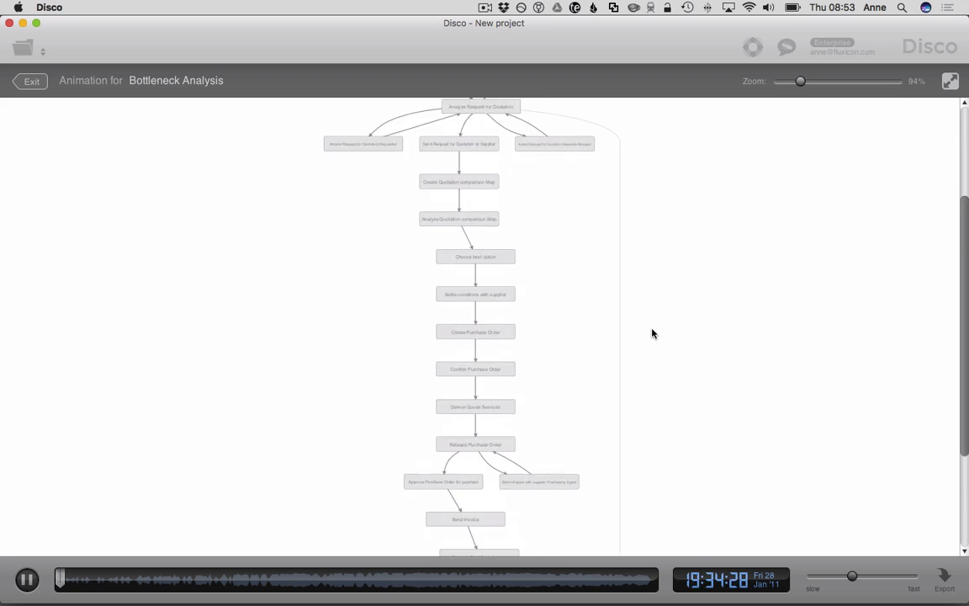
{"action": "left_click_drag", "start_coordinate": [801, 81], "coordinate": [813, 80]}
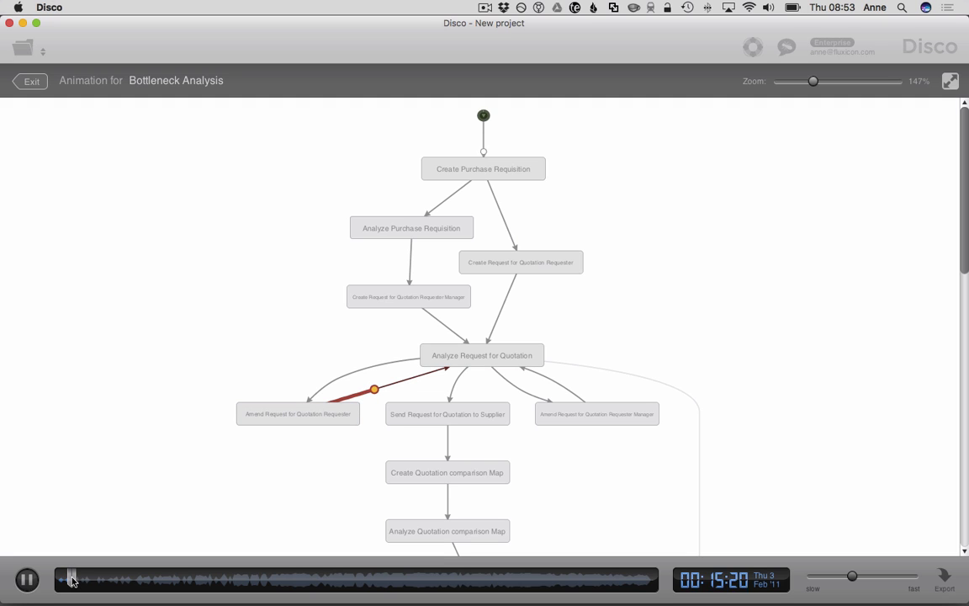
Jump the animation ahead and replay to late July 2011 as tokens pile up.
{"action": "left_click", "coordinate": [26, 579]}
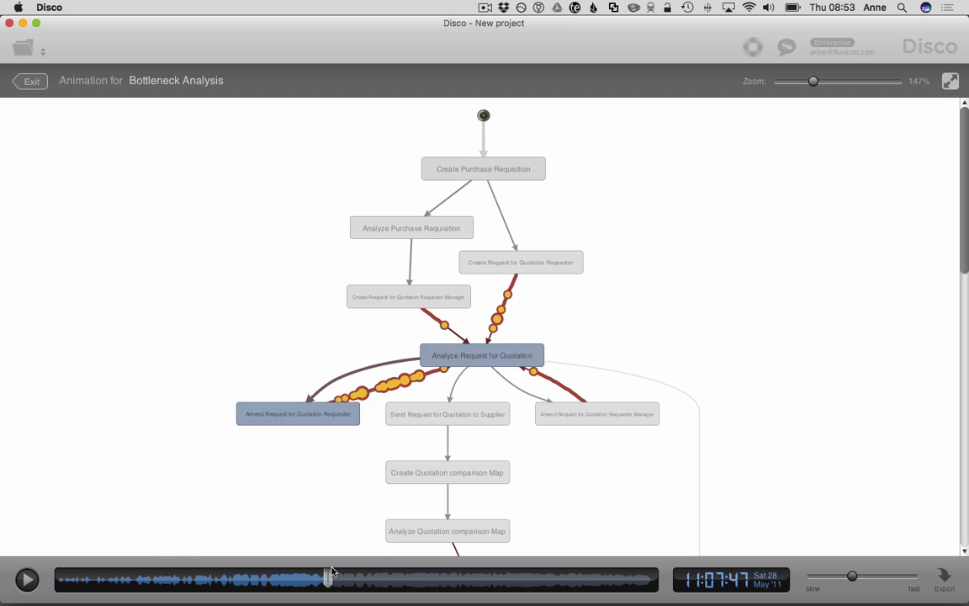
{"action": "left_click", "coordinate": [26, 579]}
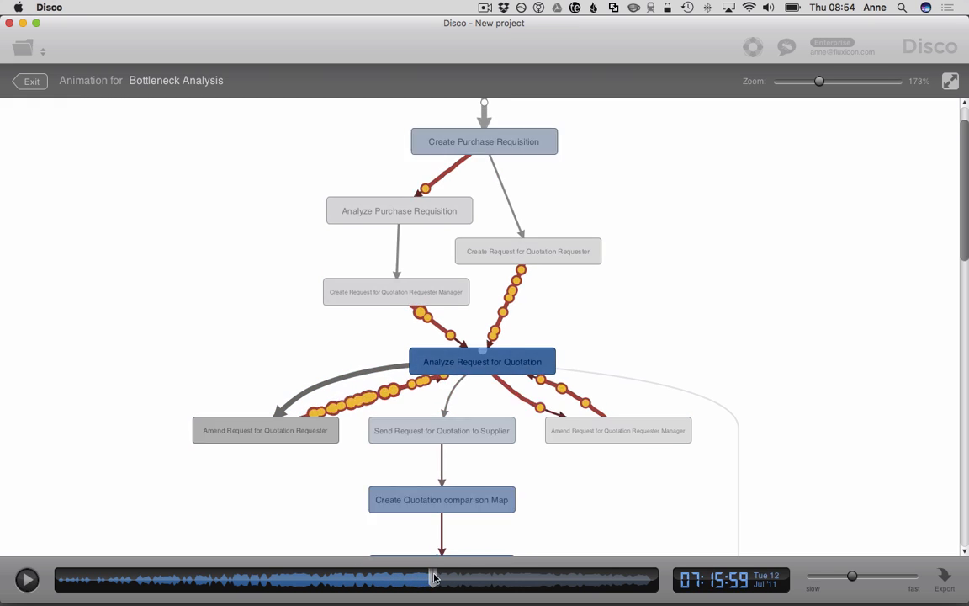
{"action": "left_click", "coordinate": [26, 579]}
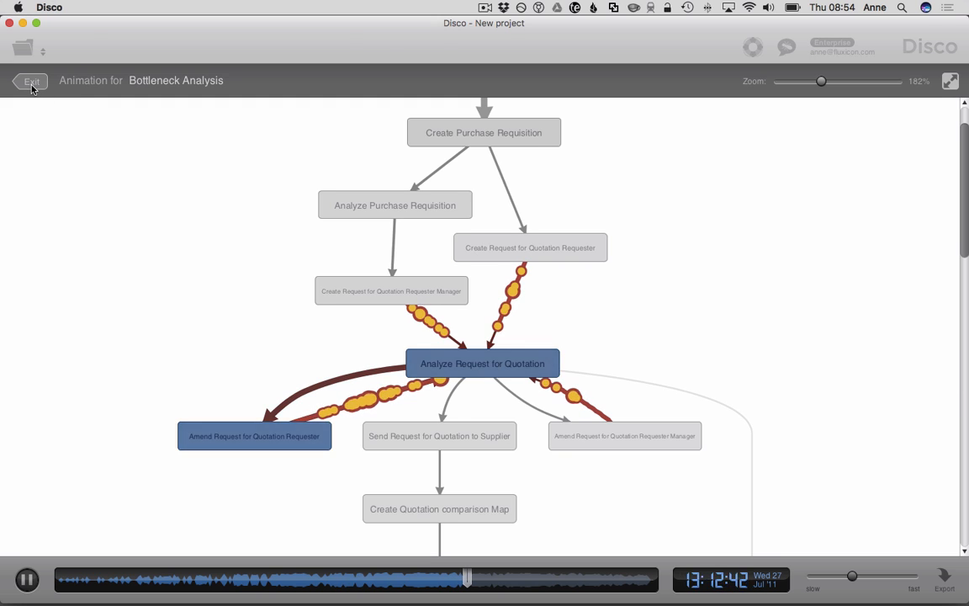
Exit the animation and switch to the 608-case Purchasing Example dataset.
{"action": "left_click", "coordinate": [32, 81]}
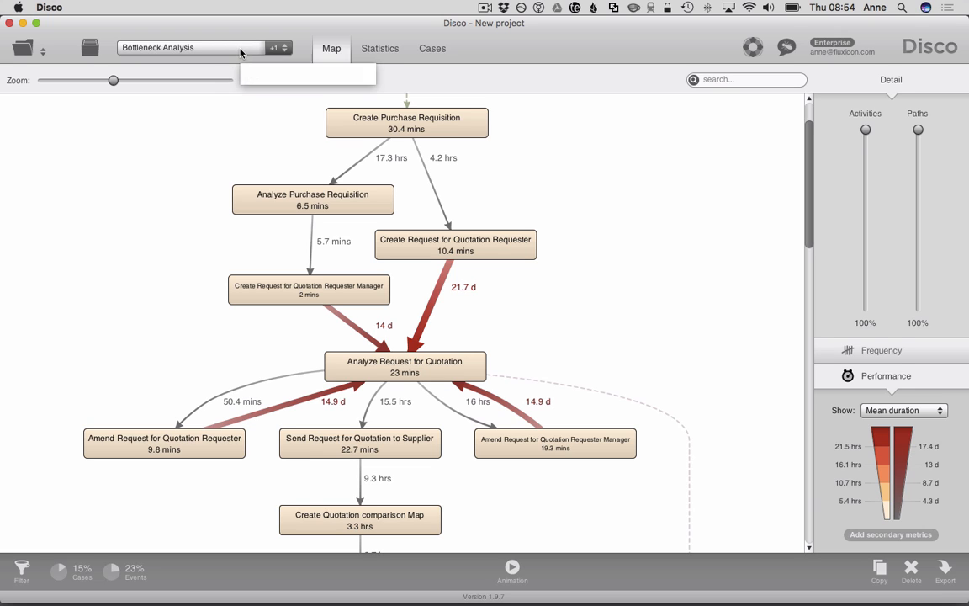
{"action": "left_click", "coordinate": [189, 47]}
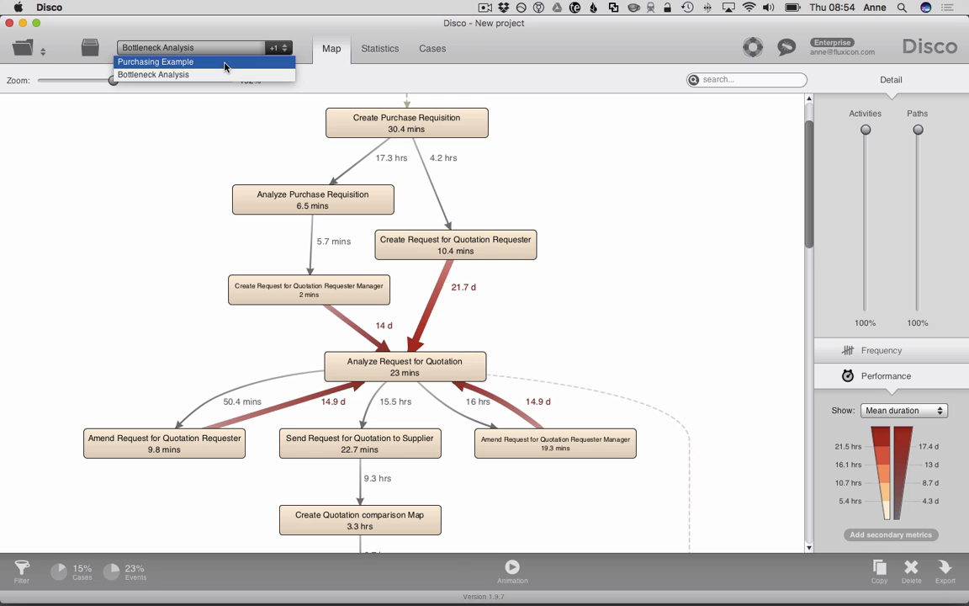
{"action": "left_click", "coordinate": [155, 61]}
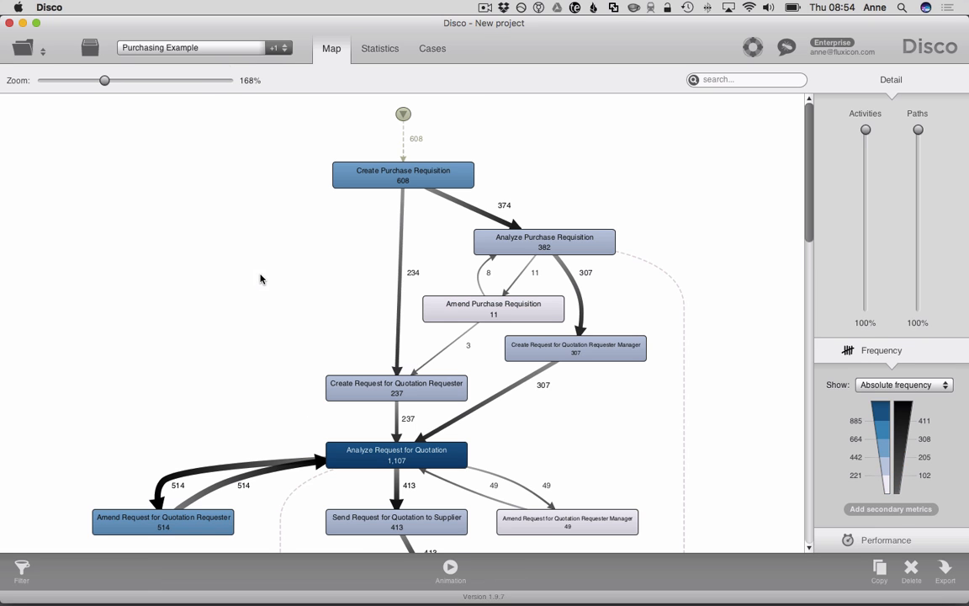
{"action": "left_click", "coordinate": [379, 48]}
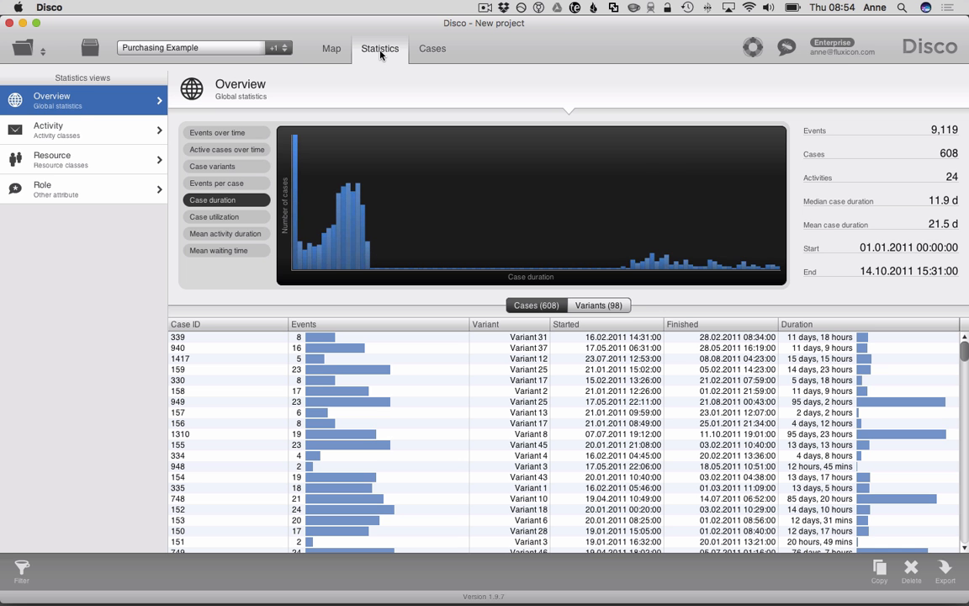
{"action": "mouse_move", "coordinate": [805, 208]}
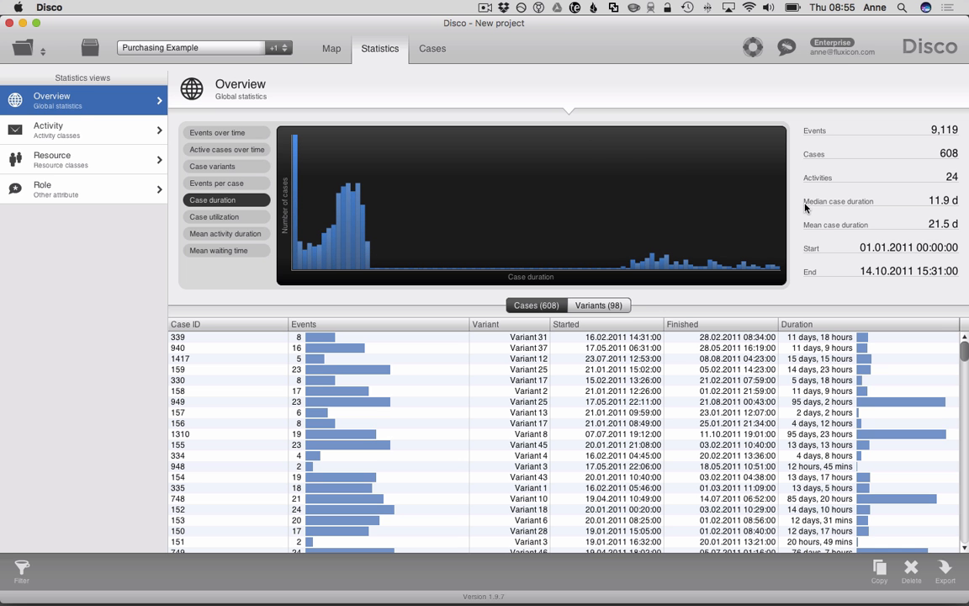
{"action": "mouse_move", "coordinate": [827, 230]}
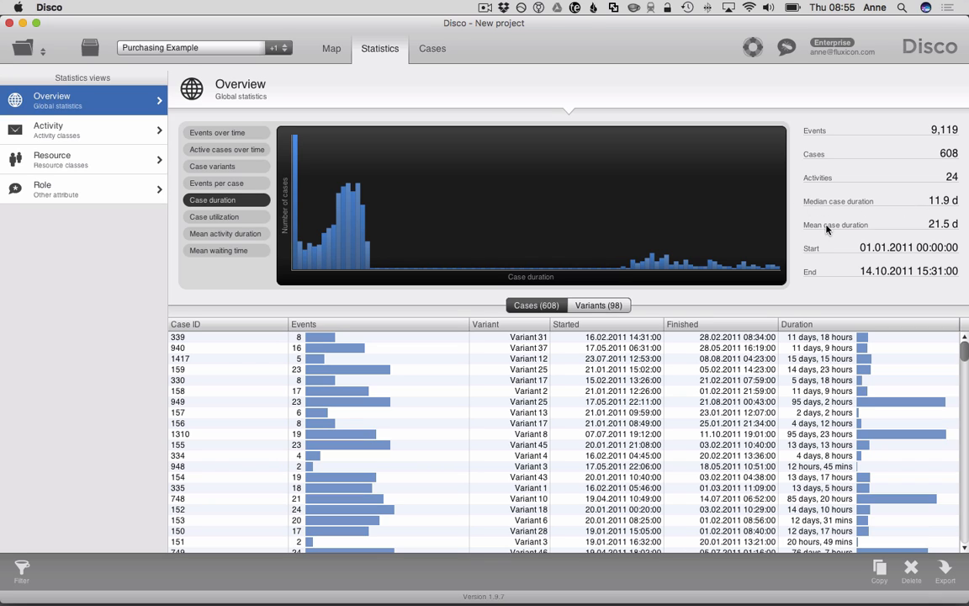
{"action": "mouse_move", "coordinate": [844, 202]}
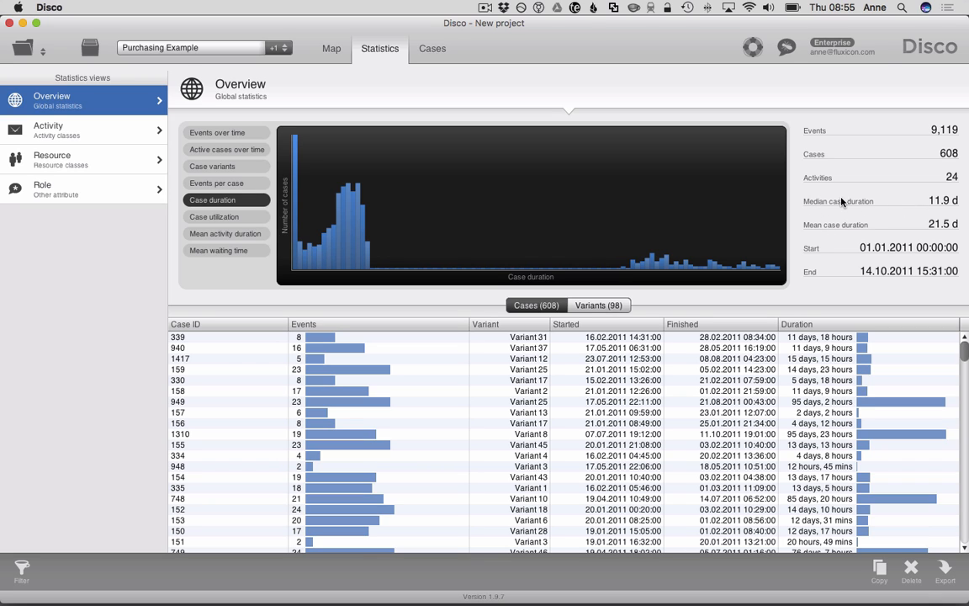
{"action": "mouse_move", "coordinate": [862, 205]}
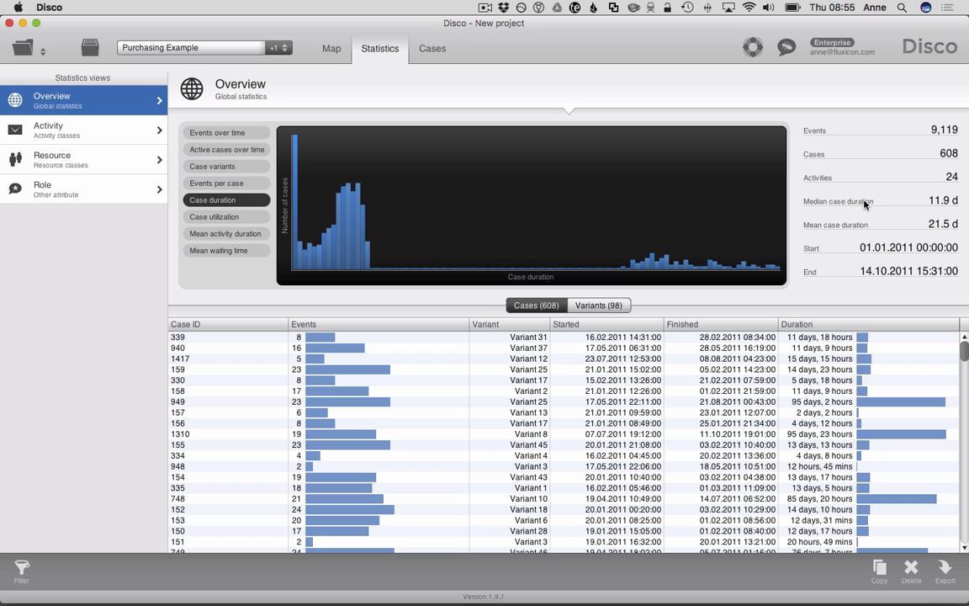
{"action": "mouse_move", "coordinate": [883, 209]}
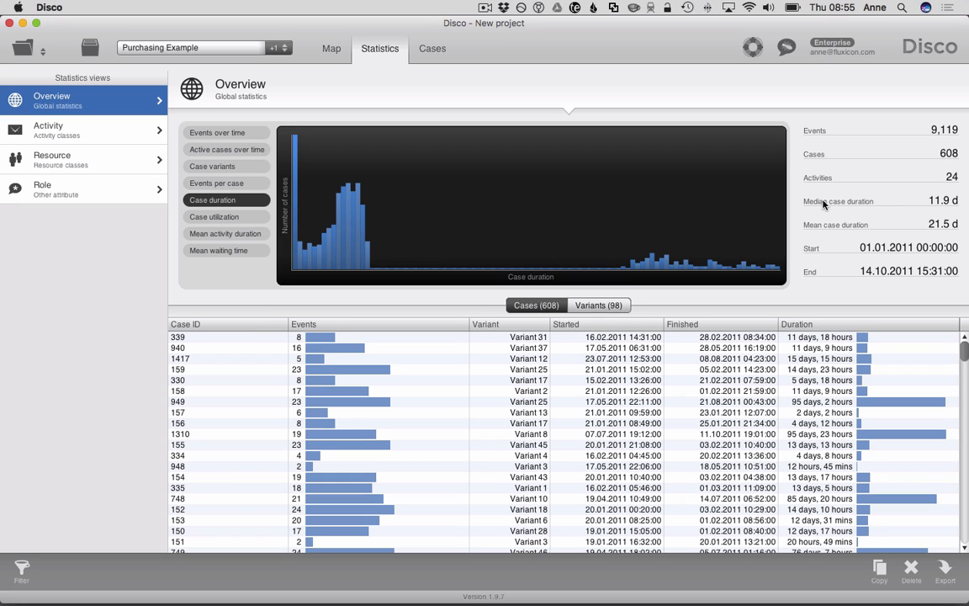
{"action": "mouse_move", "coordinate": [834, 229]}
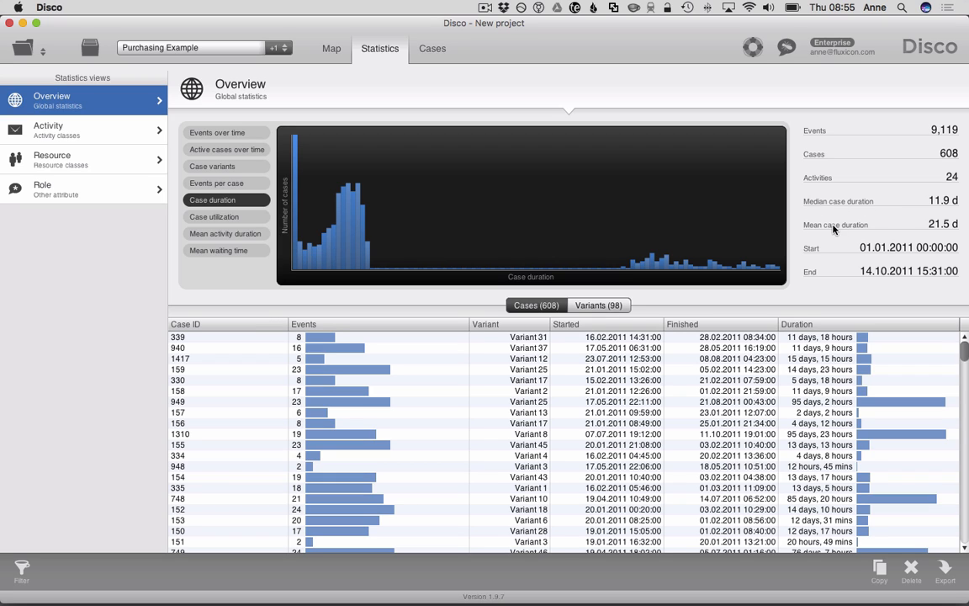
{"action": "mouse_move", "coordinate": [939, 205]}
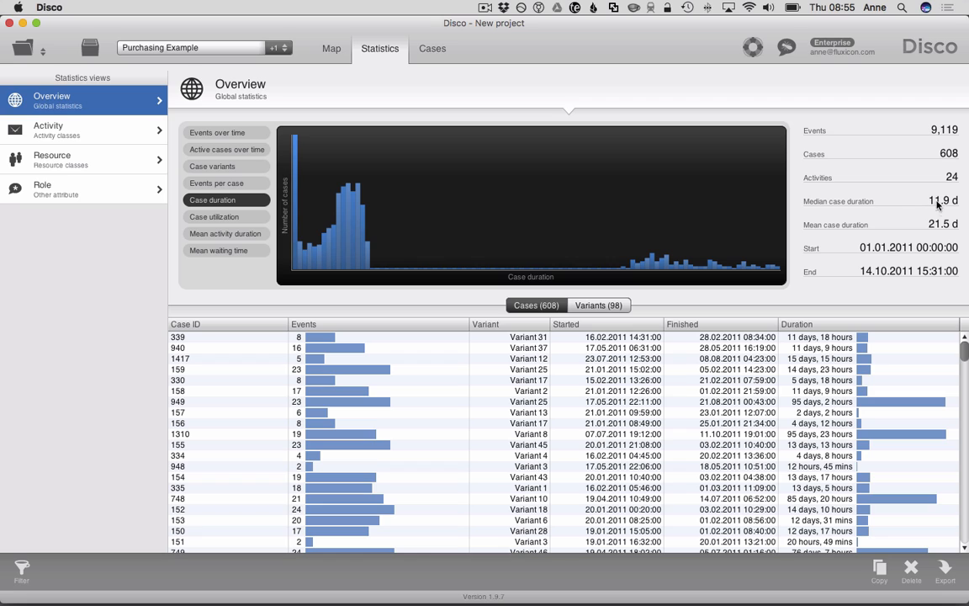
{"action": "mouse_move", "coordinate": [932, 217]}
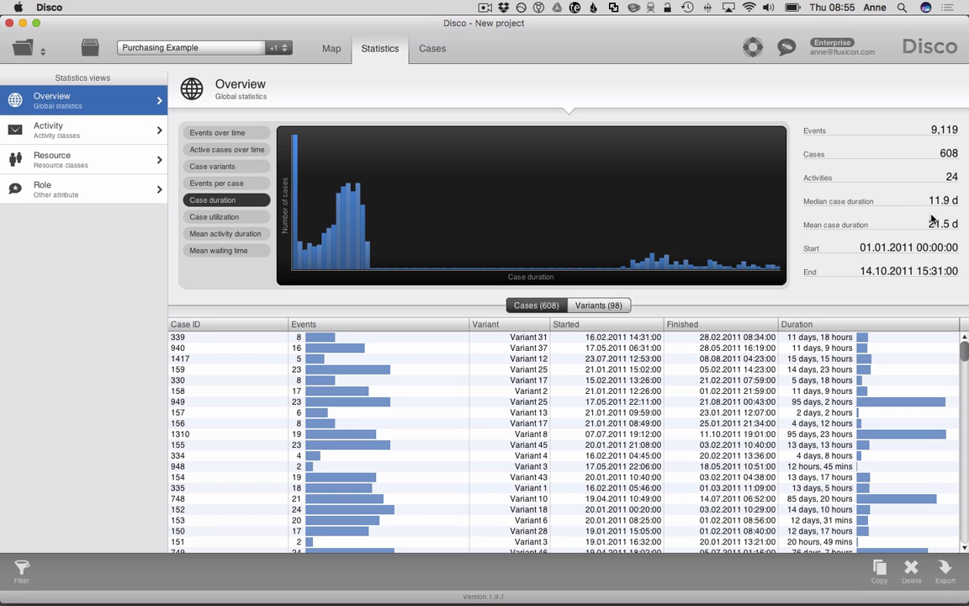
{"action": "mouse_move", "coordinate": [827, 226]}
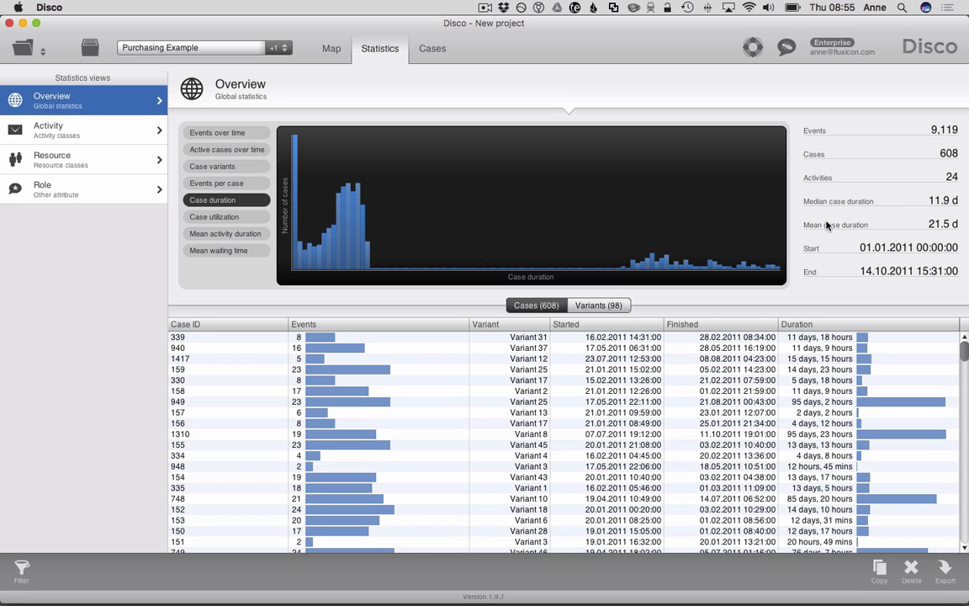
{"action": "mouse_move", "coordinate": [941, 231]}
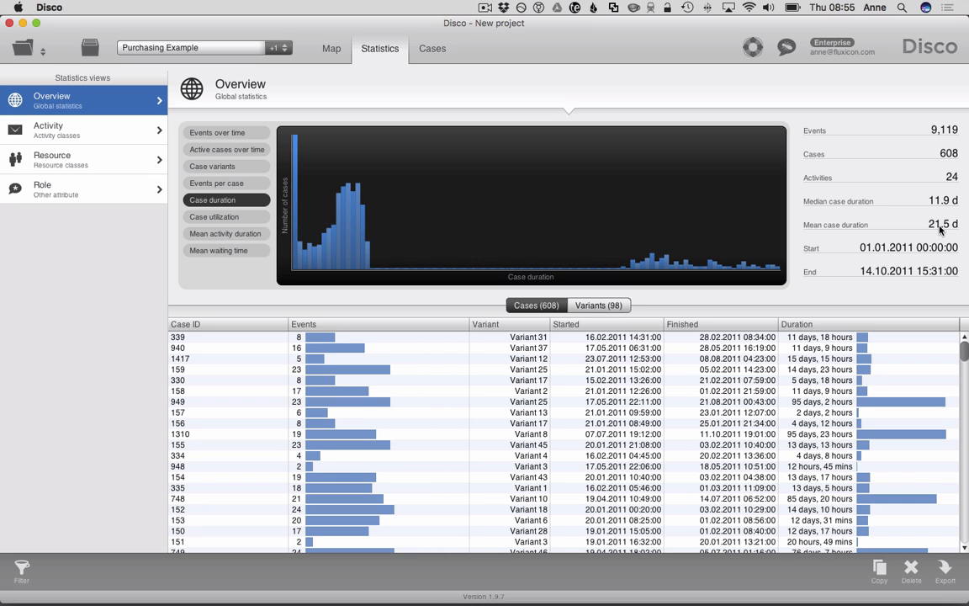
{"action": "mouse_move", "coordinate": [930, 207]}
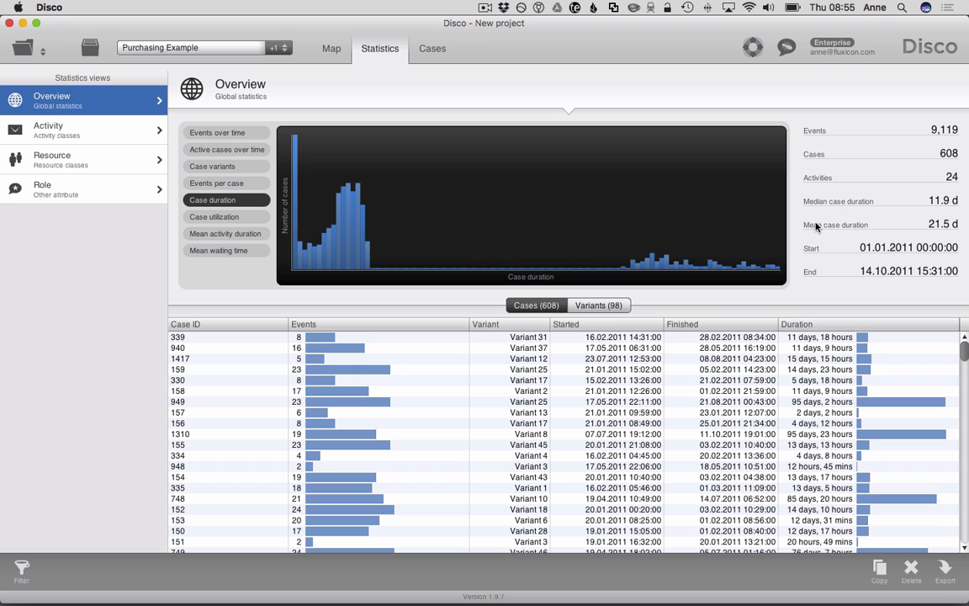
{"action": "mouse_move", "coordinate": [819, 225]}
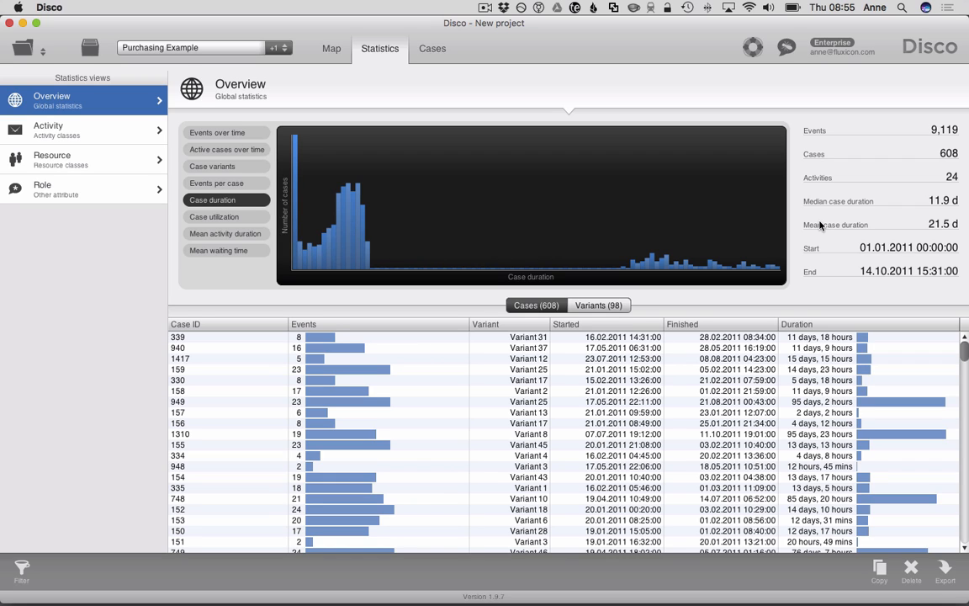
{"action": "mouse_move", "coordinate": [883, 228]}
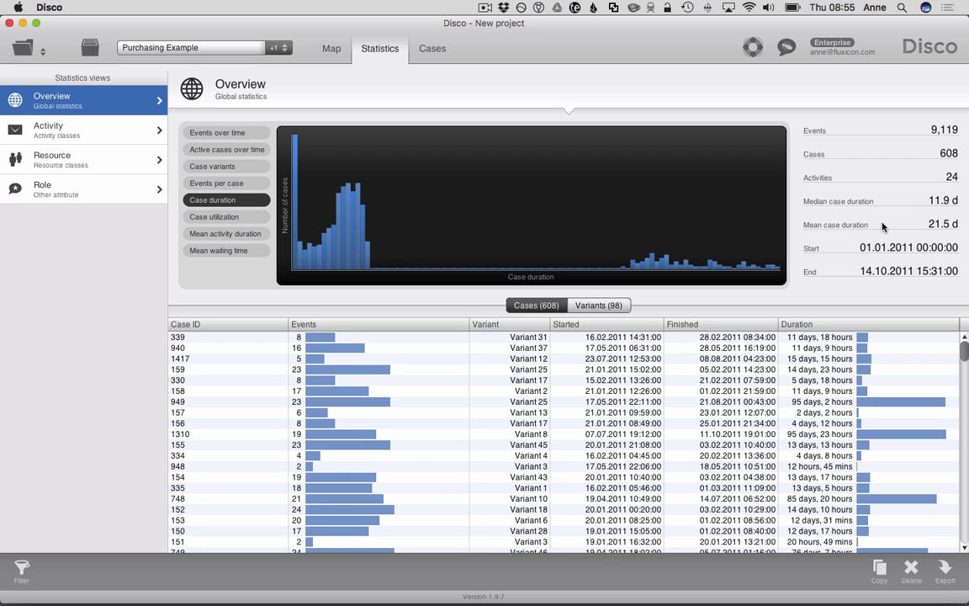
{"action": "mouse_move", "coordinate": [830, 223]}
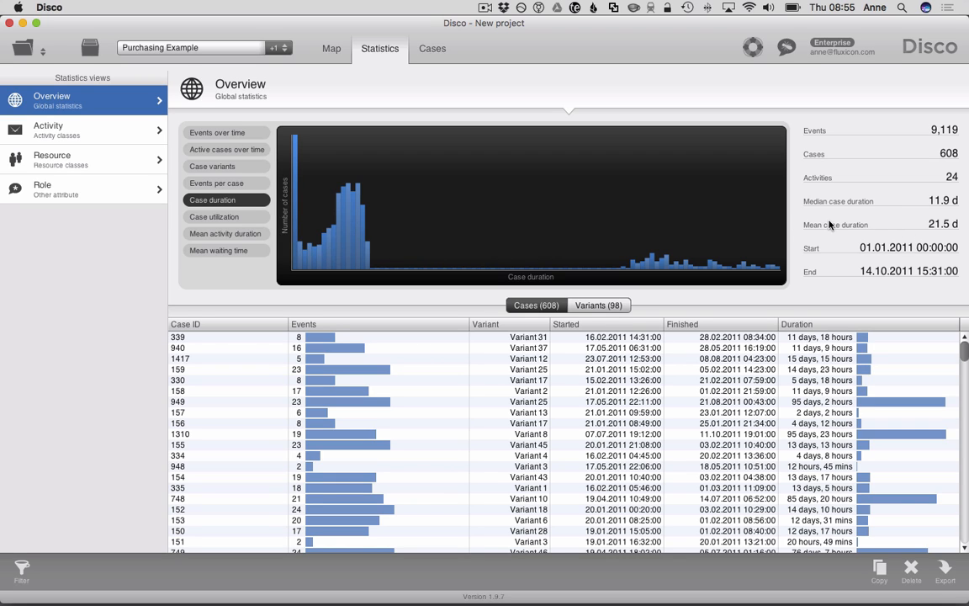
{"action": "mouse_move", "coordinate": [929, 228]}
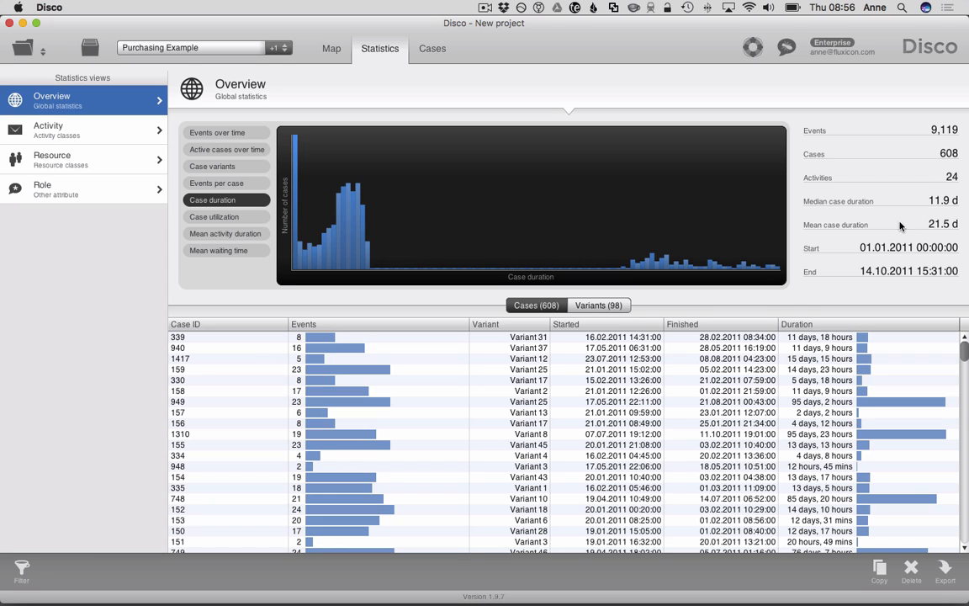
{"action": "mouse_move", "coordinate": [821, 202]}
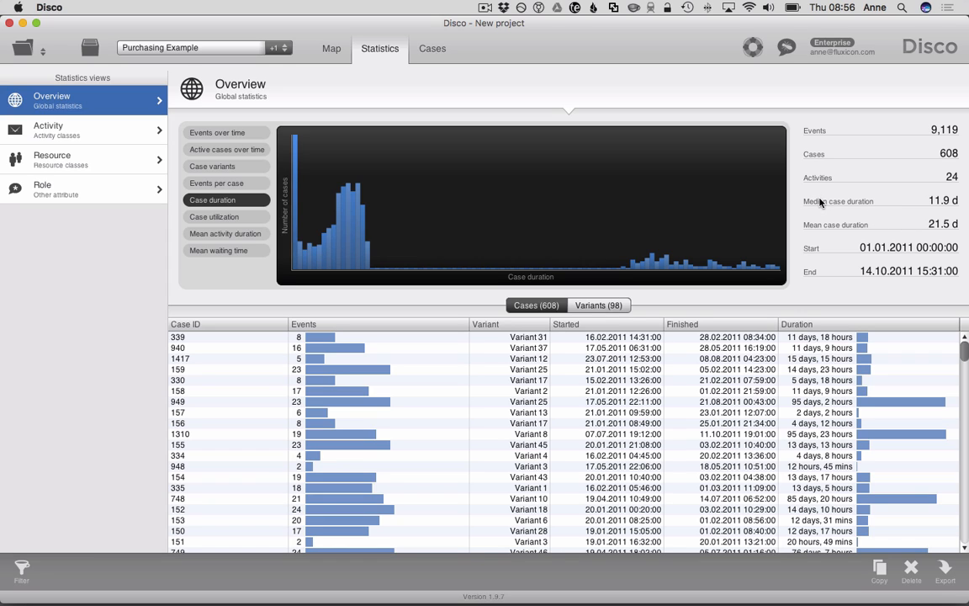
{"action": "mouse_move", "coordinate": [881, 204]}
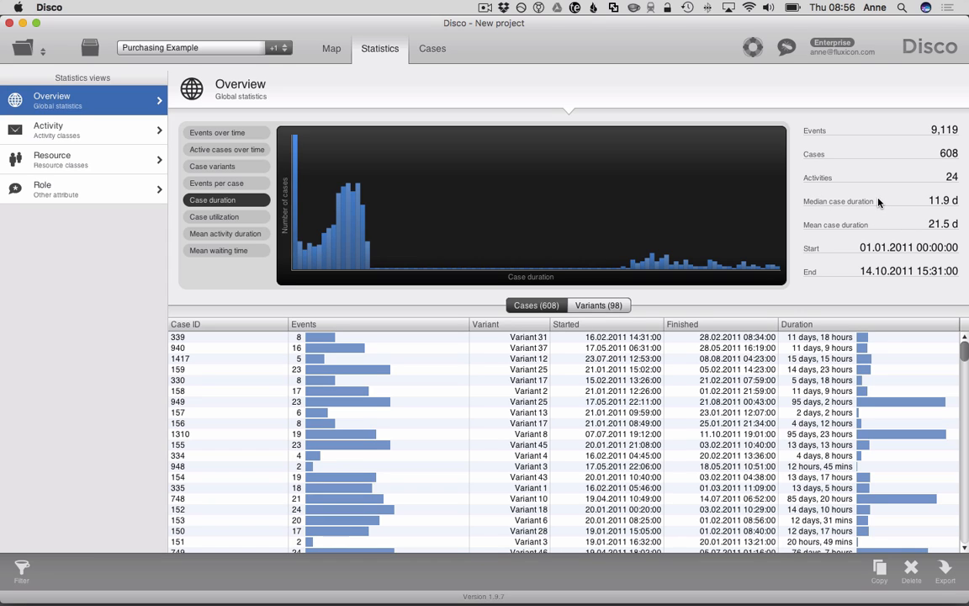
{"action": "mouse_move", "coordinate": [899, 203]}
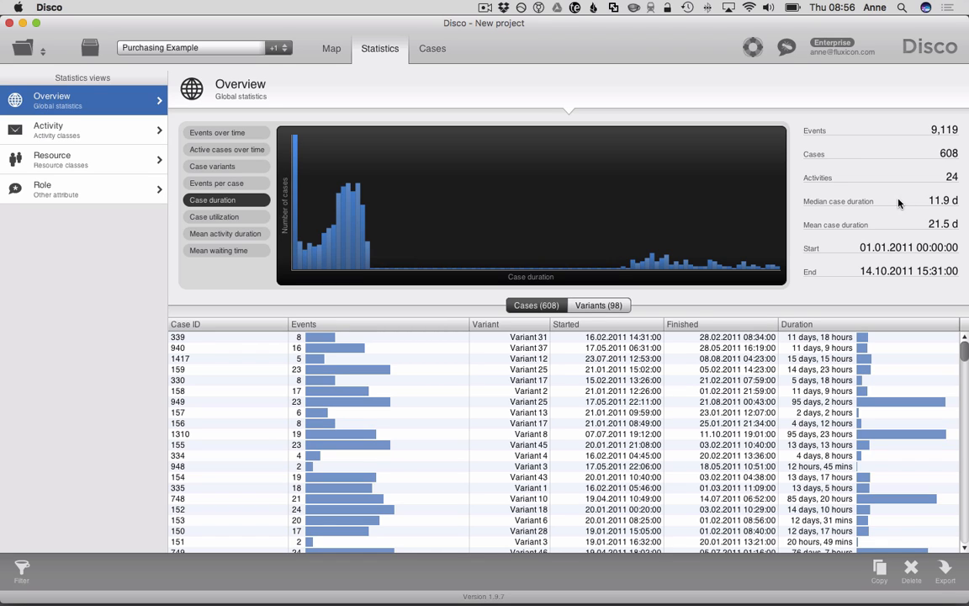
{"action": "mouse_move", "coordinate": [892, 208]}
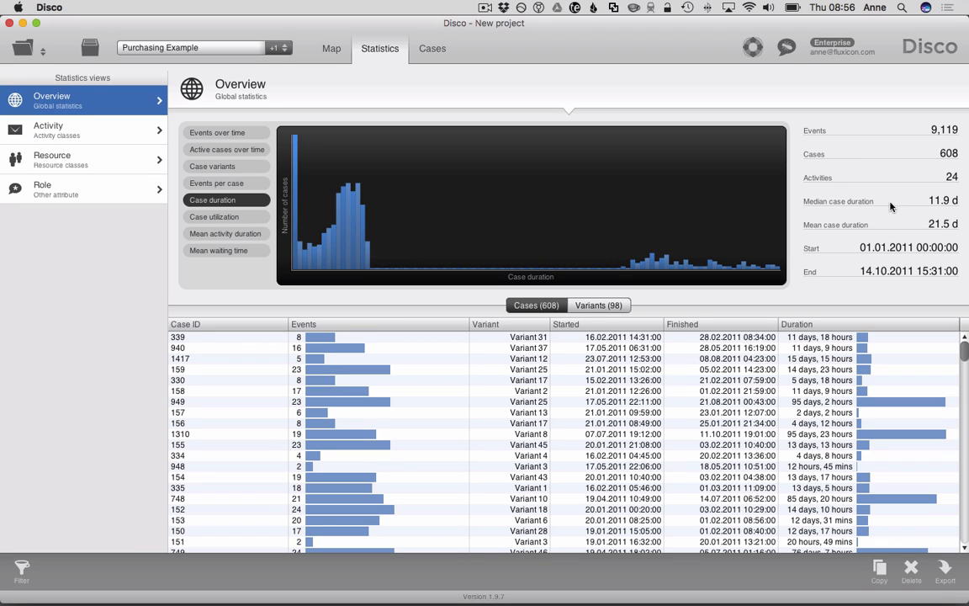
{"action": "mouse_move", "coordinate": [820, 204]}
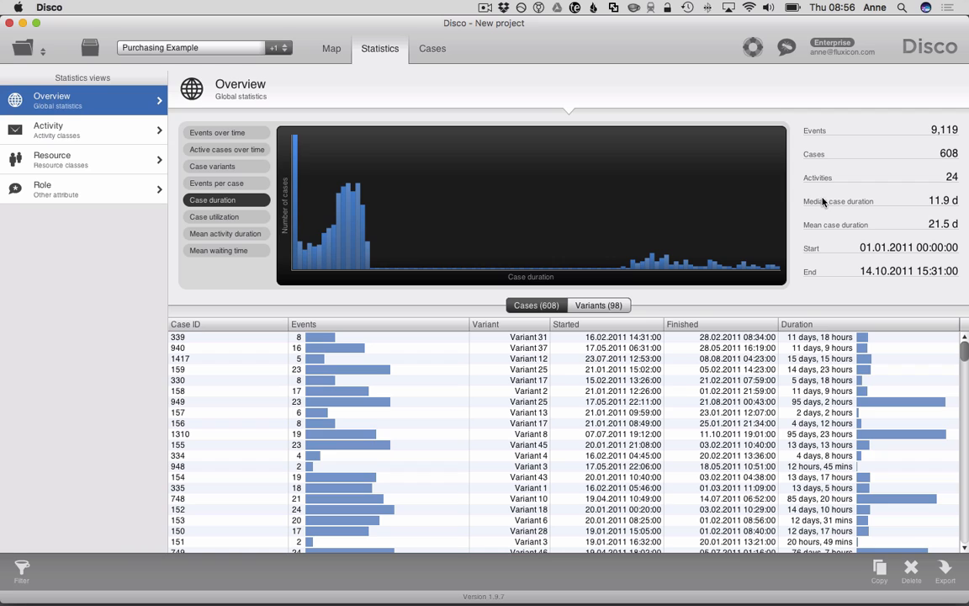
{"action": "mouse_move", "coordinate": [932, 209]}
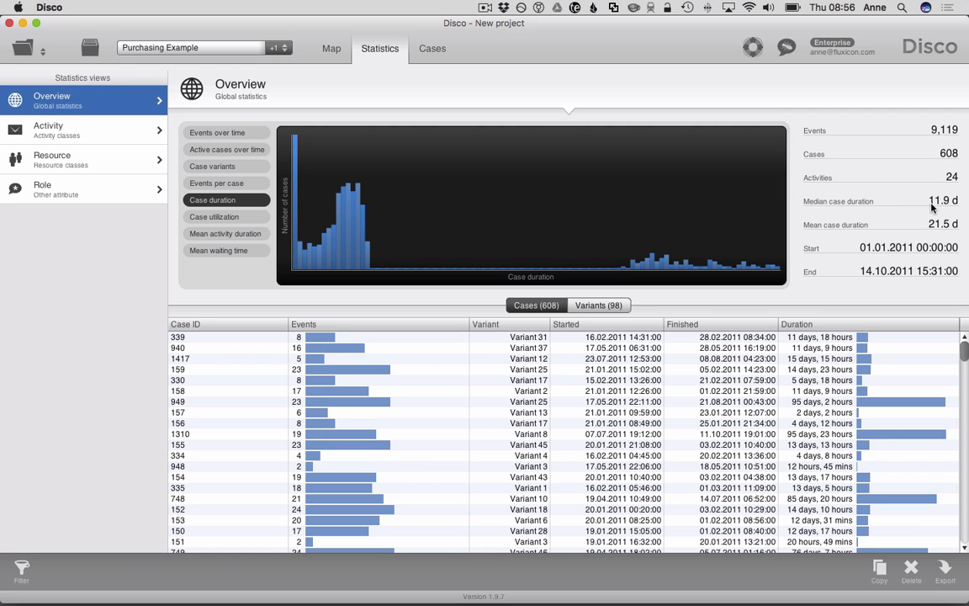
{"action": "mouse_move", "coordinate": [930, 206]}
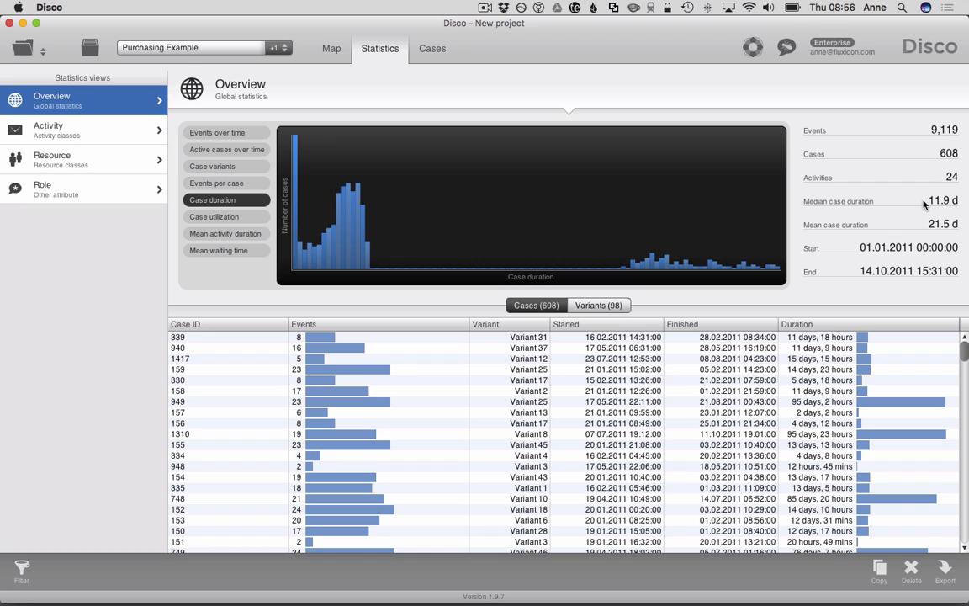
{"action": "mouse_move", "coordinate": [850, 200]}
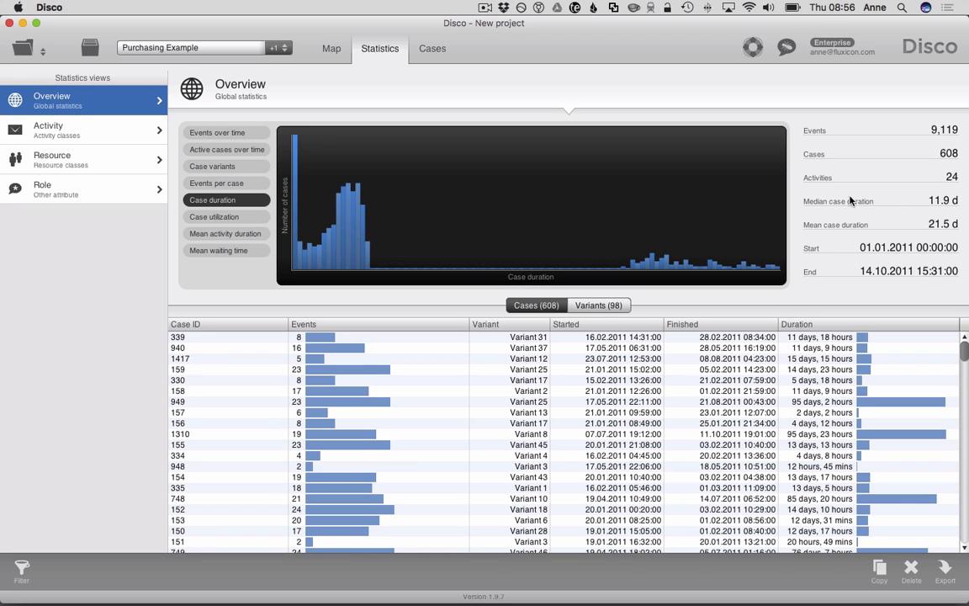
{"action": "mouse_move", "coordinate": [839, 230]}
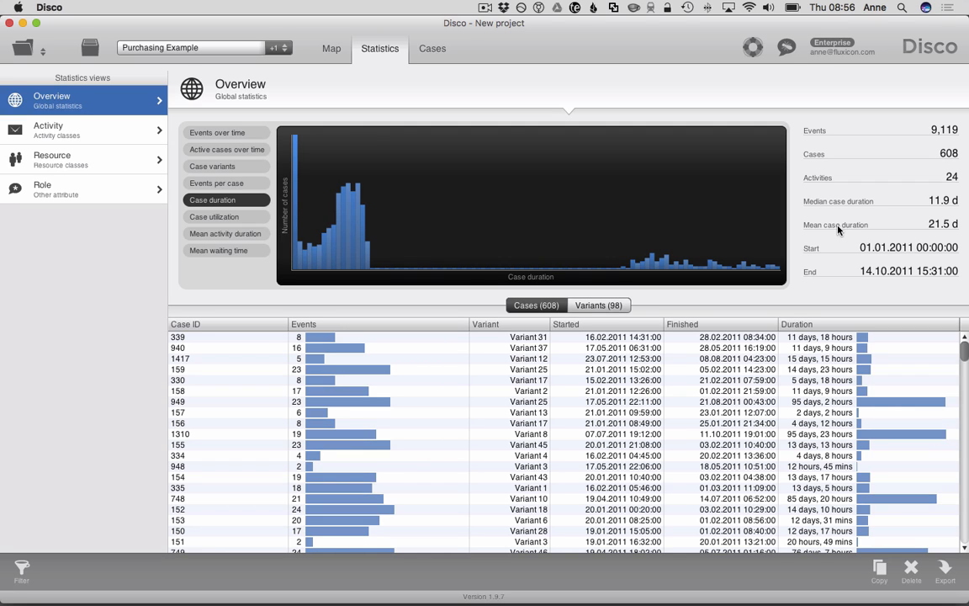
{"action": "mouse_move", "coordinate": [840, 227]}
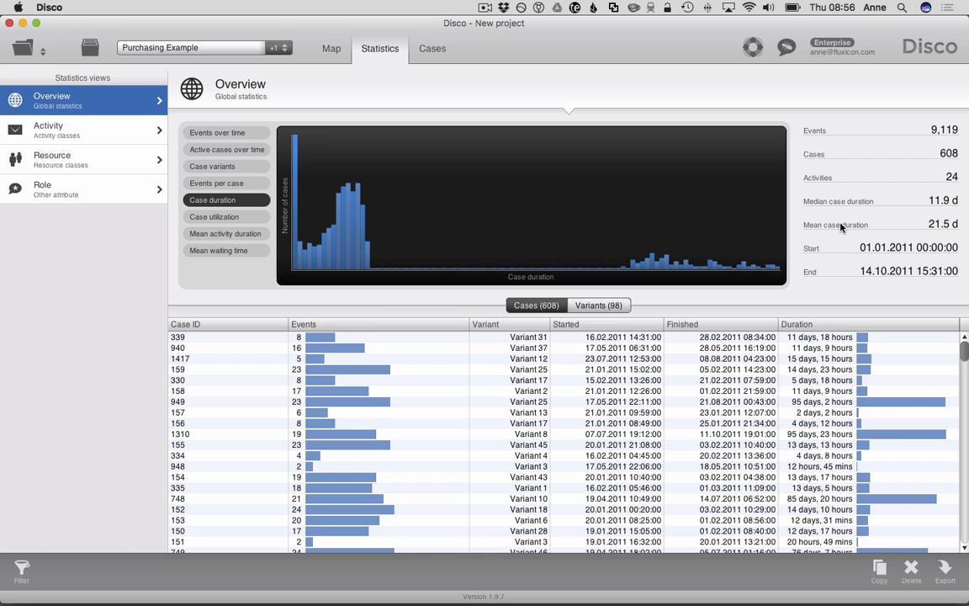
{"action": "mouse_move", "coordinate": [845, 208]}
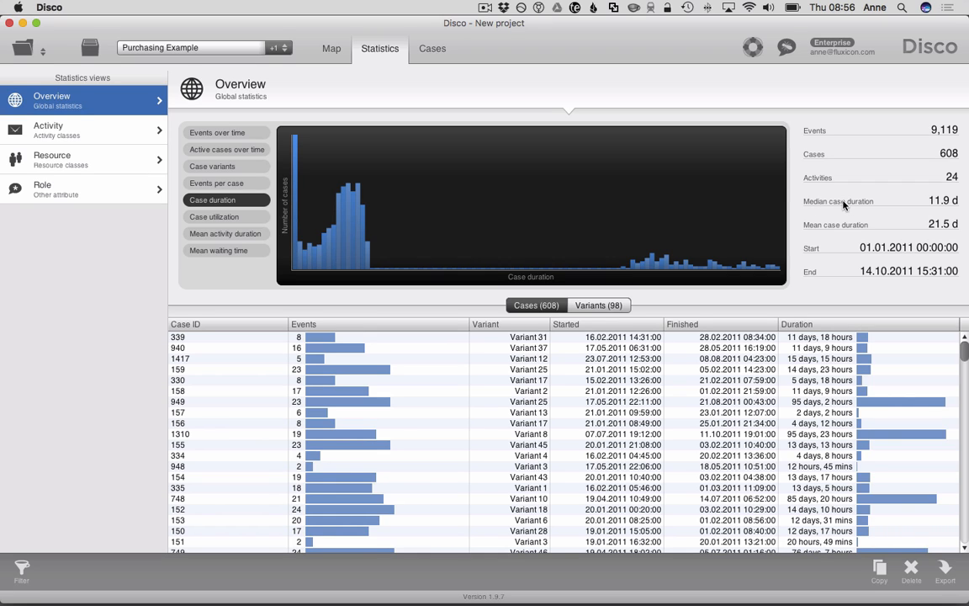
{"action": "mouse_move", "coordinate": [332, 48]}
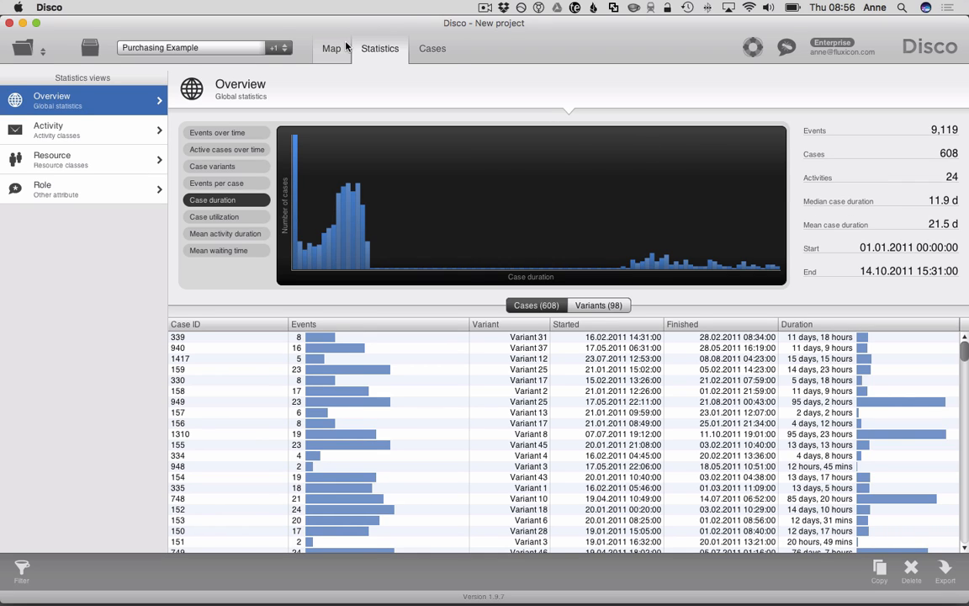
Show median durations on the full map and zoom in on the 5.6-day return path.
{"action": "left_click", "coordinate": [331, 48]}
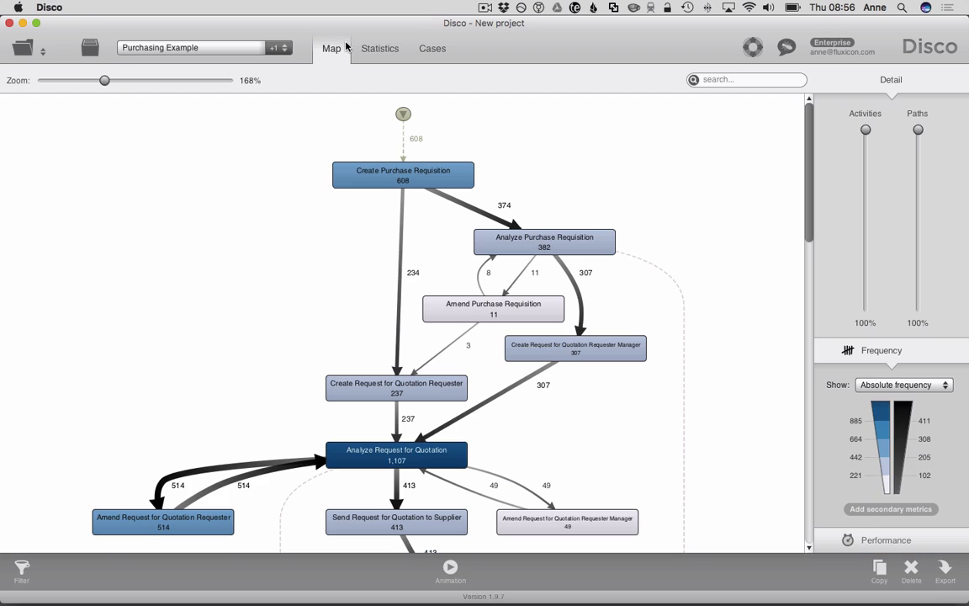
{"action": "mouse_move", "coordinate": [728, 328]}
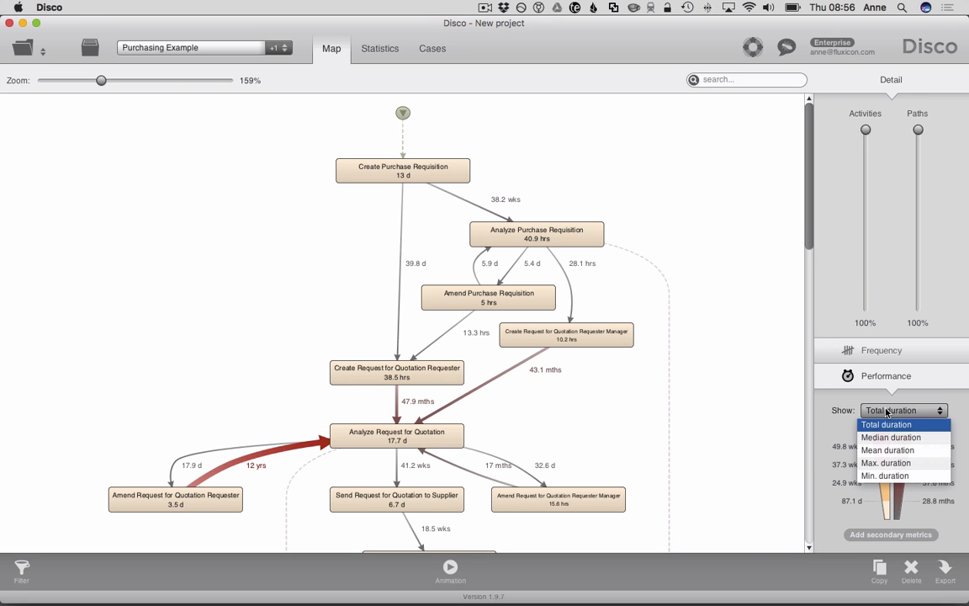
{"action": "mouse_move", "coordinate": [887, 450]}
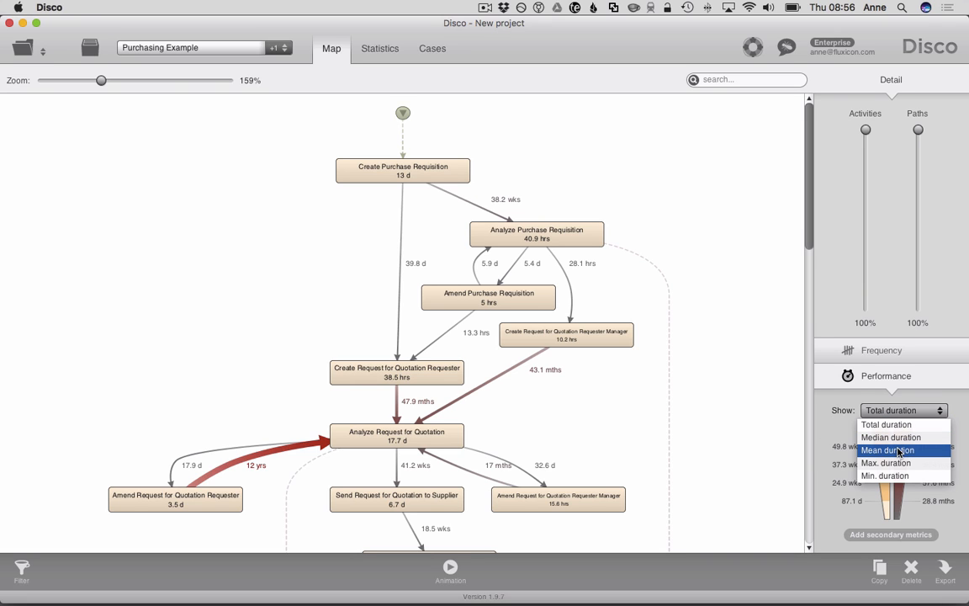
{"action": "left_click", "coordinate": [891, 437]}
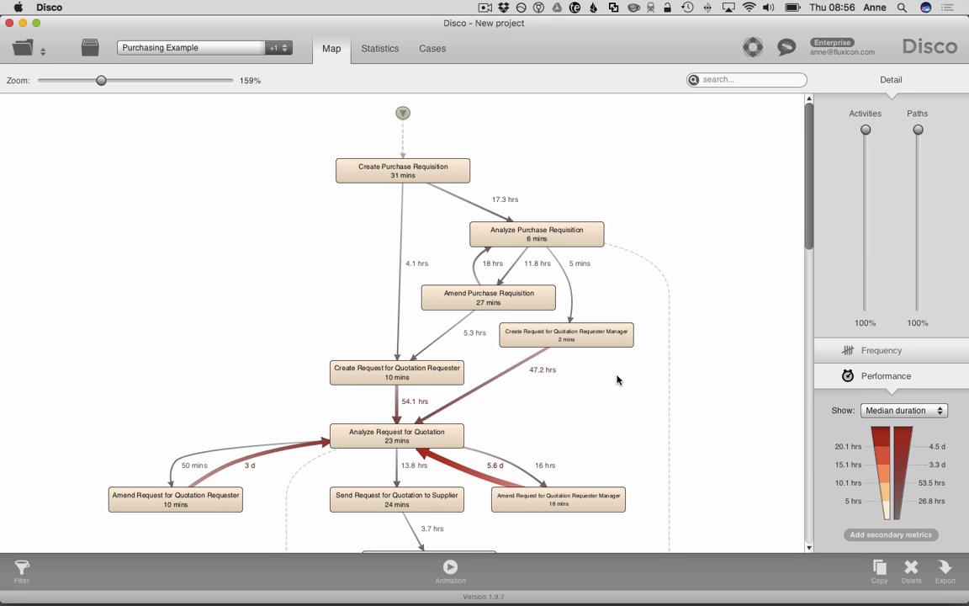
{"action": "left_click_drag", "start_coordinate": [101, 80], "coordinate": [109, 80]}
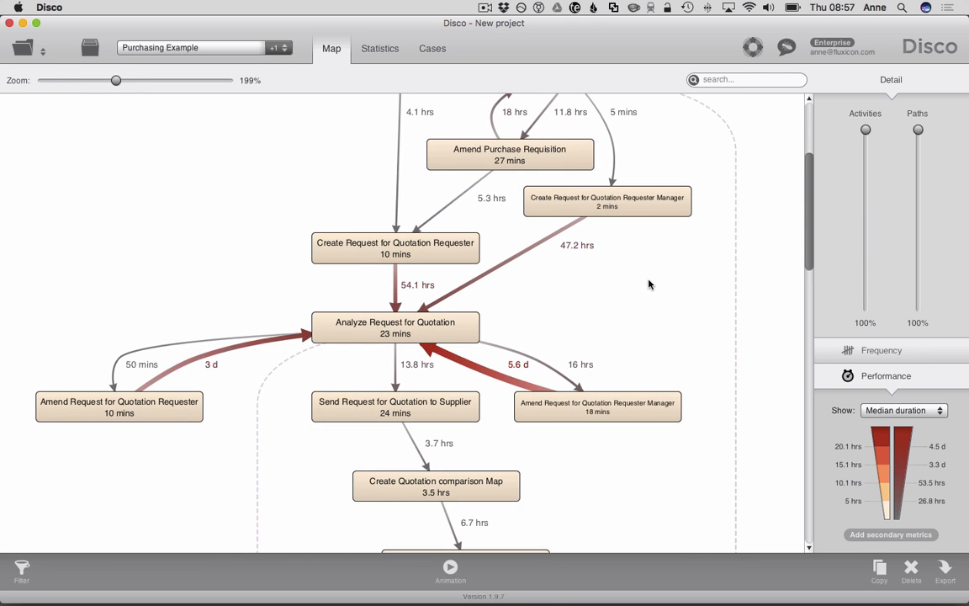
{"action": "mouse_move", "coordinate": [201, 273]}
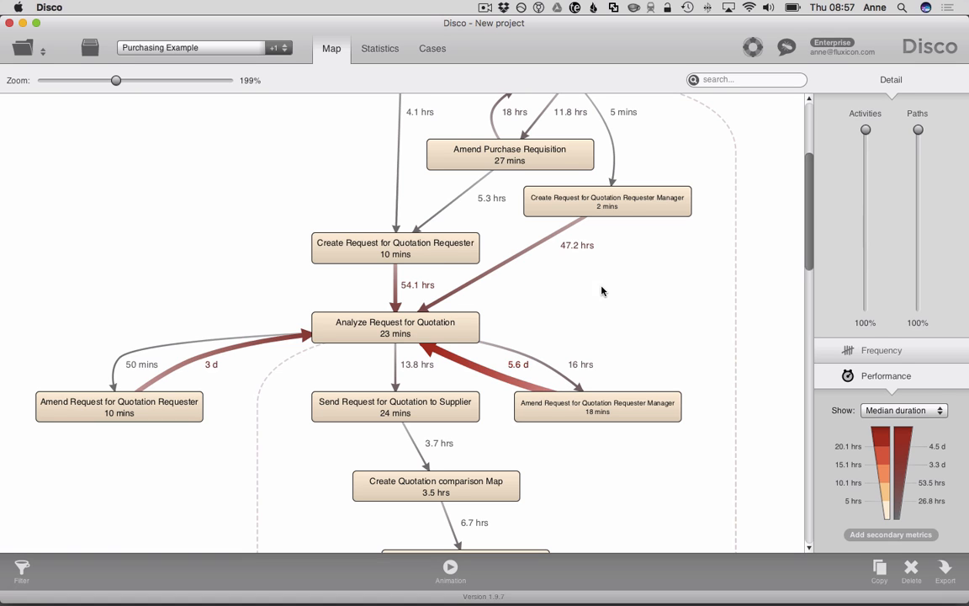
Switch the purchasing map to absolute frequency counts for activities and paths.
{"action": "left_click", "coordinate": [881, 350]}
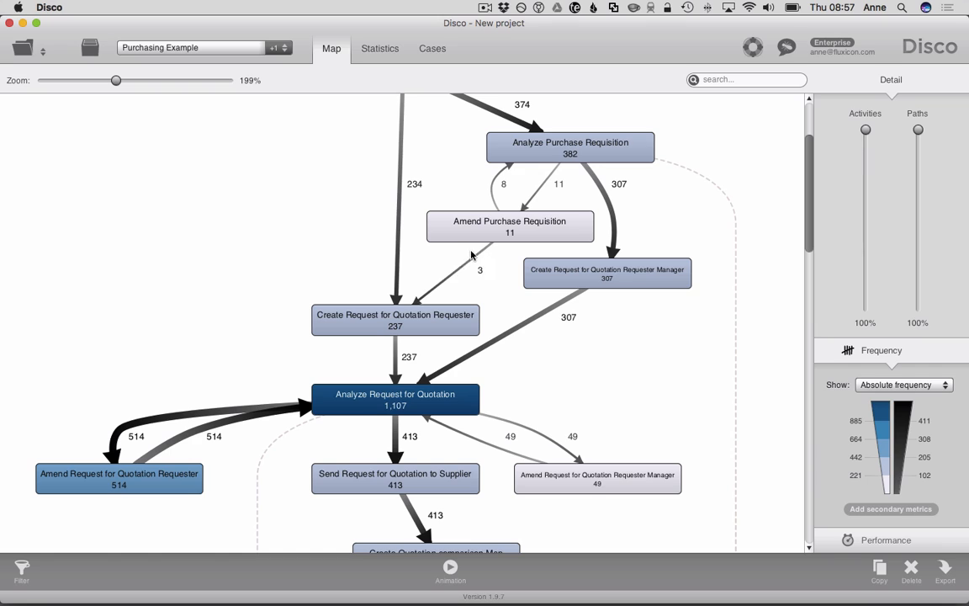
{"action": "mouse_move", "coordinate": [483, 253]}
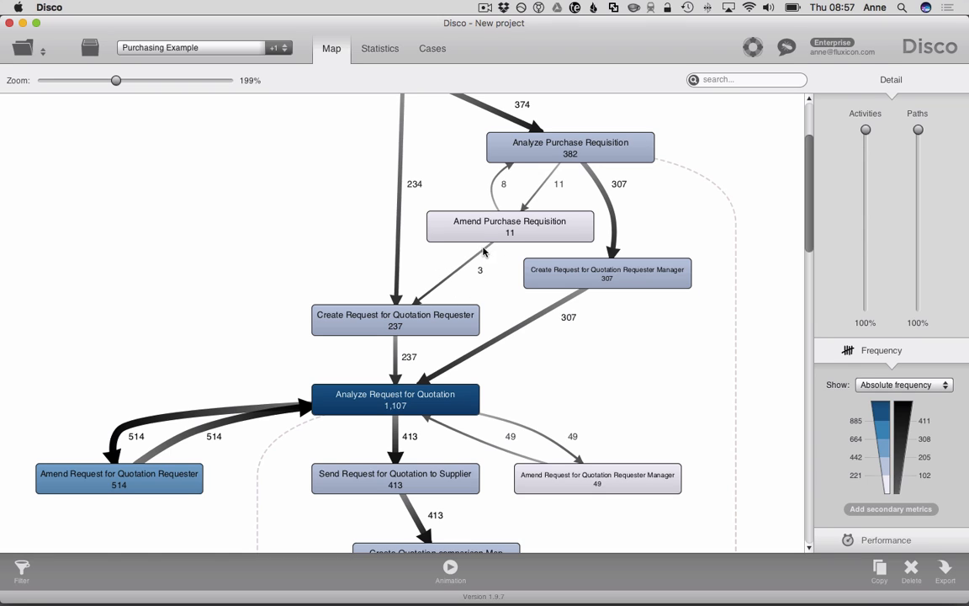
{"action": "mouse_move", "coordinate": [483, 292]}
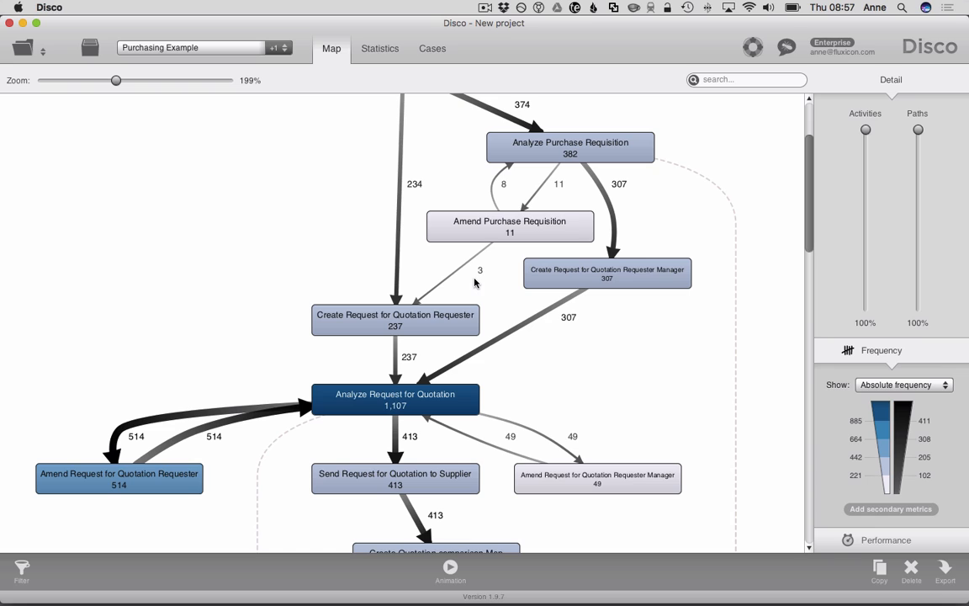
{"action": "mouse_move", "coordinate": [583, 355]}
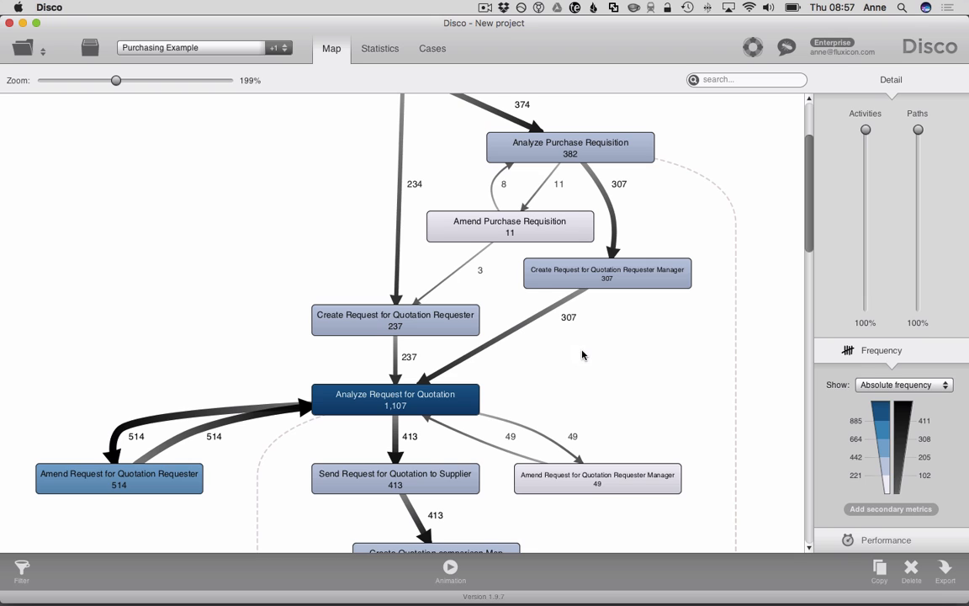
{"action": "mouse_move", "coordinate": [623, 364]}
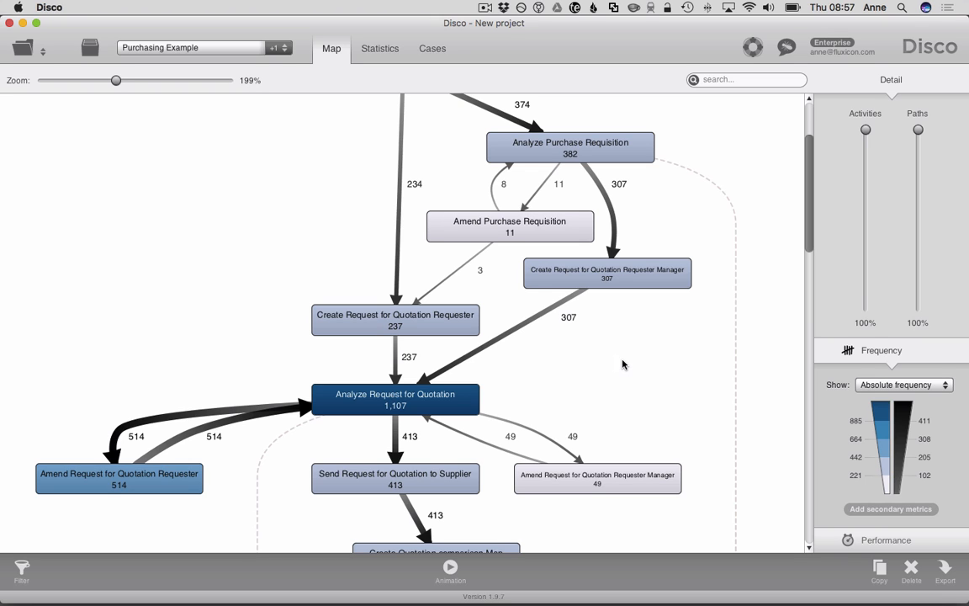
{"action": "mouse_move", "coordinate": [650, 374]}
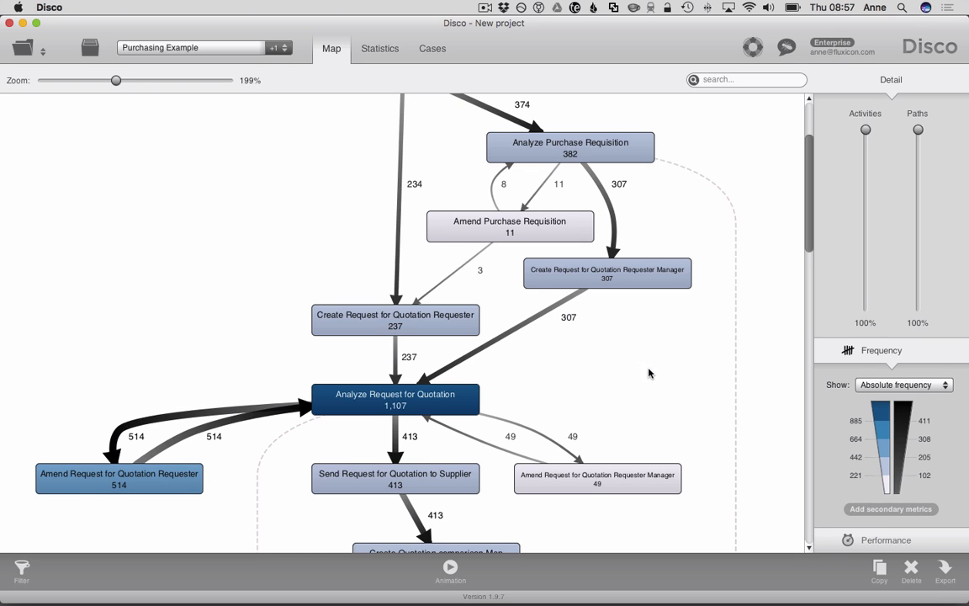
Scroll the map view toward the 5.6-day path back into Analyze Request for Quotation.
{"action": "scroll", "scroll_direction": "down", "scroll_amount": 3}
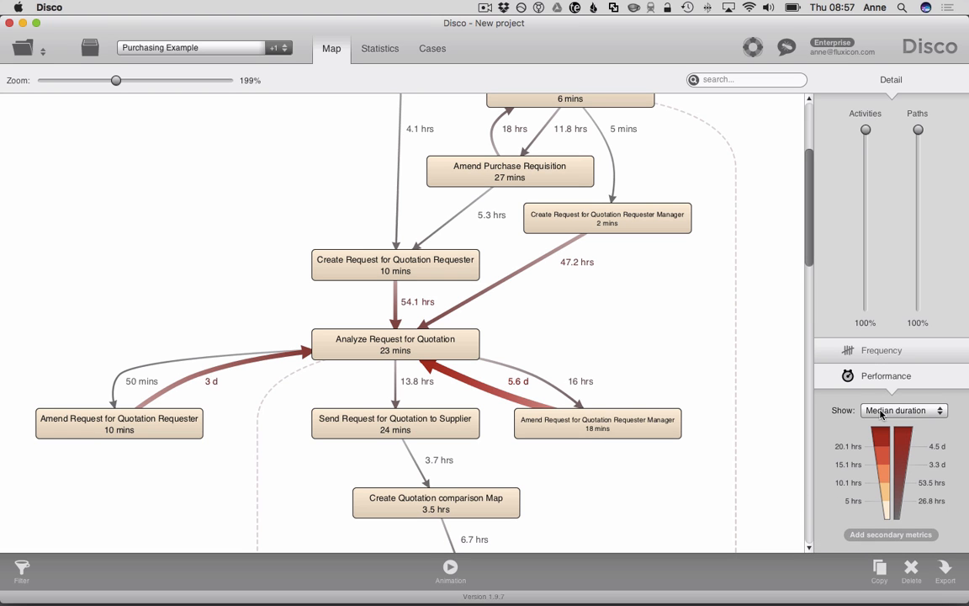
{"action": "mouse_move", "coordinate": [640, 340]}
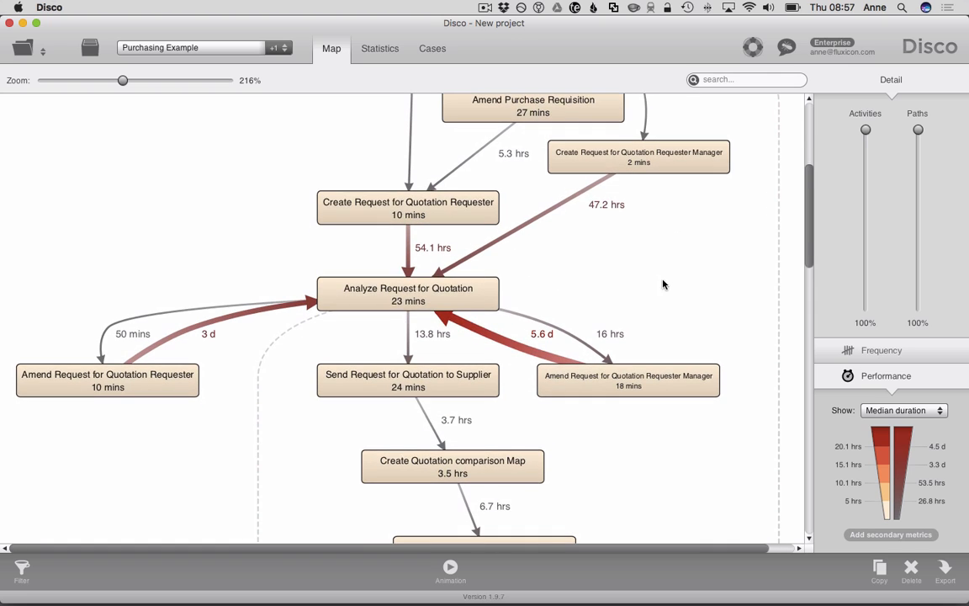
{"action": "mouse_move", "coordinate": [488, 342]}
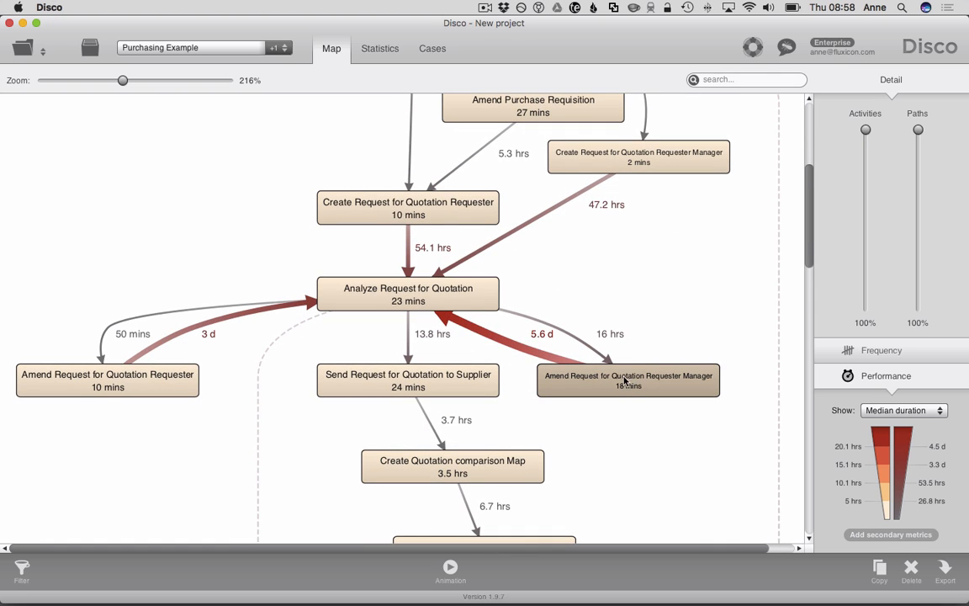
{"action": "mouse_move", "coordinate": [603, 386]}
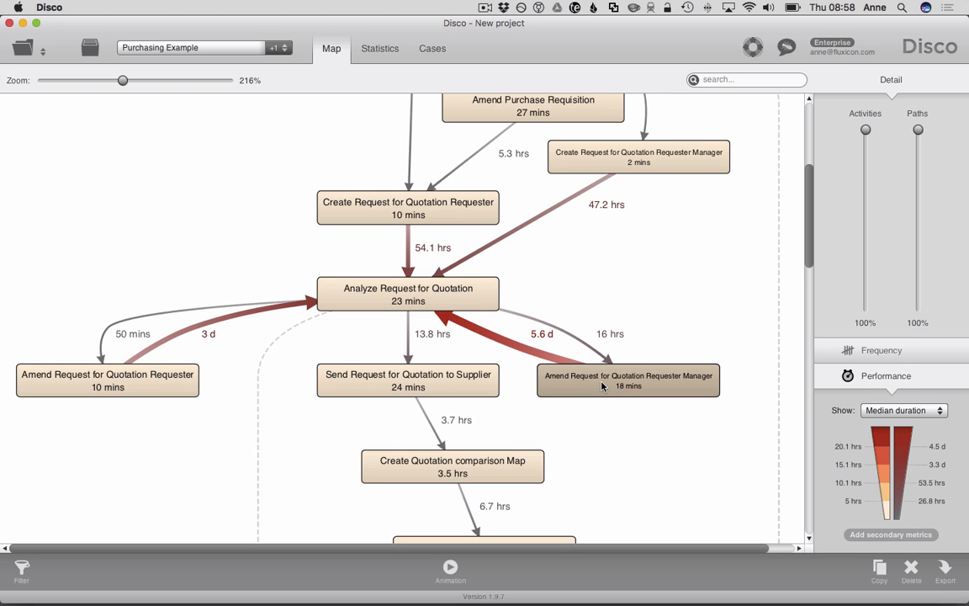
{"action": "mouse_move", "coordinate": [155, 405]}
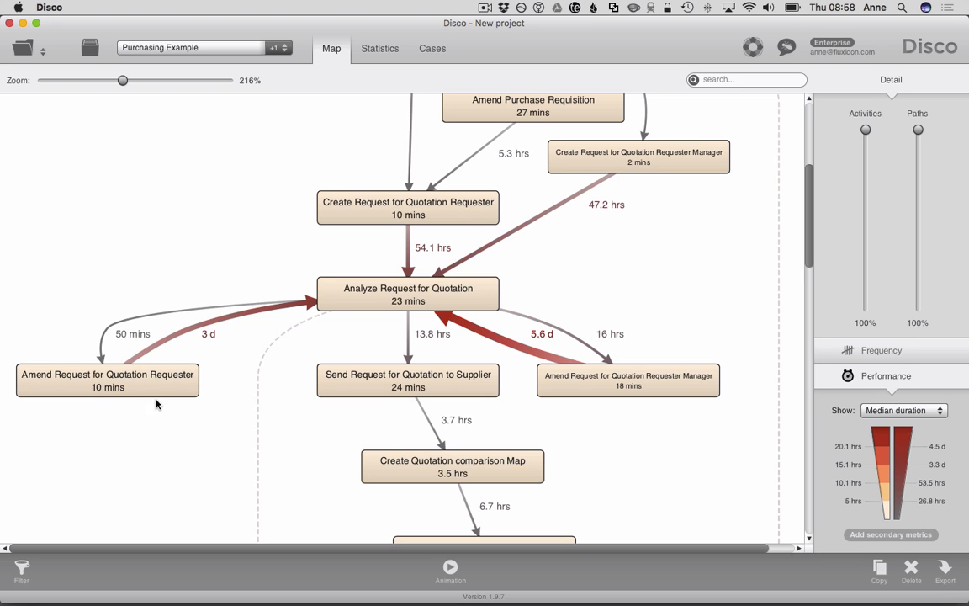
{"action": "mouse_move", "coordinate": [142, 431]}
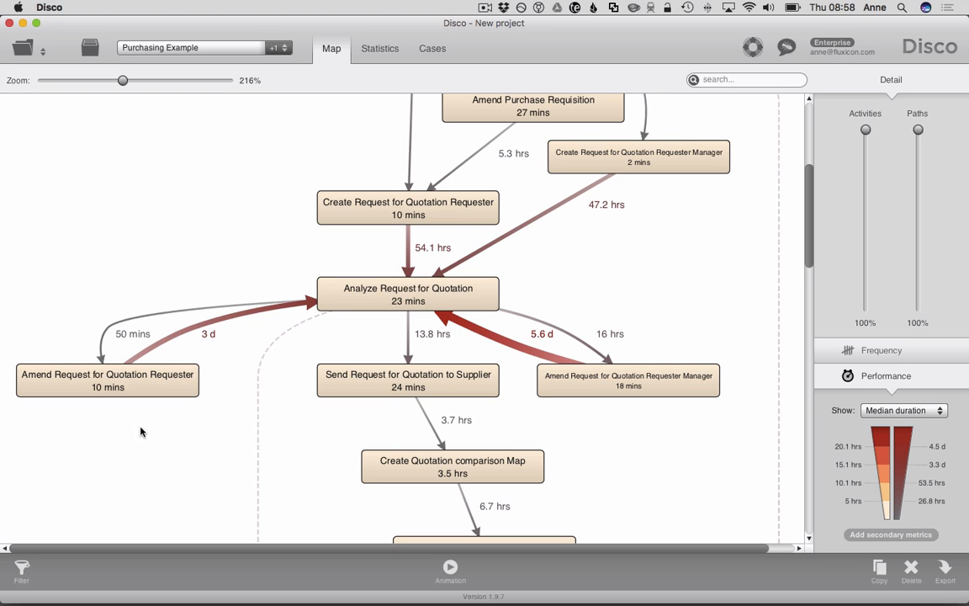
{"action": "mouse_move", "coordinate": [854, 432]}
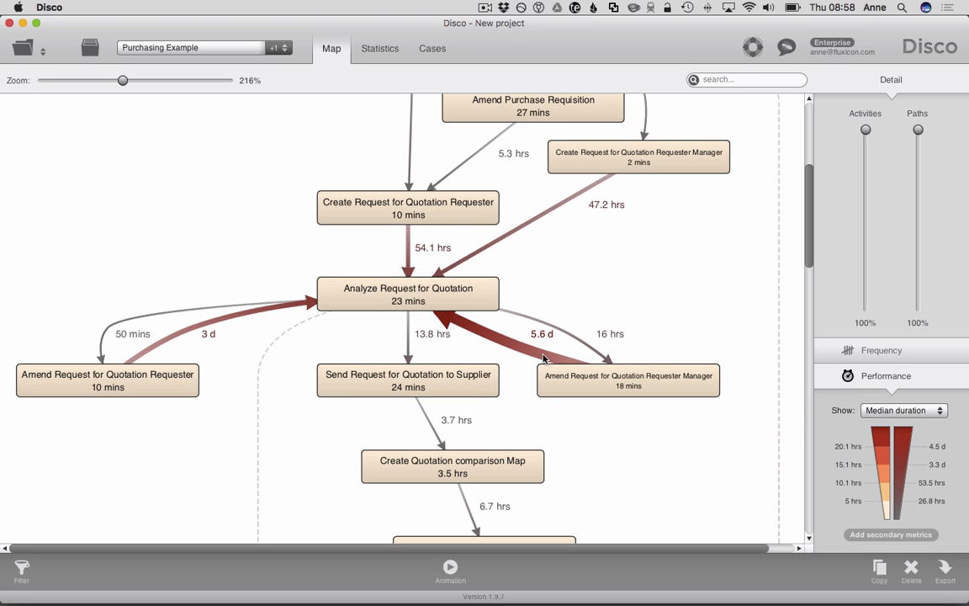
{"action": "mouse_move", "coordinate": [575, 434]}
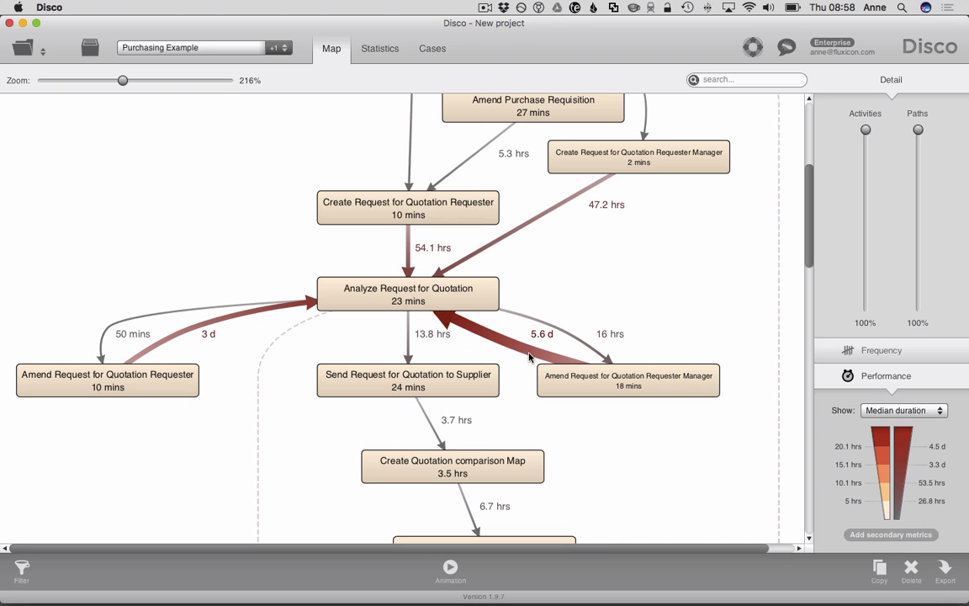
{"action": "mouse_move", "coordinate": [517, 370]}
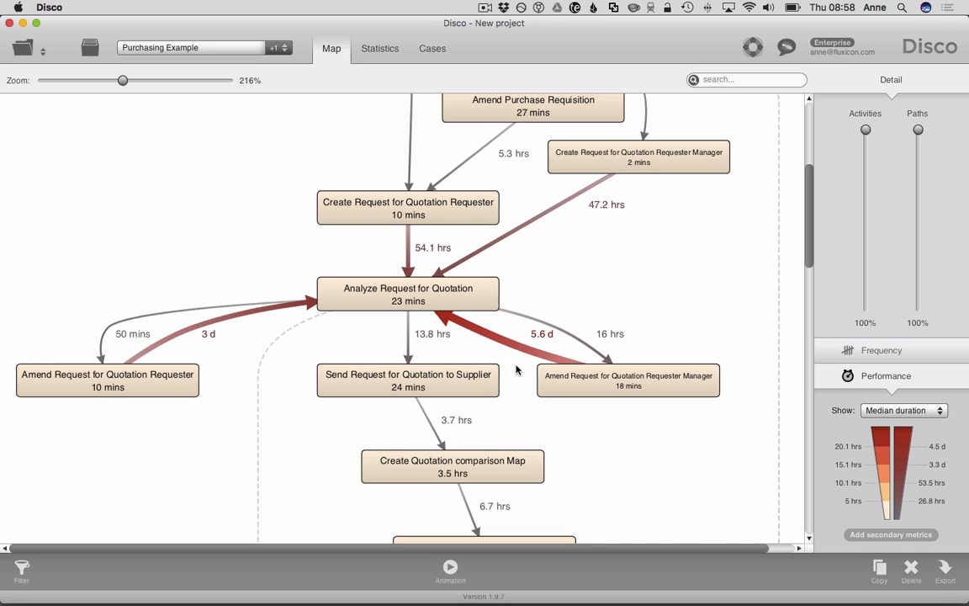
{"action": "mouse_move", "coordinate": [505, 354]}
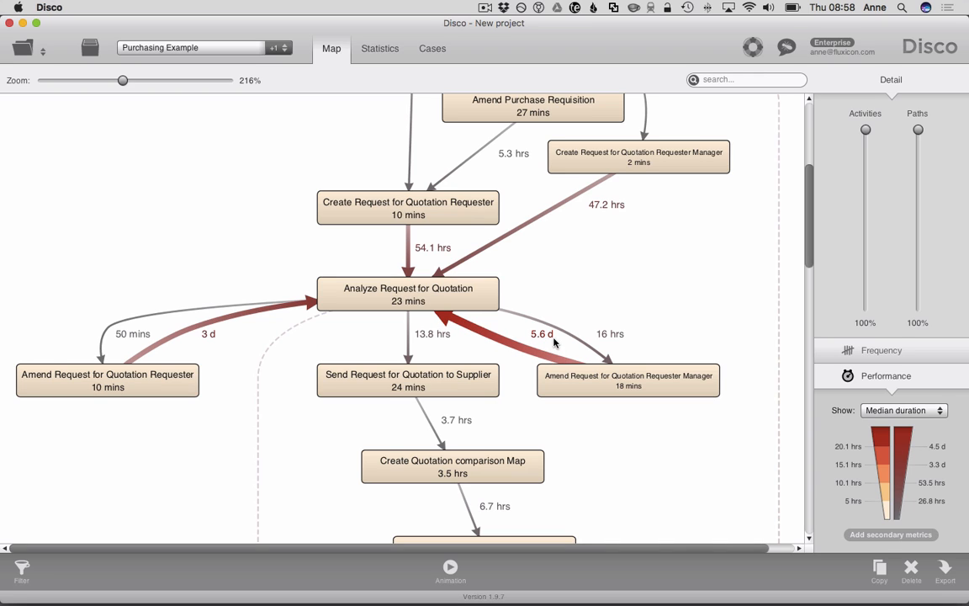
{"action": "mouse_move", "coordinate": [471, 329]}
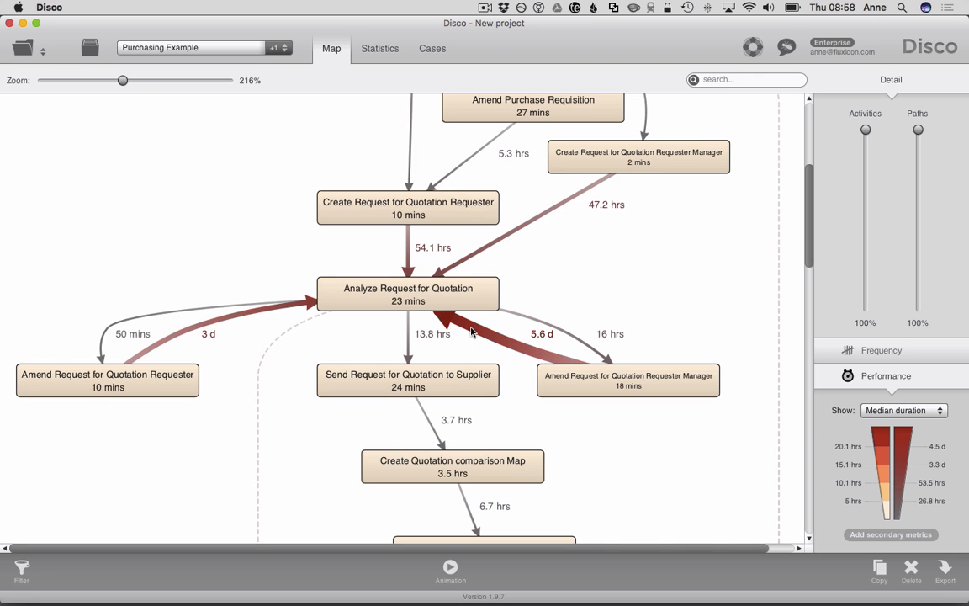
{"action": "mouse_move", "coordinate": [180, 341]}
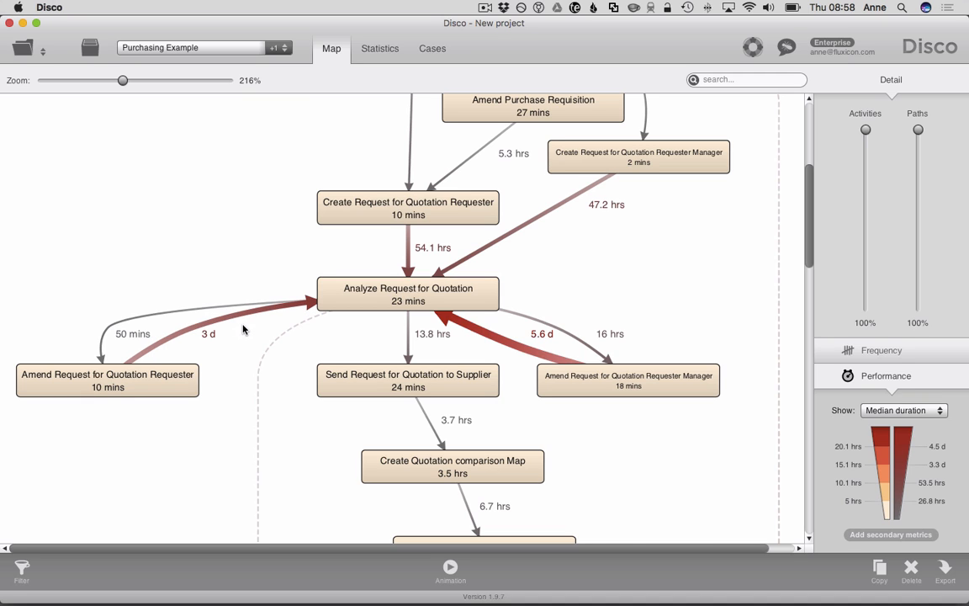
{"action": "mouse_move", "coordinate": [874, 382]}
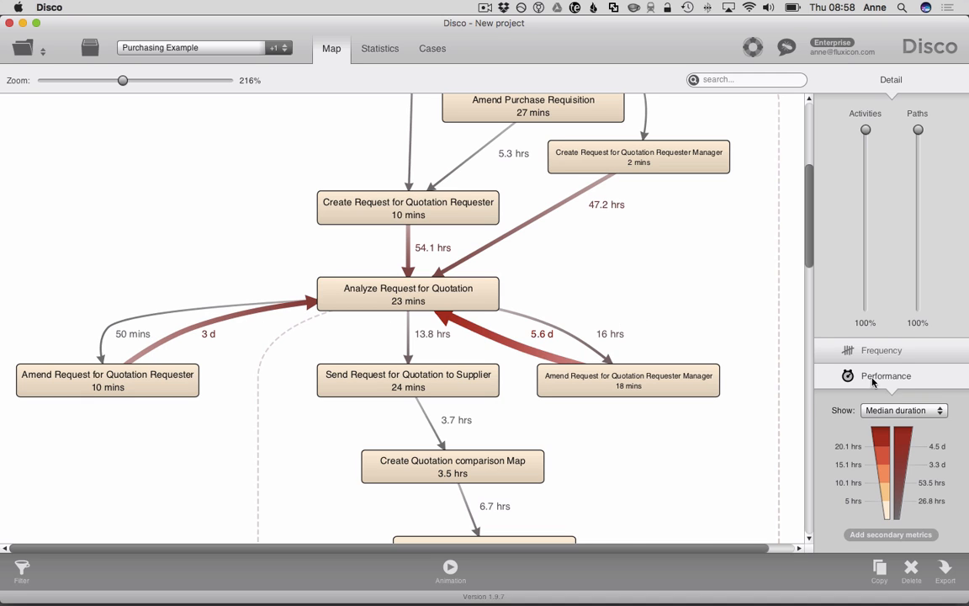
{"action": "left_click", "coordinate": [882, 350]}
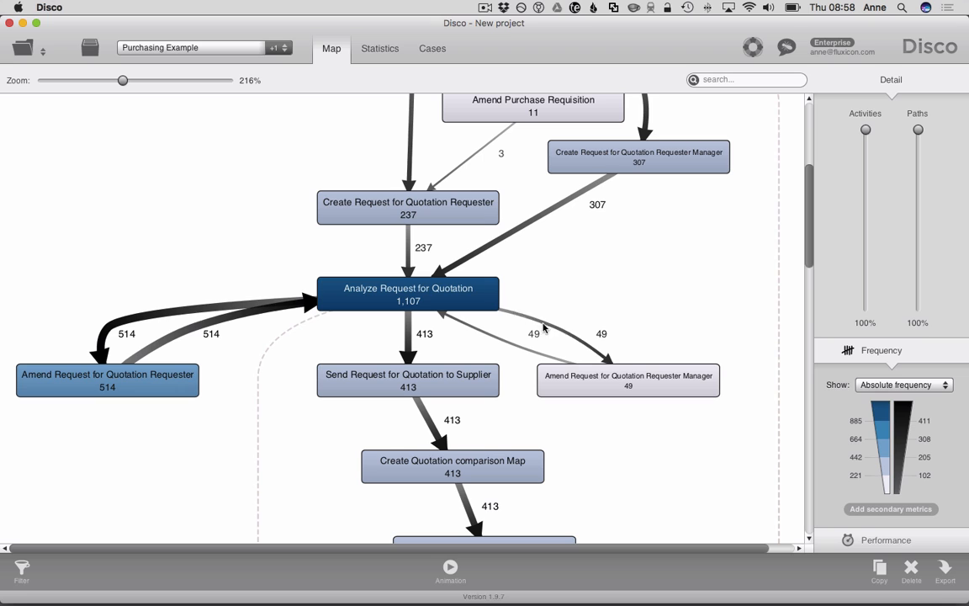
{"action": "mouse_move", "coordinate": [474, 331]}
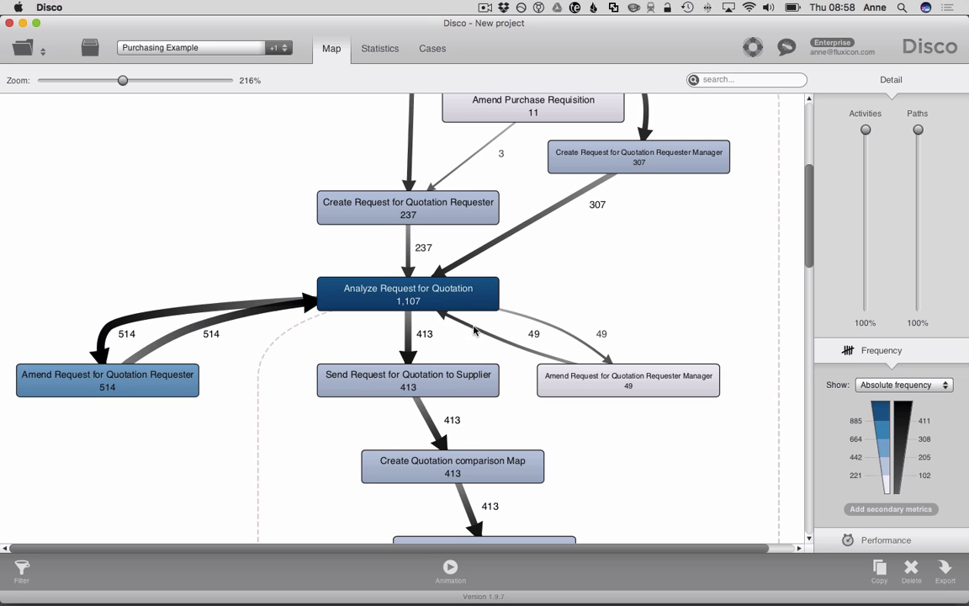
{"action": "mouse_move", "coordinate": [457, 322]}
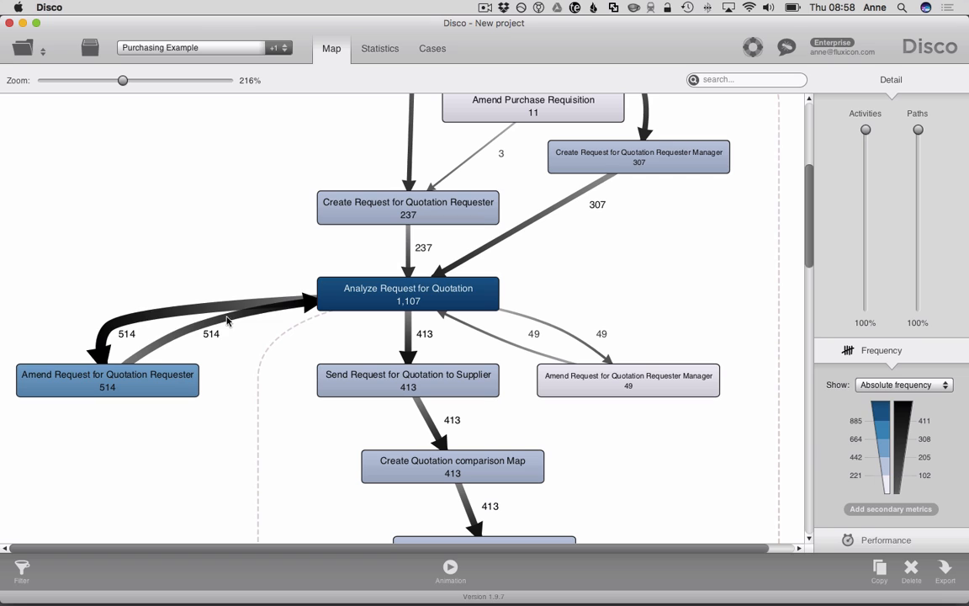
{"action": "mouse_move", "coordinate": [152, 347]}
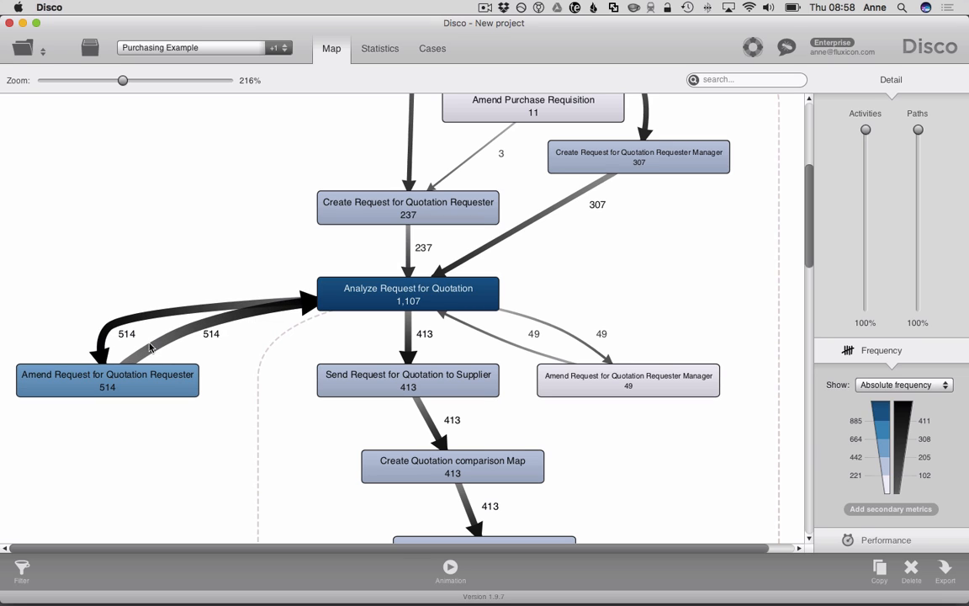
{"action": "mouse_move", "coordinate": [244, 339]}
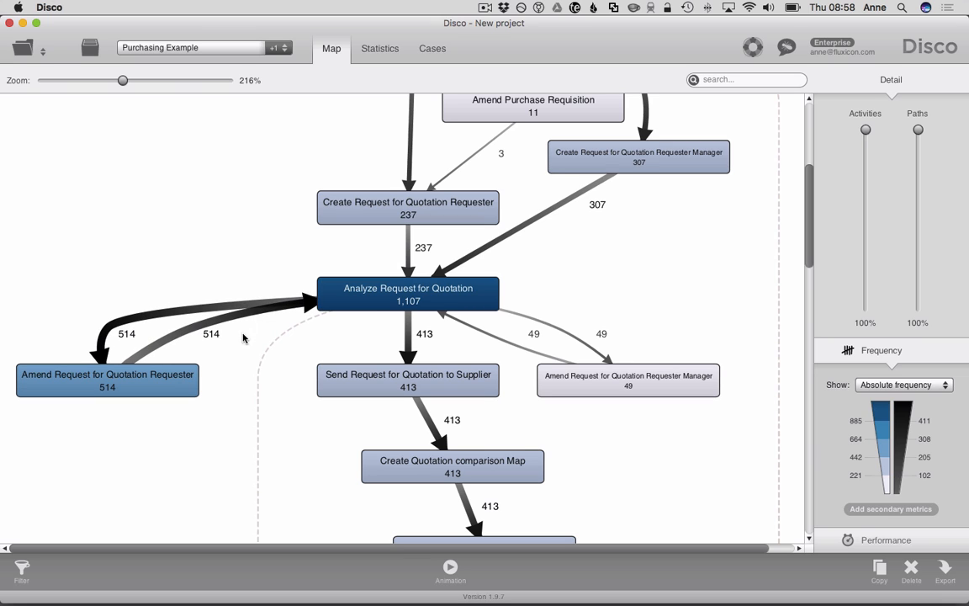
{"action": "mouse_move", "coordinate": [244, 313]}
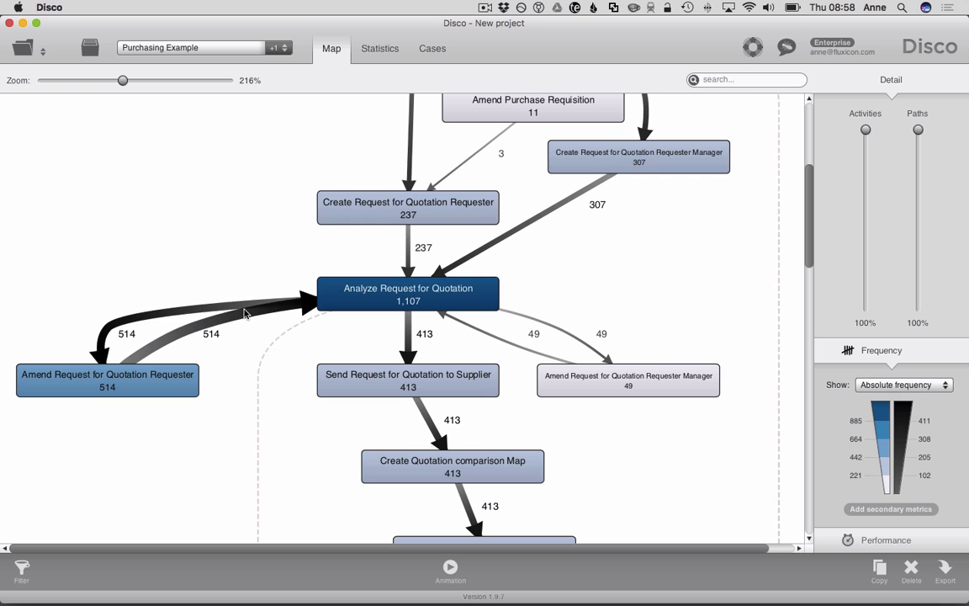
Switch the map to performance view showing Total duration instead of median.
{"action": "left_click", "coordinate": [886, 375]}
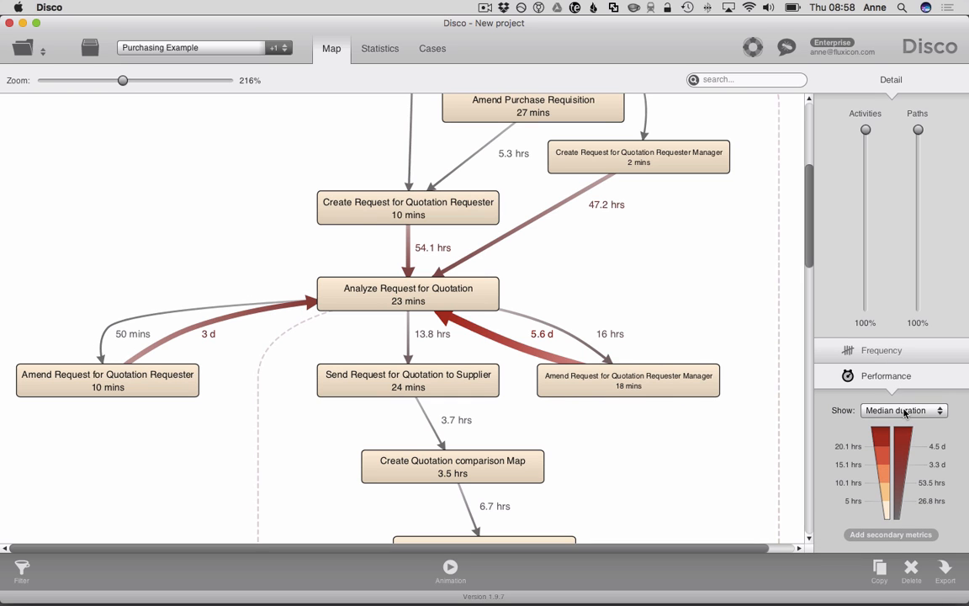
{"action": "left_click", "coordinate": [905, 410]}
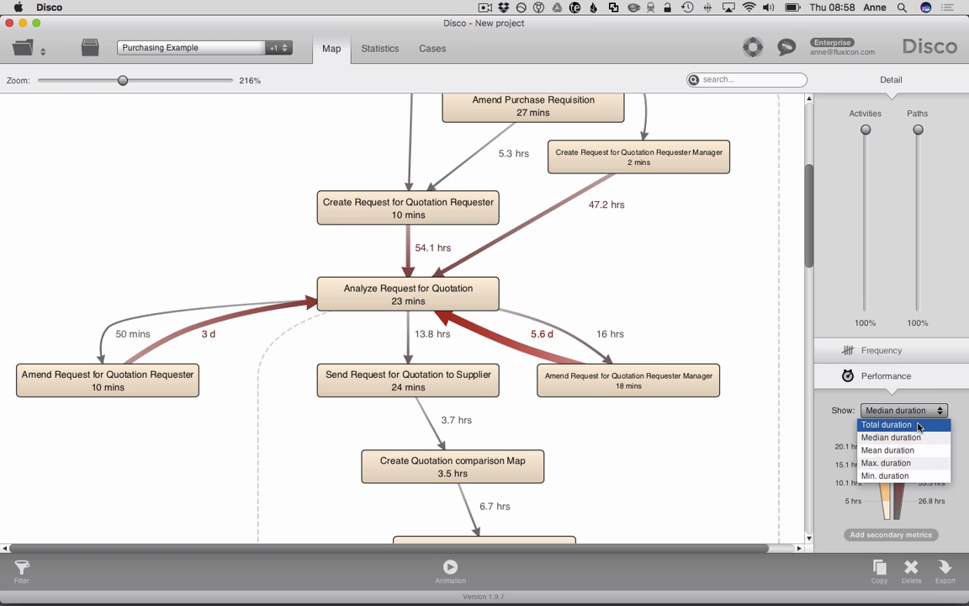
{"action": "left_click", "coordinate": [886, 424]}
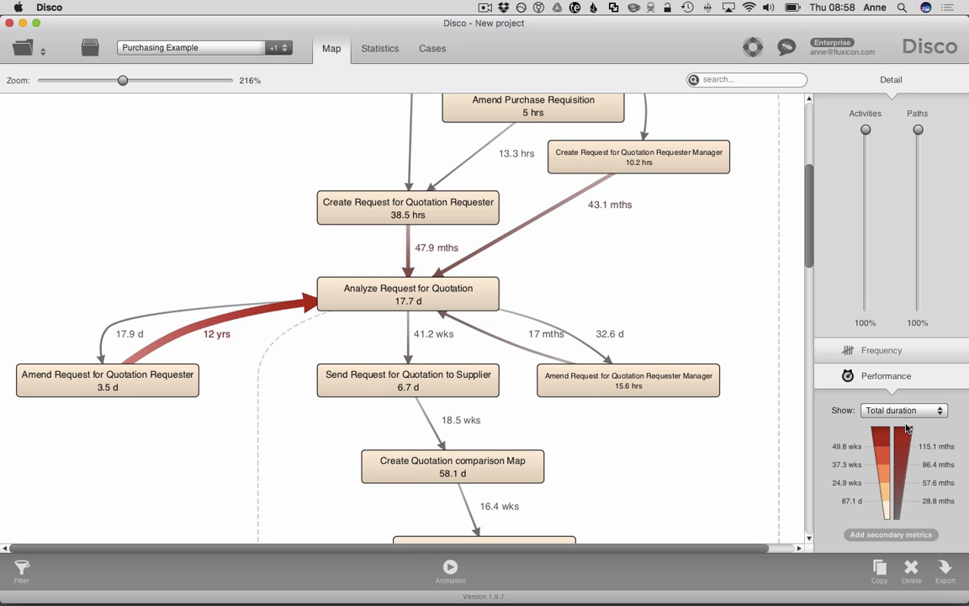
{"action": "mouse_move", "coordinate": [682, 301]}
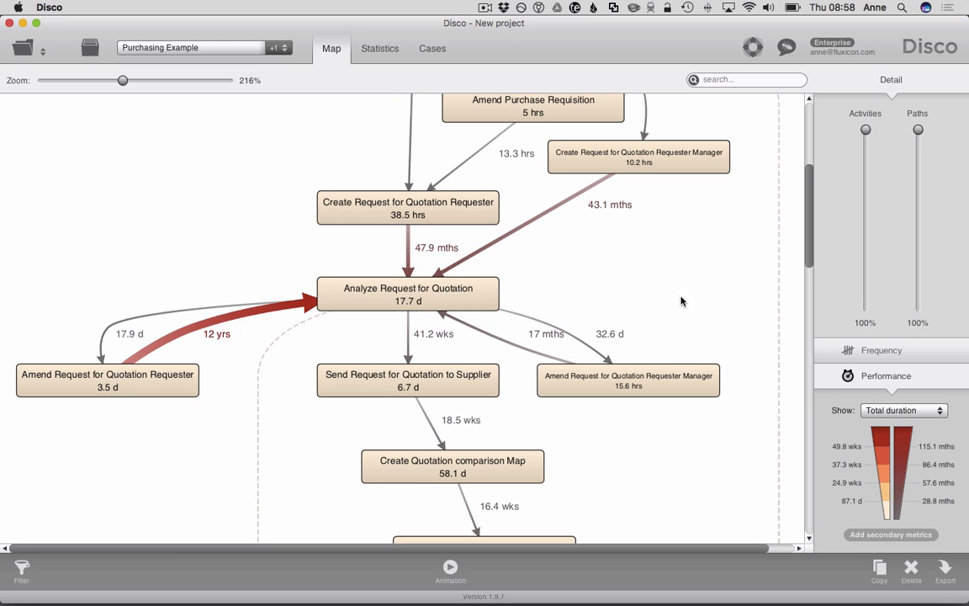
{"action": "left_click_drag", "start_coordinate": [123, 80], "coordinate": [133, 80]}
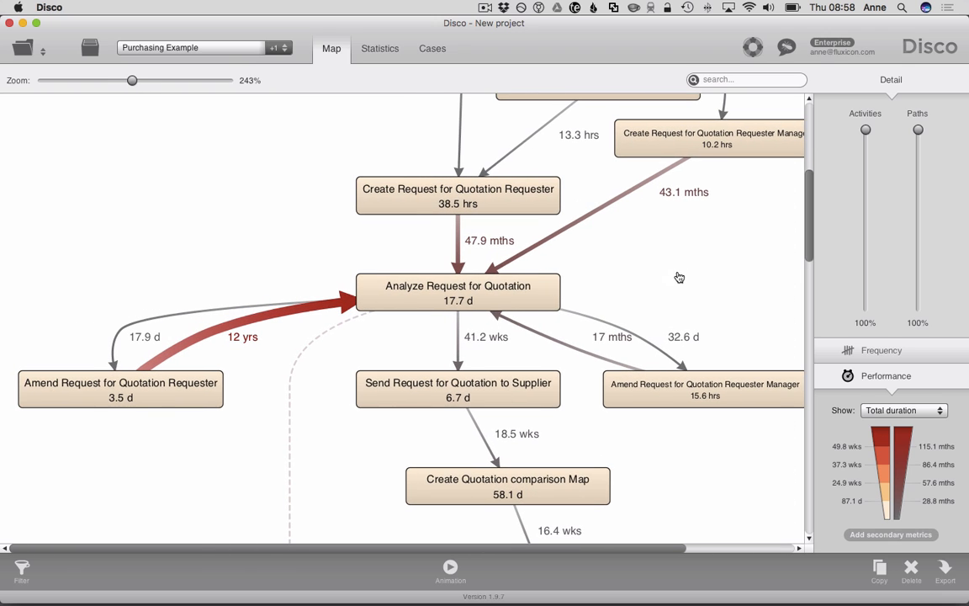
{"action": "mouse_move", "coordinate": [683, 276]}
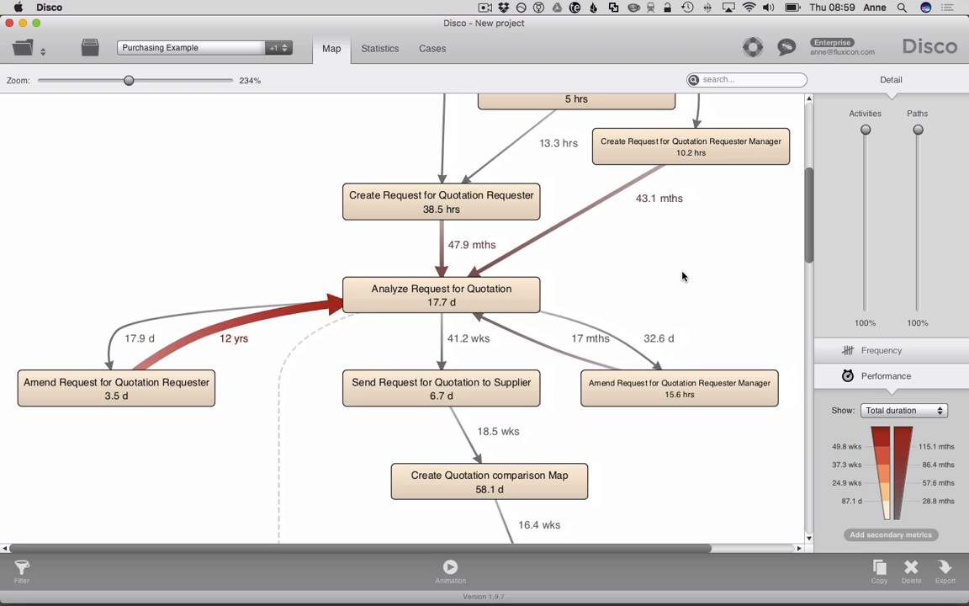
{"action": "mouse_move", "coordinate": [283, 319]}
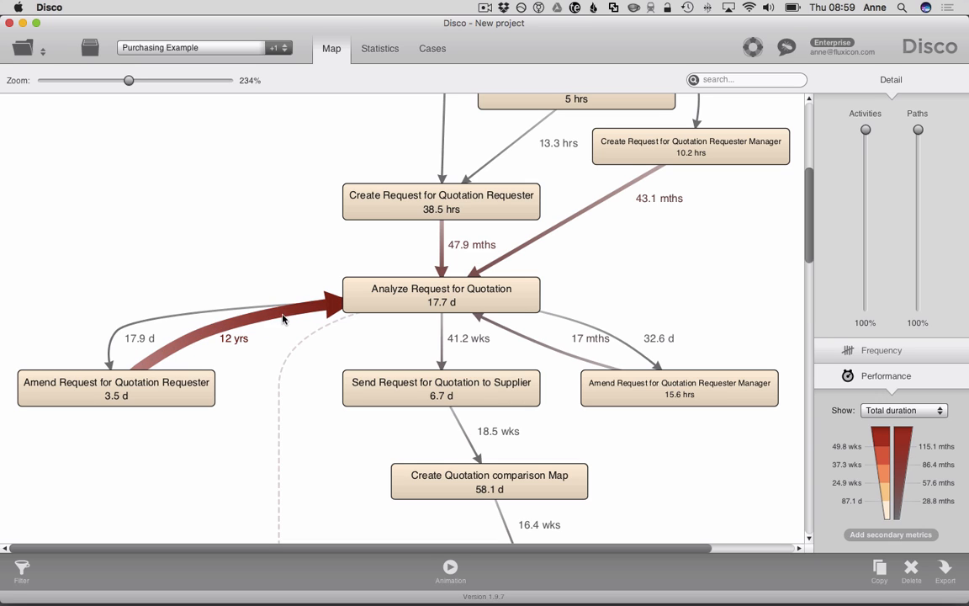
{"action": "mouse_move", "coordinate": [253, 354]}
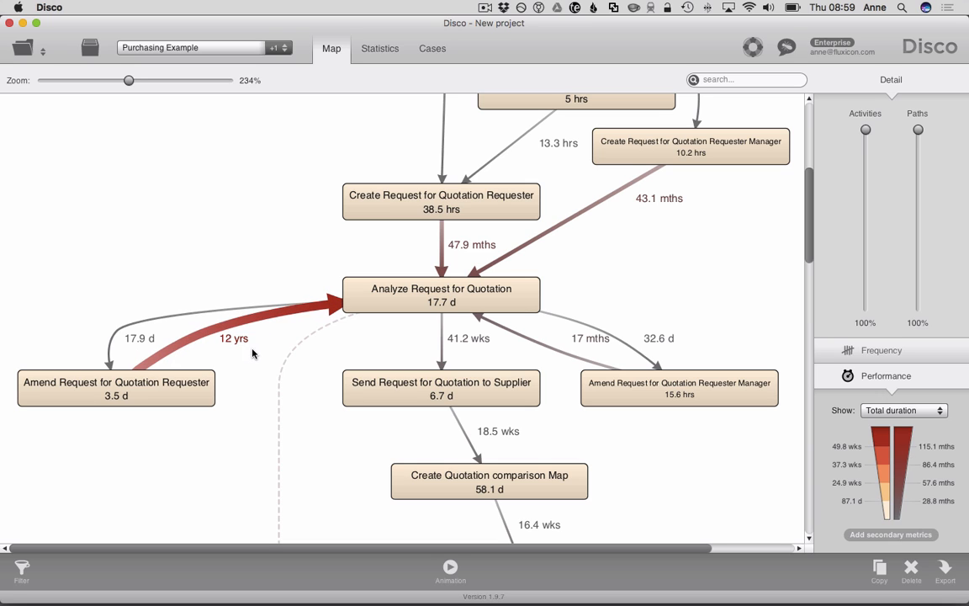
{"action": "mouse_move", "coordinate": [192, 347]}
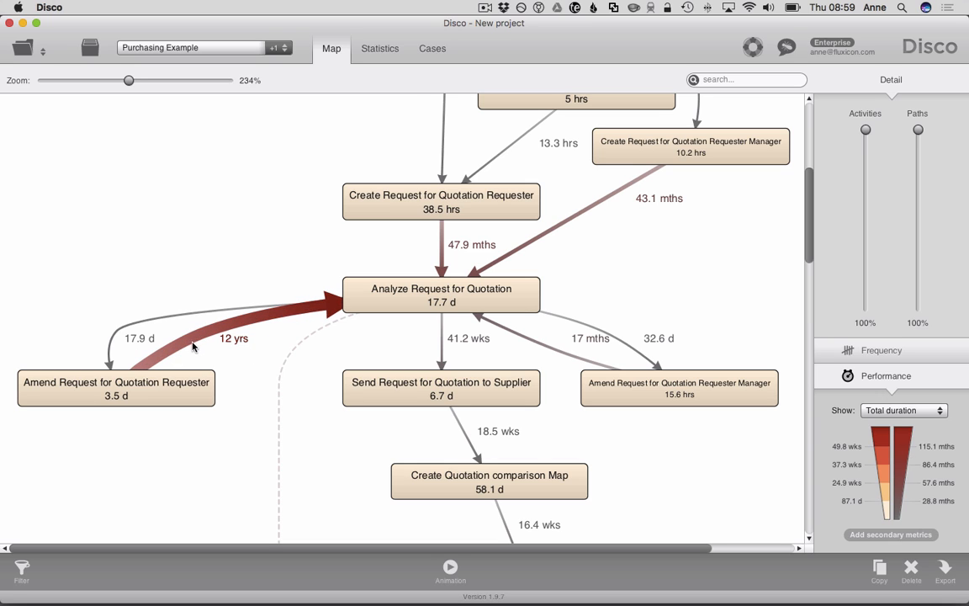
{"action": "mouse_move", "coordinate": [271, 348]}
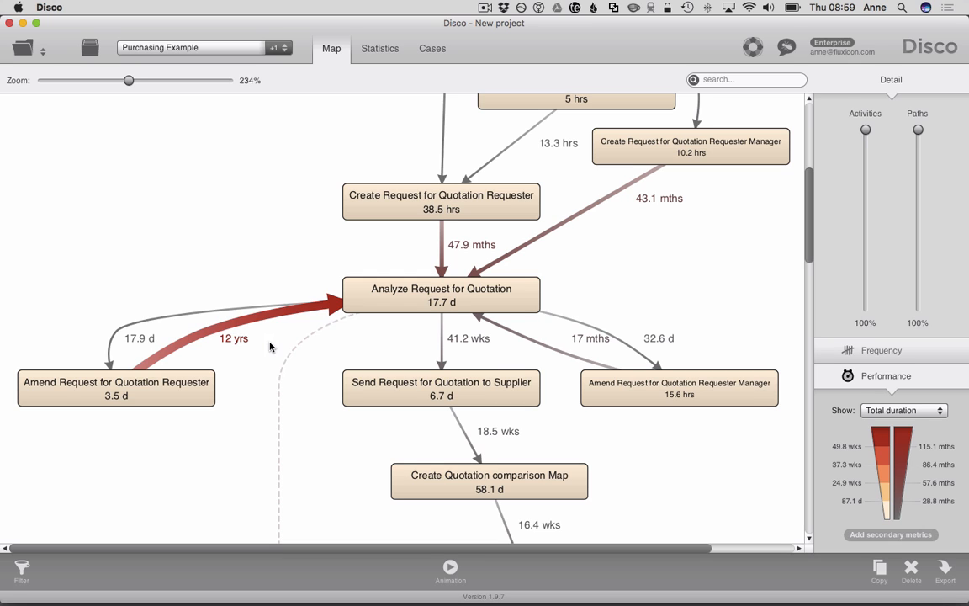
{"action": "mouse_move", "coordinate": [200, 341]}
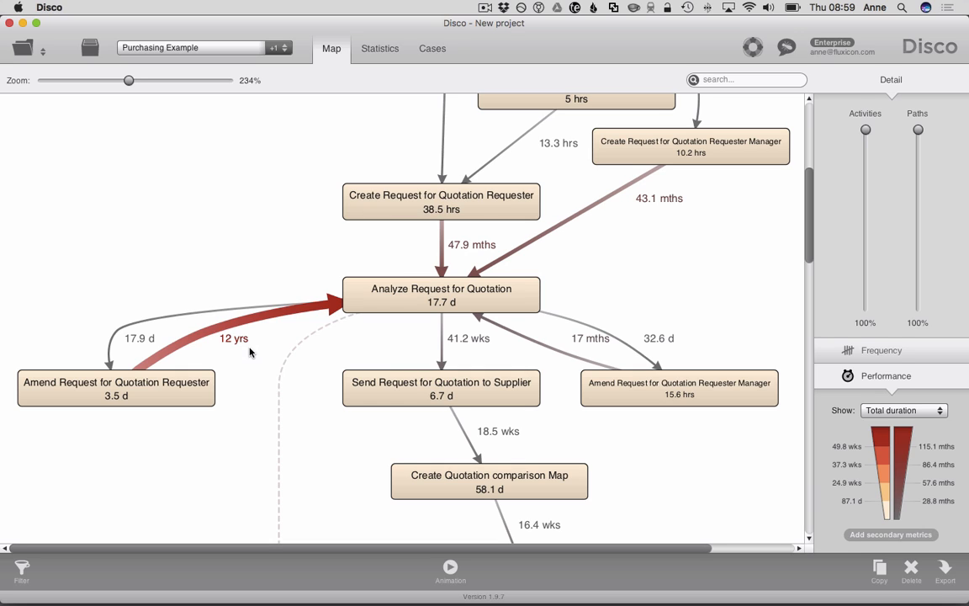
{"action": "mouse_move", "coordinate": [259, 371]}
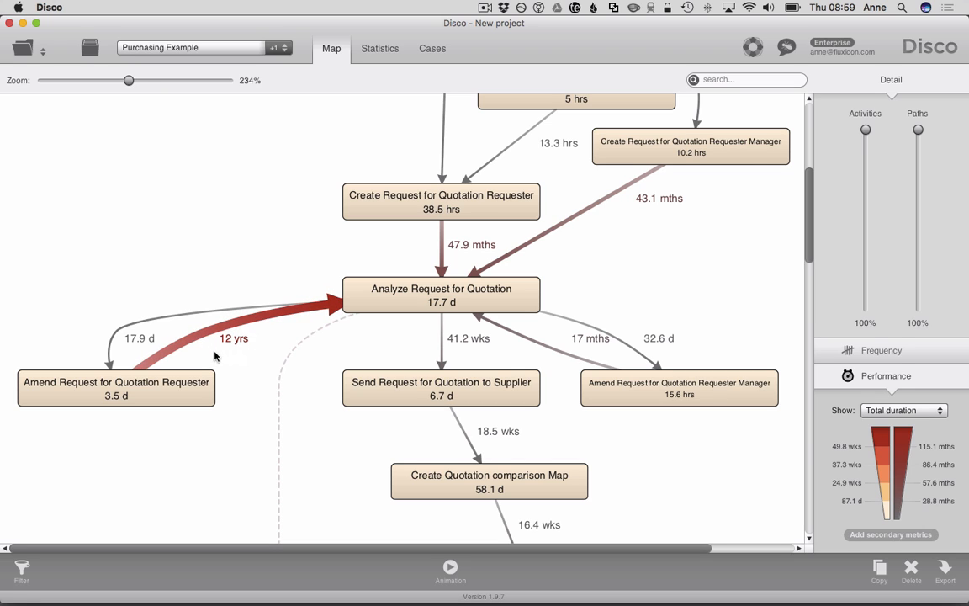
{"action": "mouse_move", "coordinate": [255, 359]}
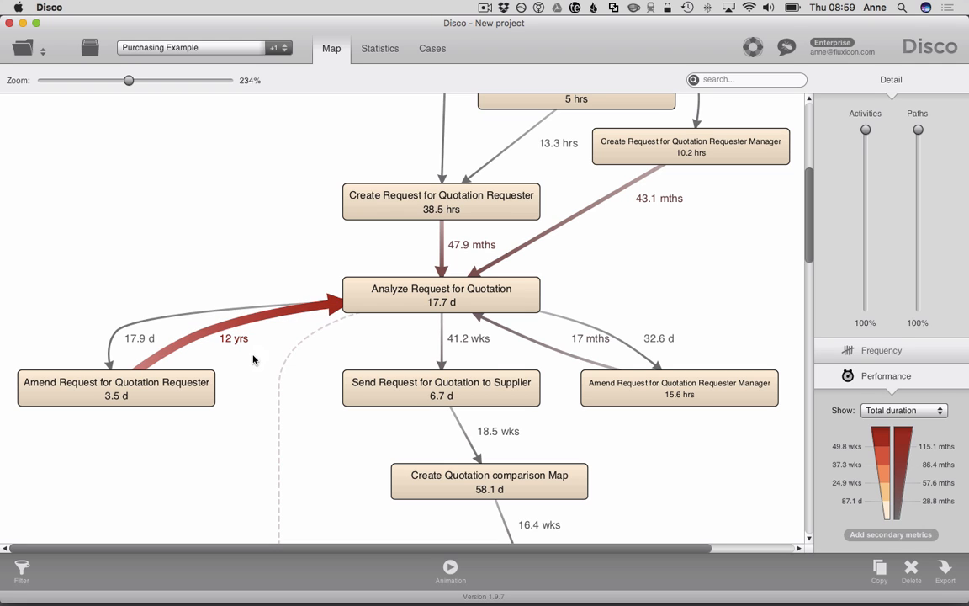
{"action": "mouse_move", "coordinate": [244, 351]}
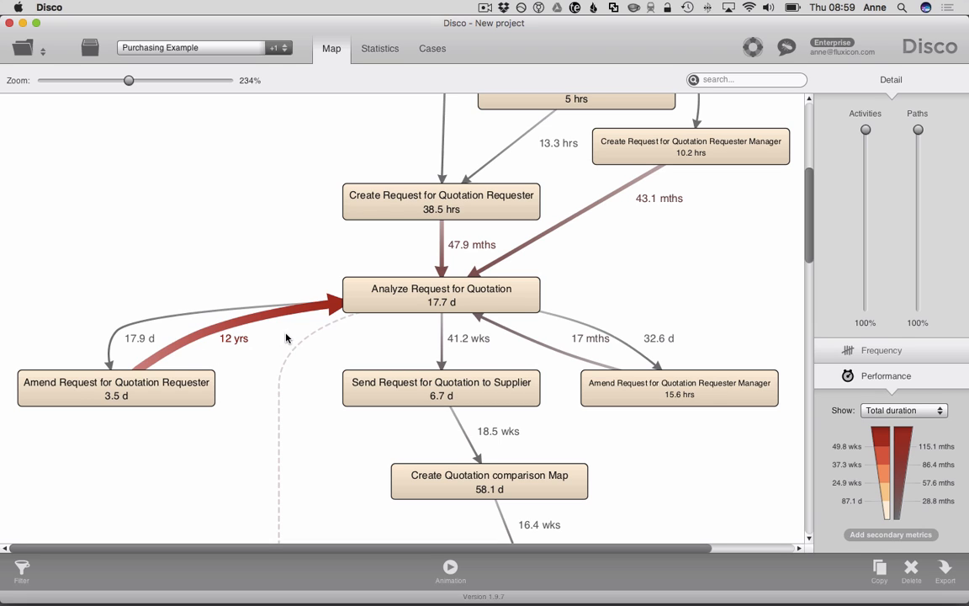
{"action": "mouse_move", "coordinate": [824, 407]}
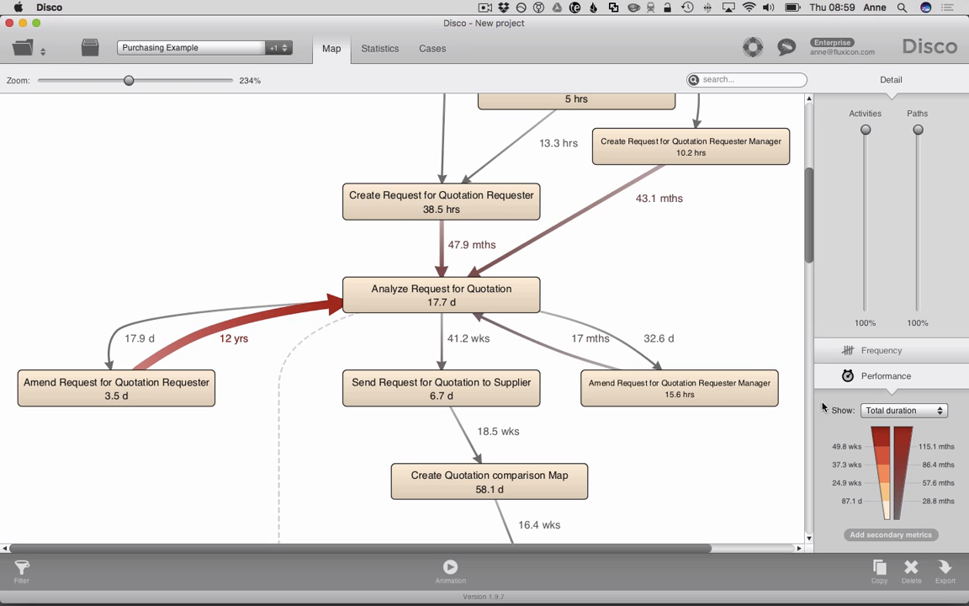
{"action": "mouse_move", "coordinate": [897, 419]}
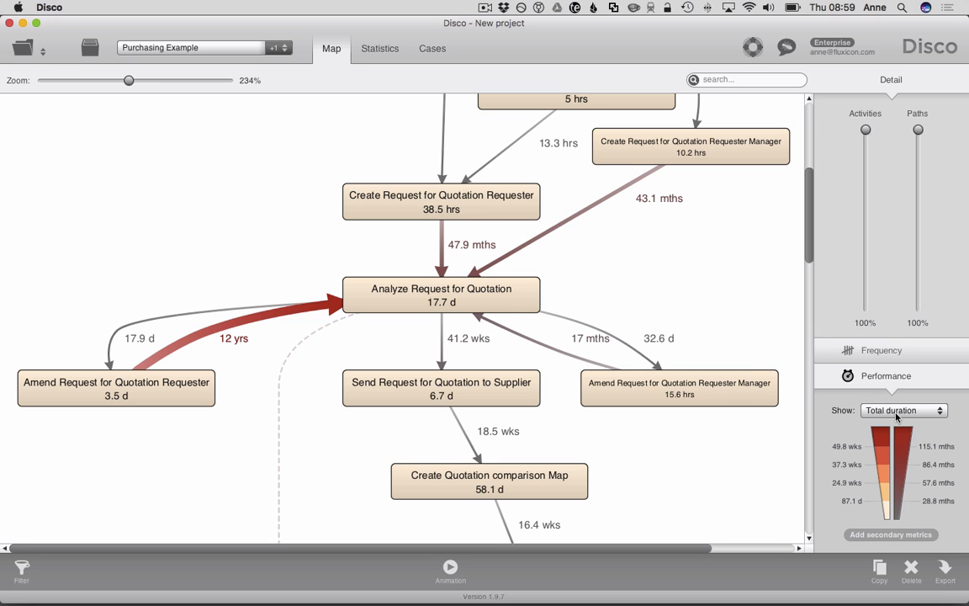
{"action": "mouse_move", "coordinate": [830, 520]}
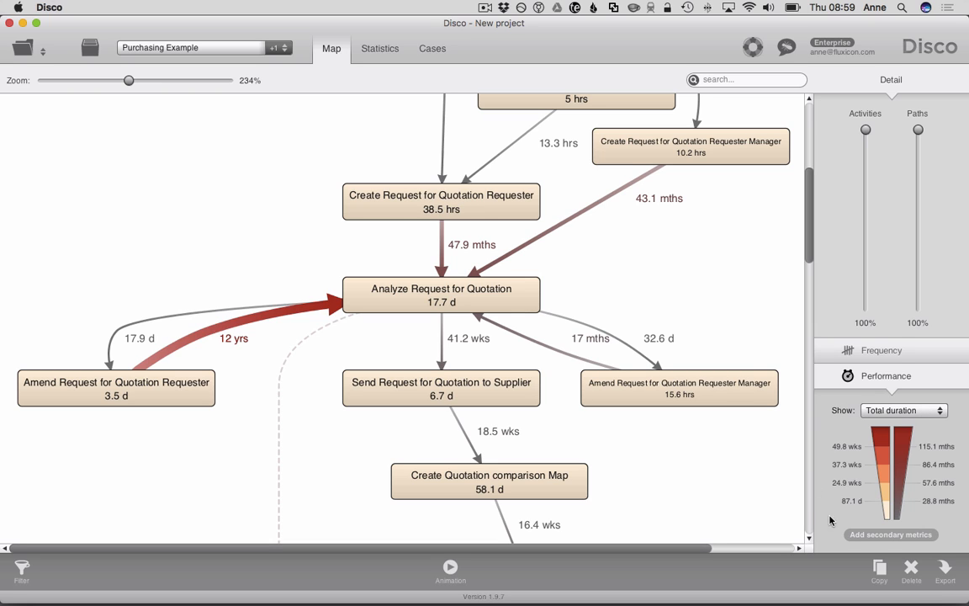
Add Median duration as the secondary metric and zoom out slightly.
{"action": "left_click", "coordinate": [890, 535]}
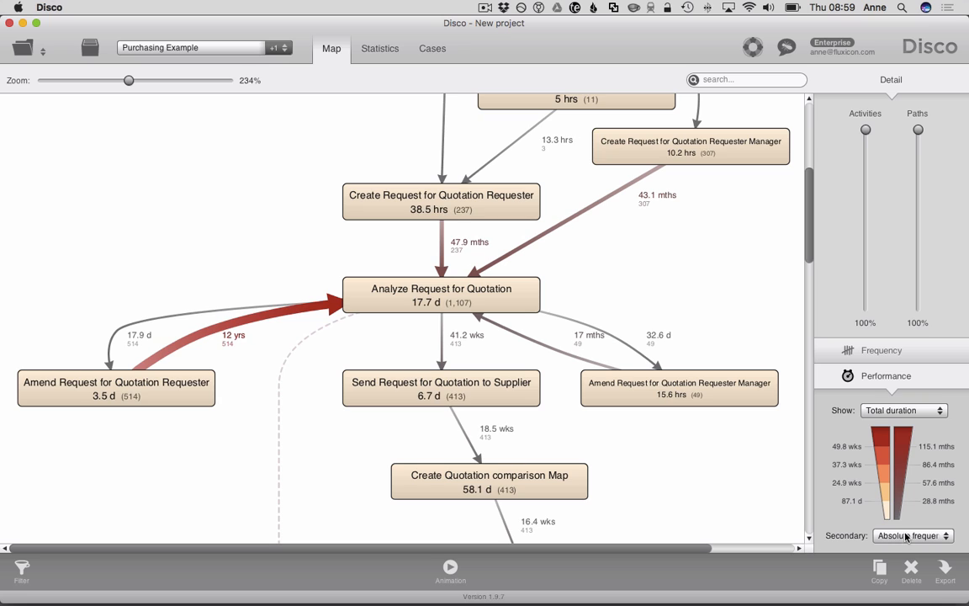
{"action": "left_click", "coordinate": [913, 535]}
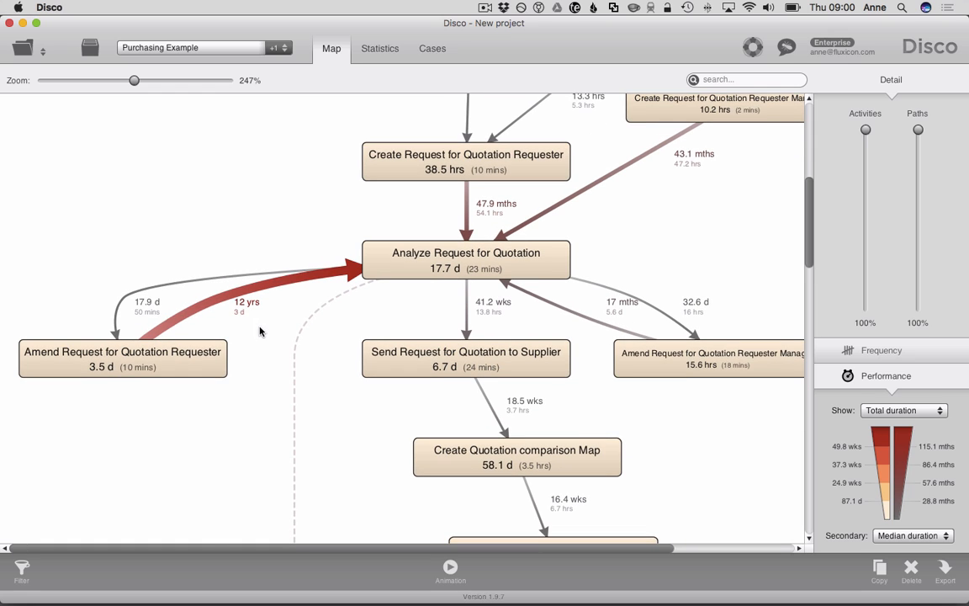
{"action": "mouse_move", "coordinate": [189, 320]}
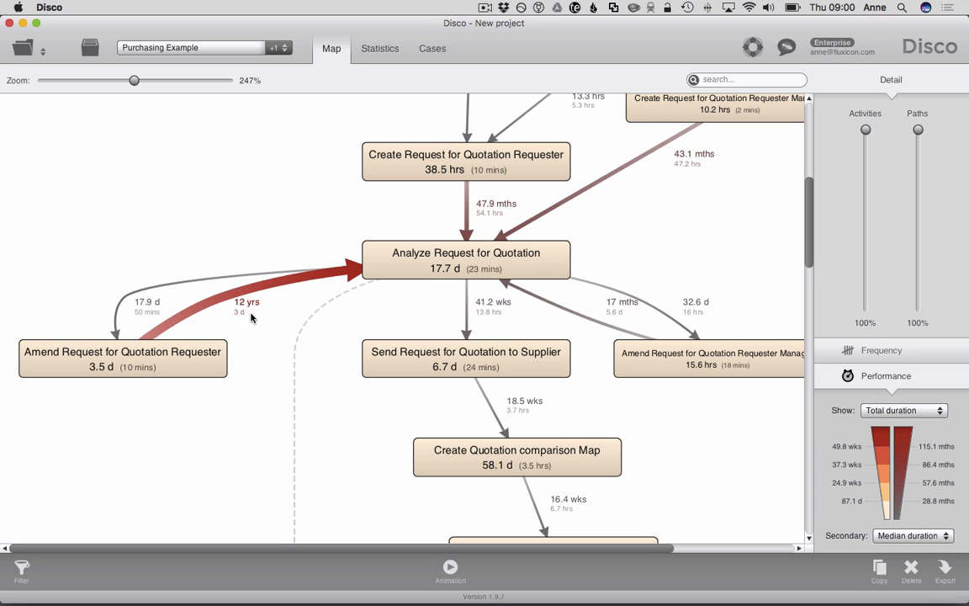
{"action": "mouse_move", "coordinate": [240, 322]}
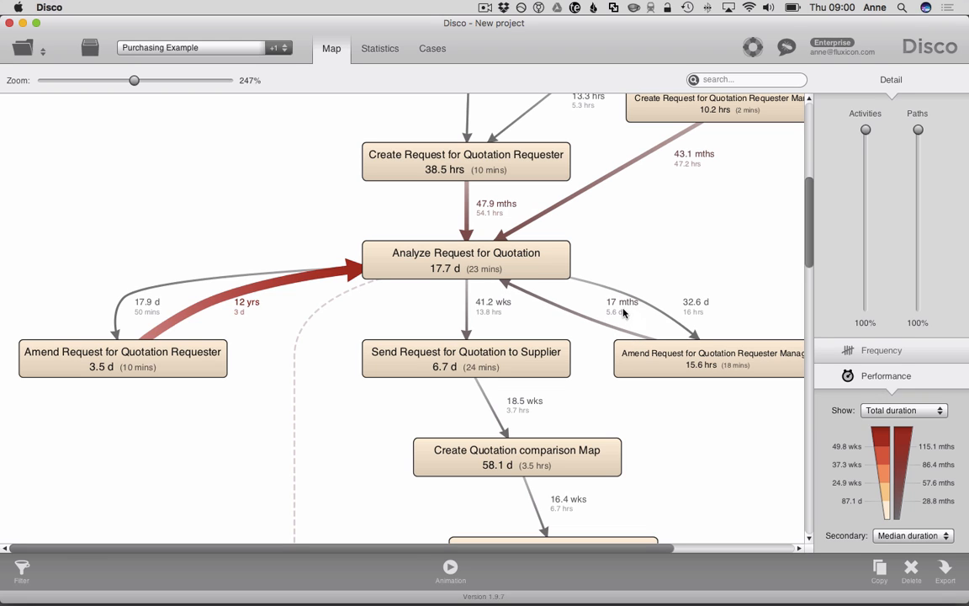
{"action": "mouse_move", "coordinate": [573, 316]}
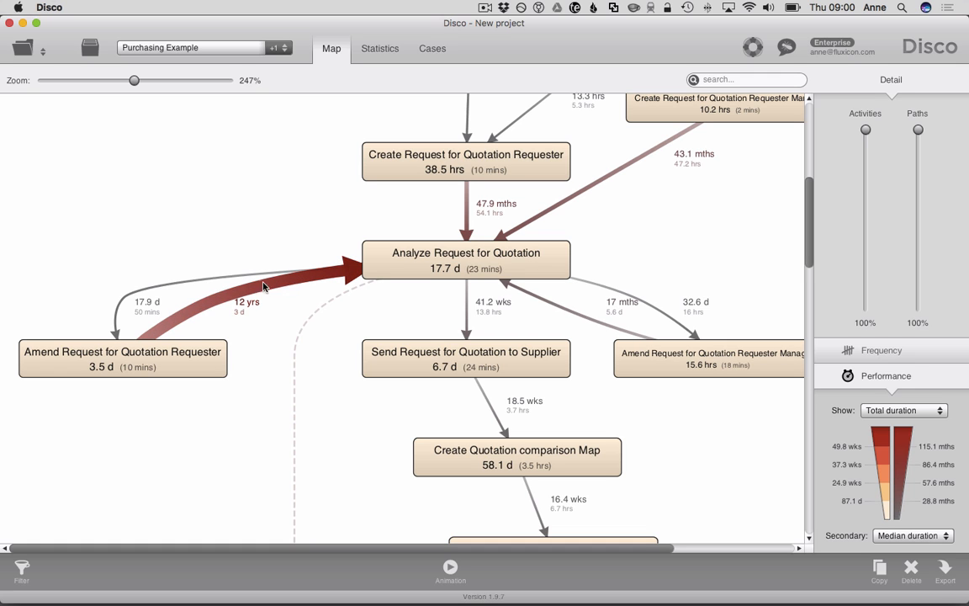
{"action": "mouse_move", "coordinate": [260, 350]}
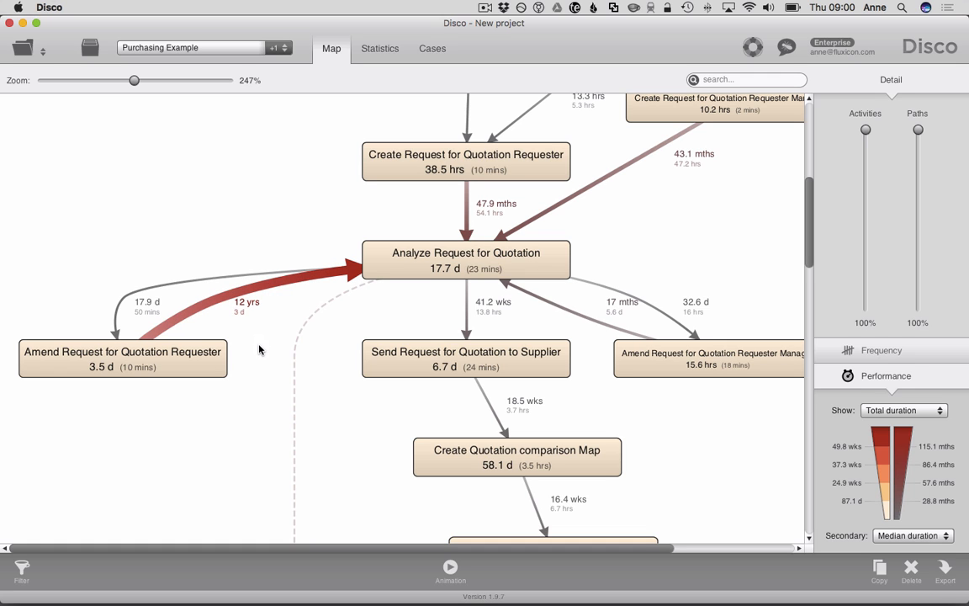
{"action": "left_click_drag", "start_coordinate": [135, 80], "coordinate": [124, 80]}
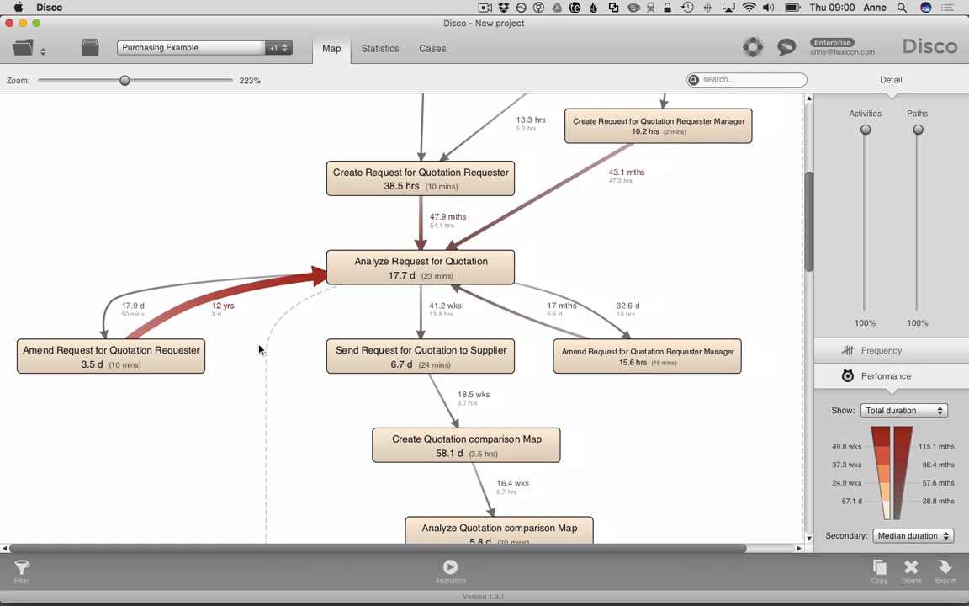
{"action": "mouse_move", "coordinate": [234, 345]}
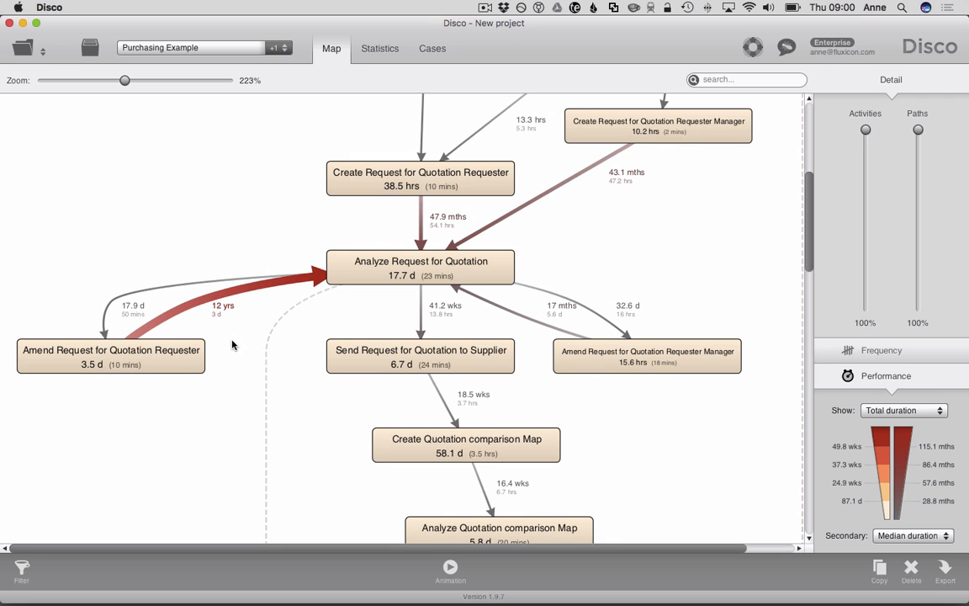